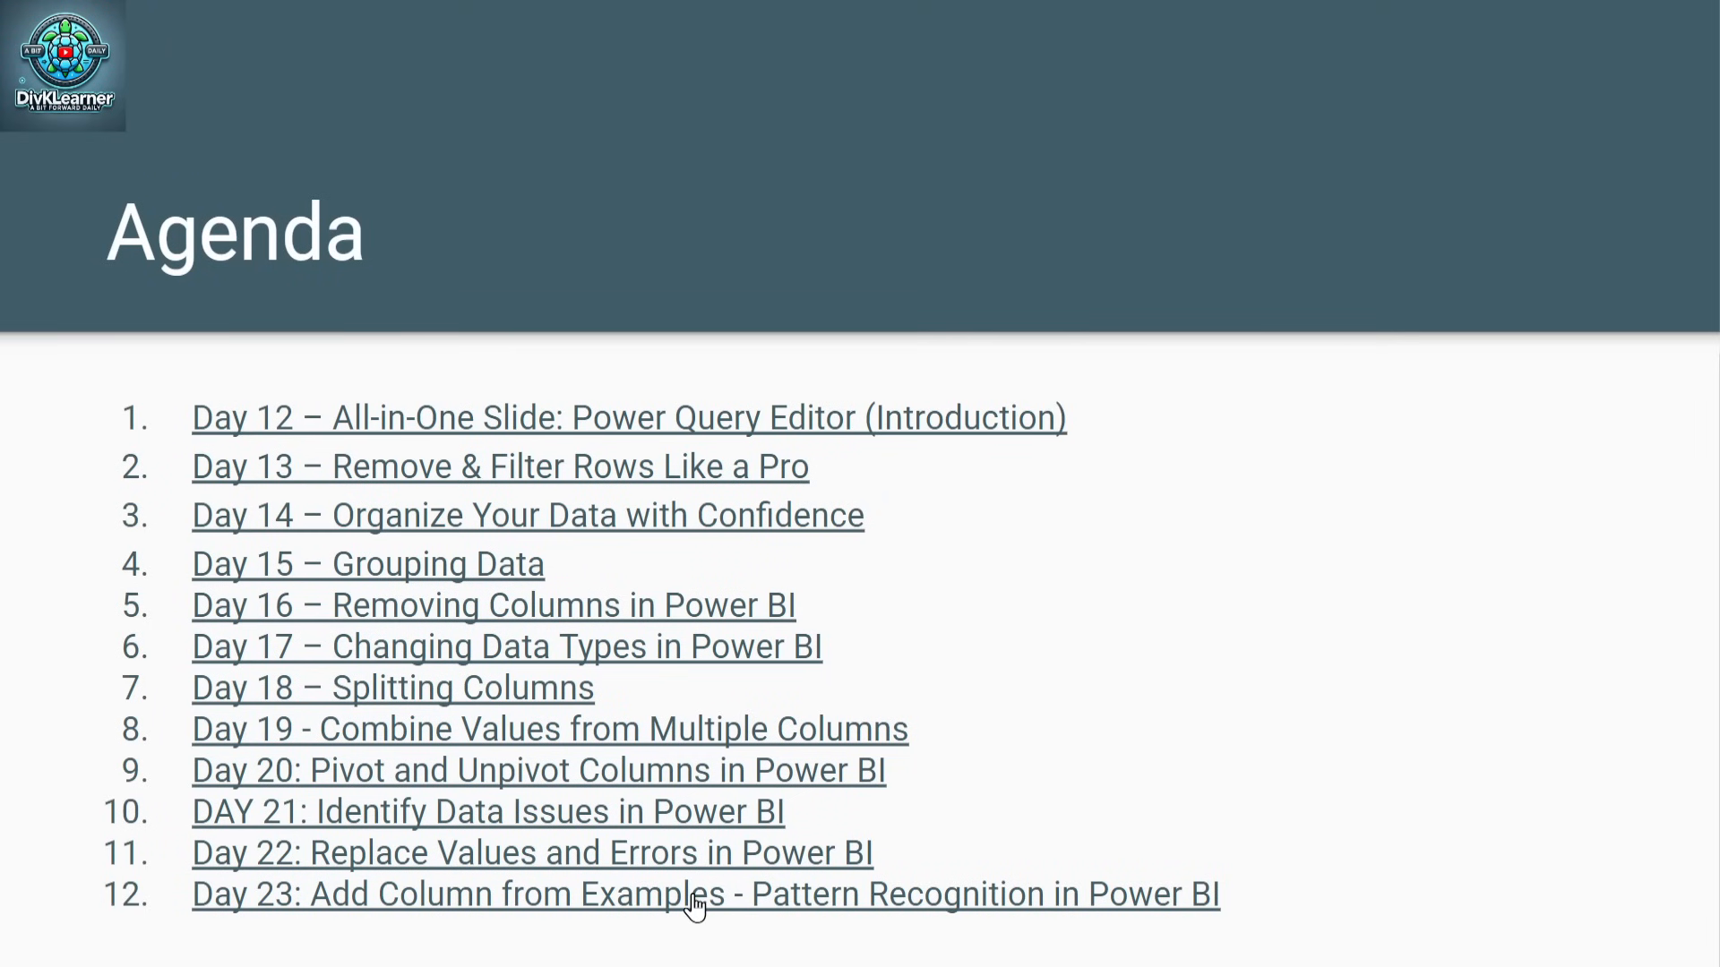
Open the Day 23 Add Column from Examples topic from the agenda slide.
{"action": "left_click", "coordinate": [704, 894]}
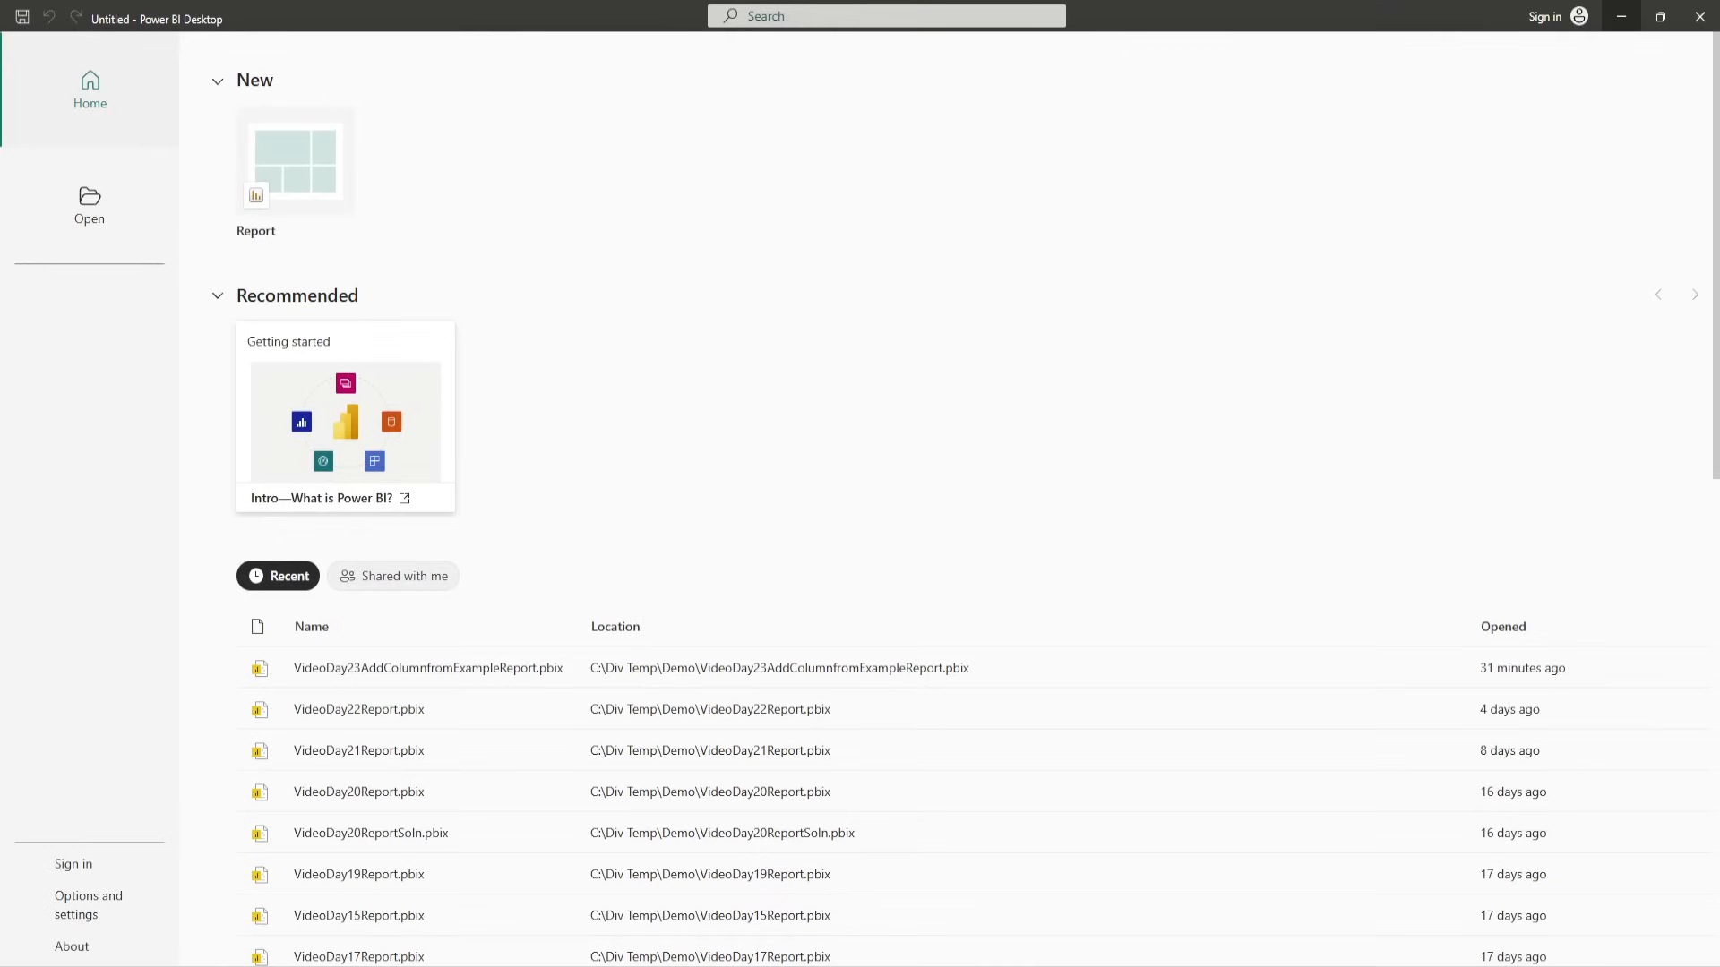
Start a blank report and import Day23_AddColumnFromExamplesDemo.xlsx from C:\Div Temp\Demo.
{"action": "left_click", "coordinate": [293, 162]}
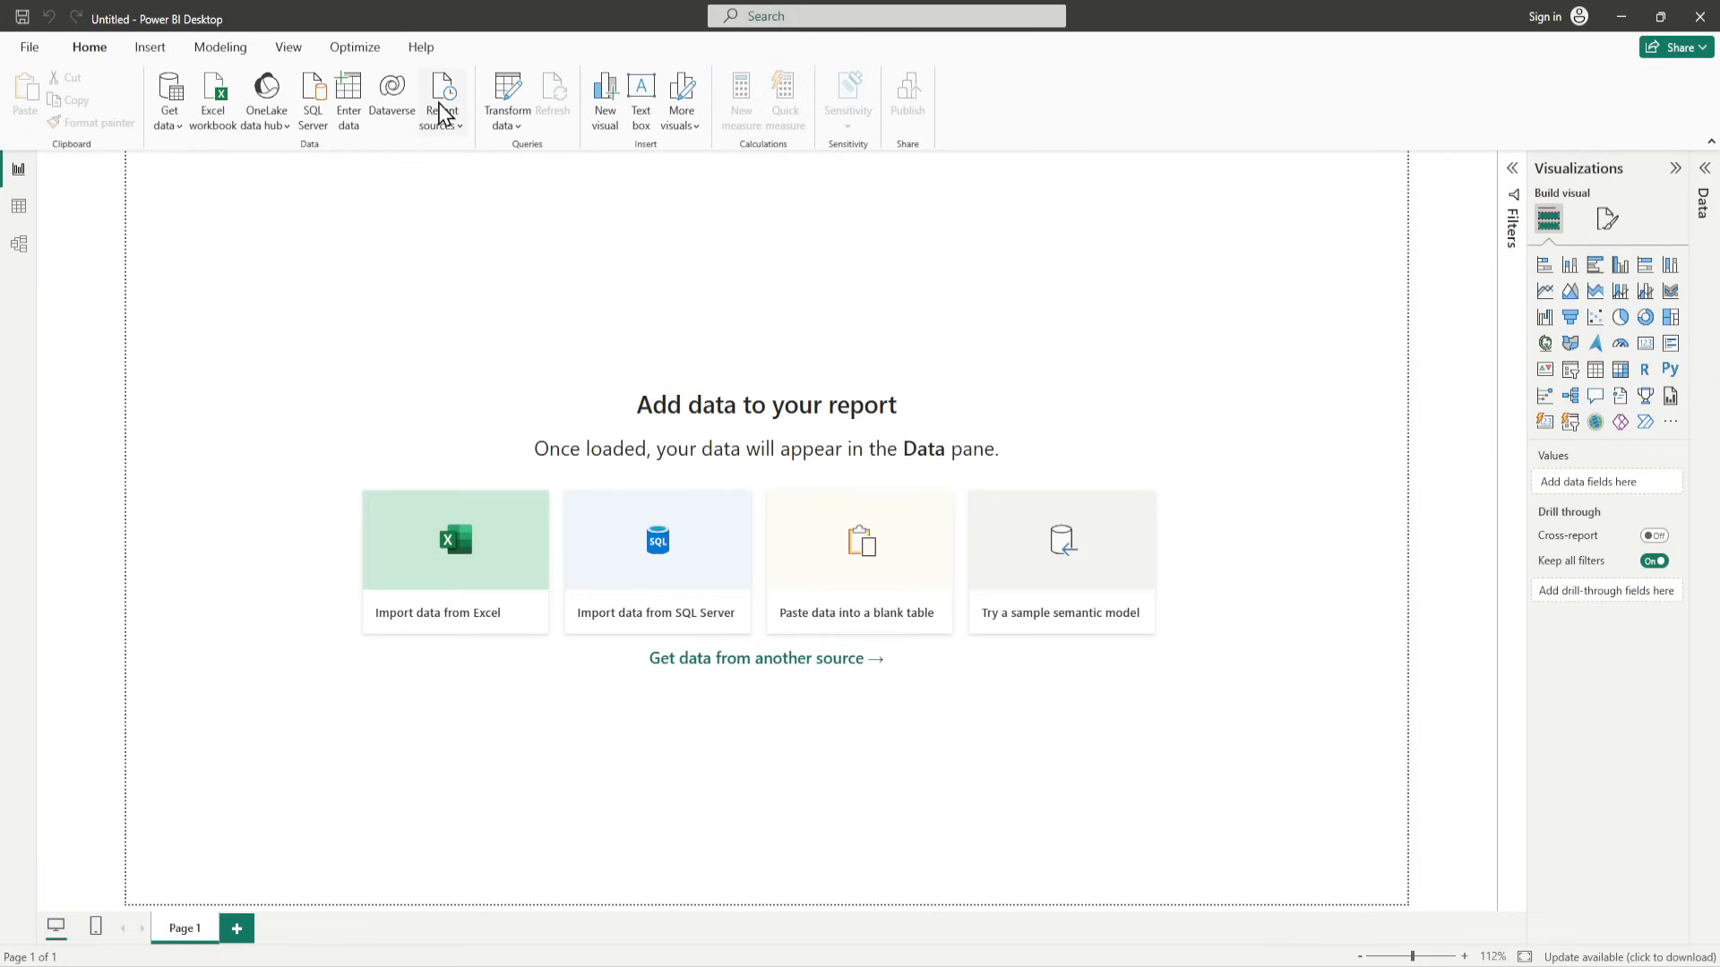
{"action": "left_click", "coordinate": [168, 98]}
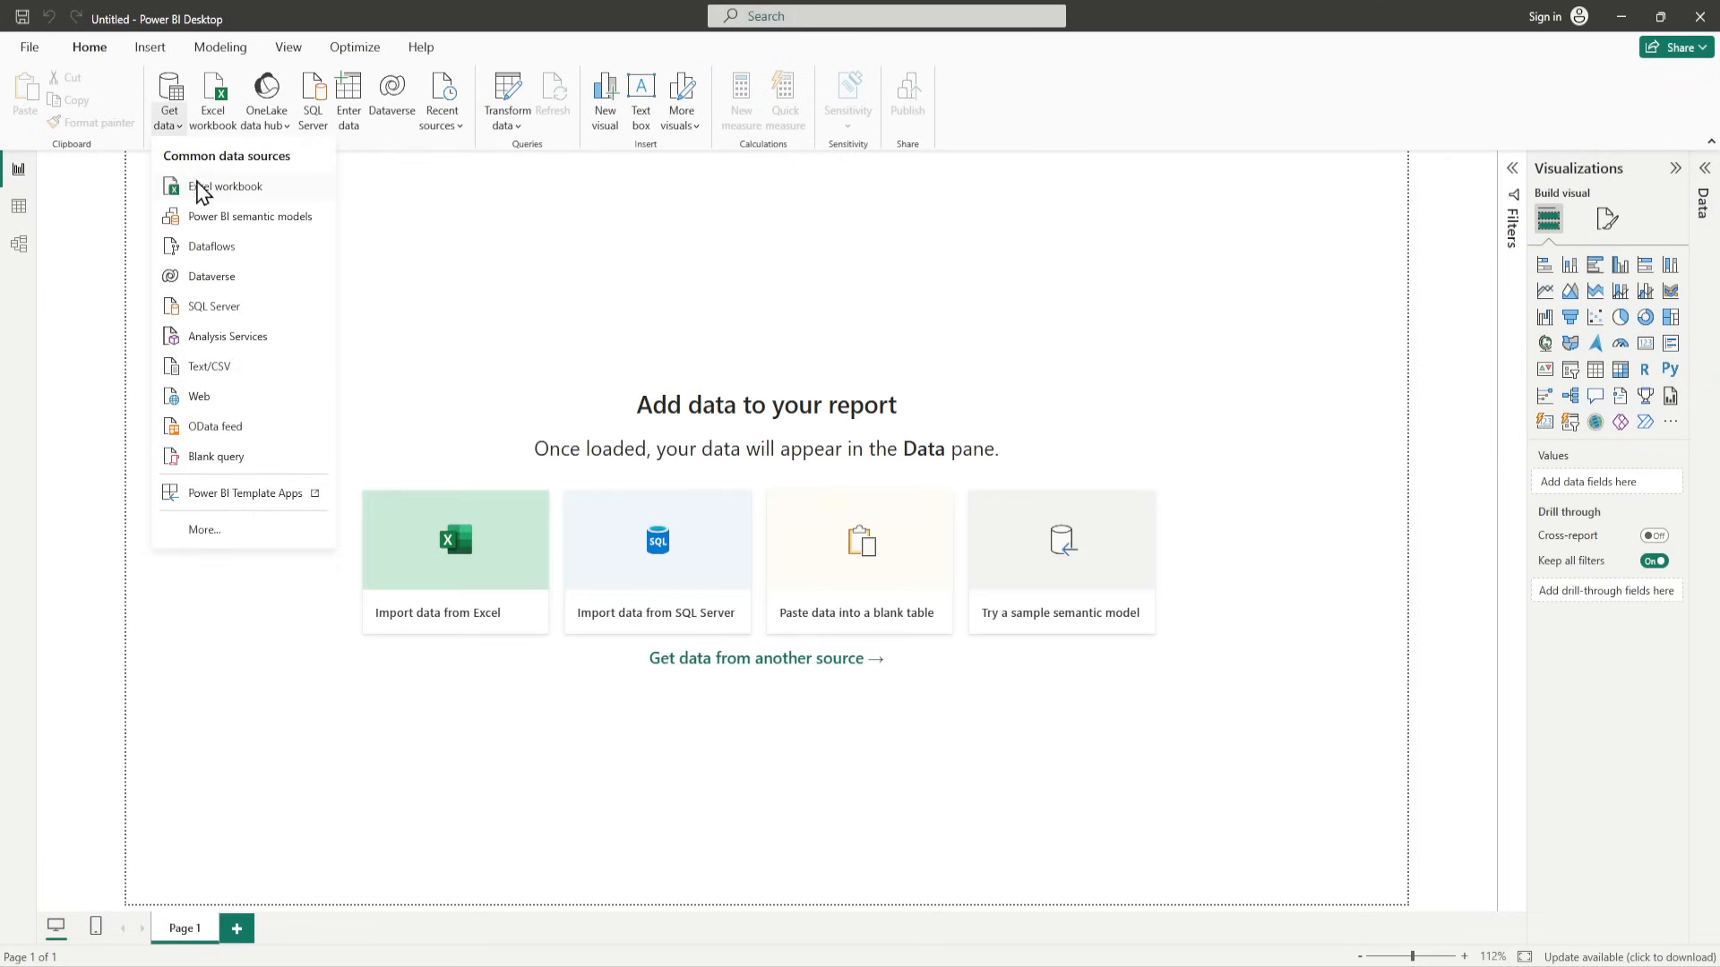
{"action": "left_click", "coordinate": [224, 187]}
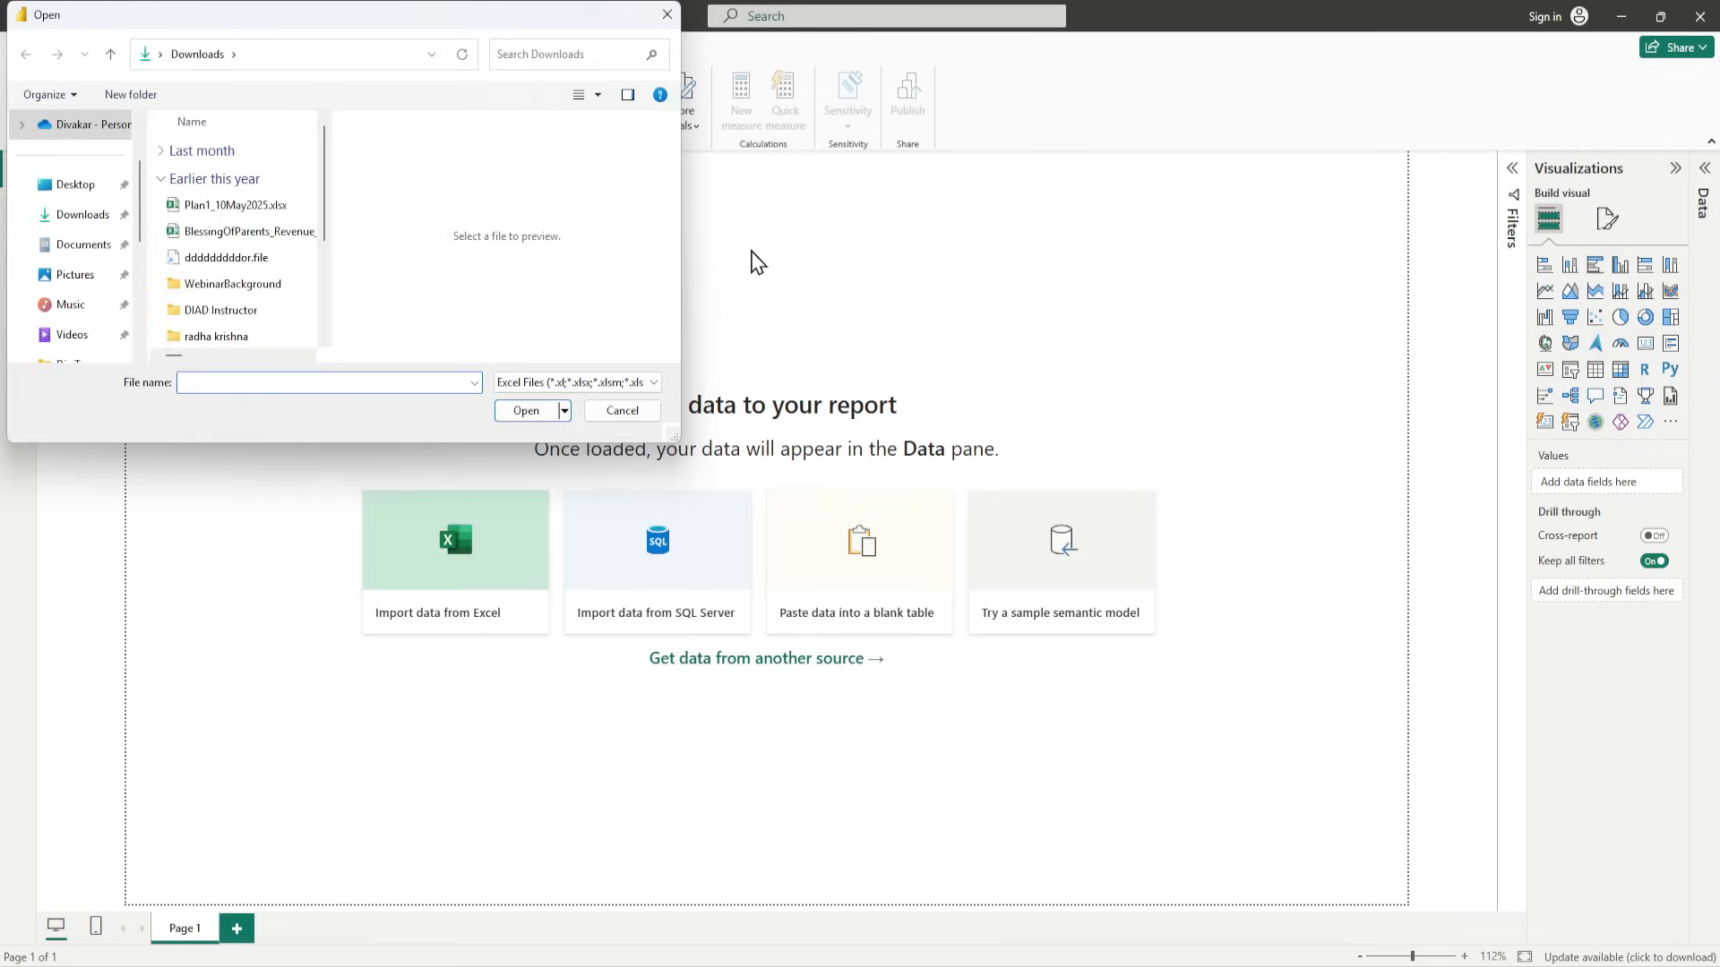
{"action": "mouse_move", "coordinate": [83, 244]}
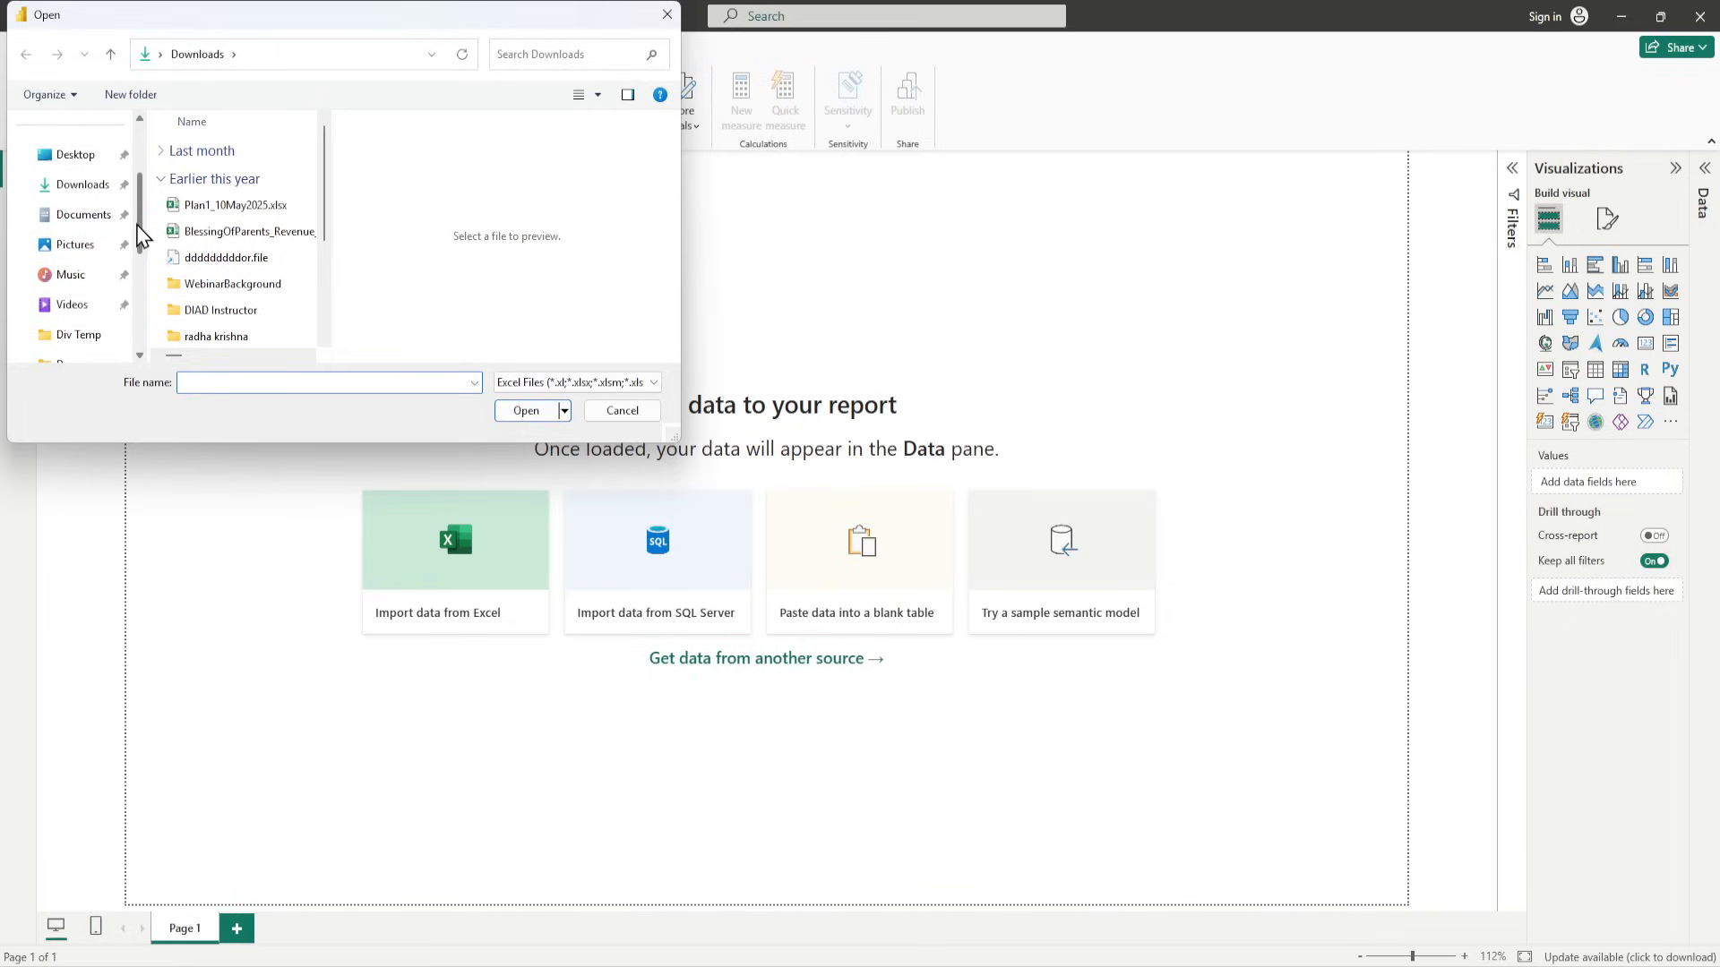
{"action": "left_click", "coordinate": [69, 305]}
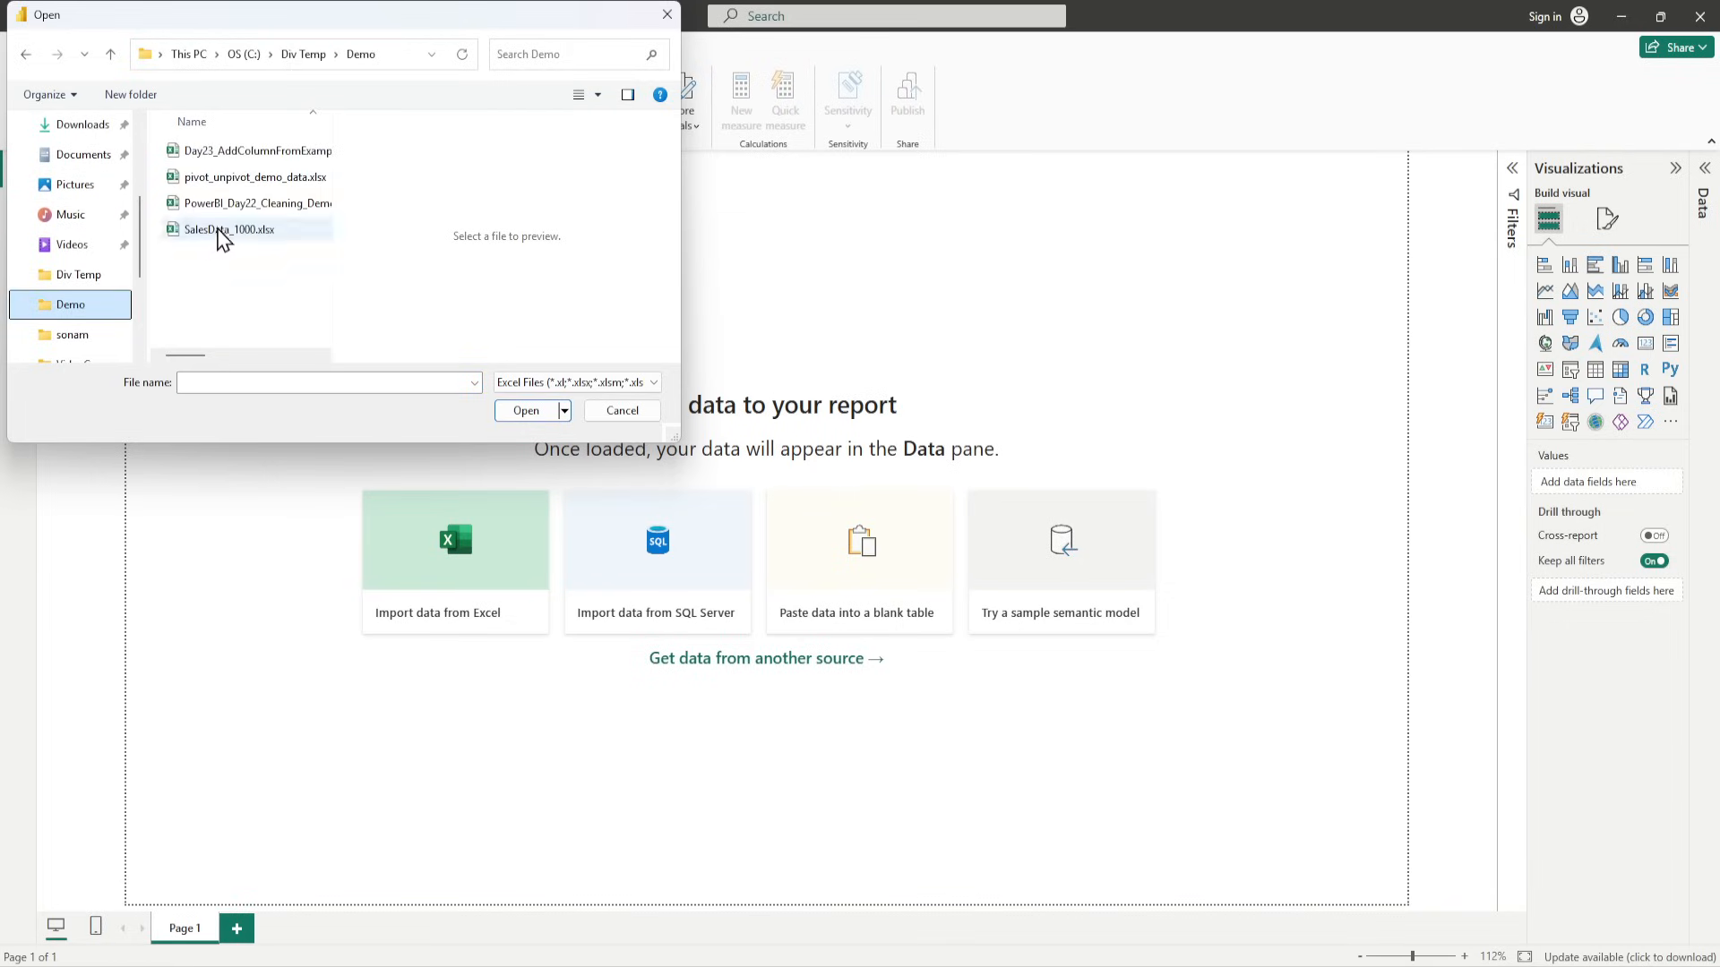
{"action": "left_click", "coordinate": [248, 150]}
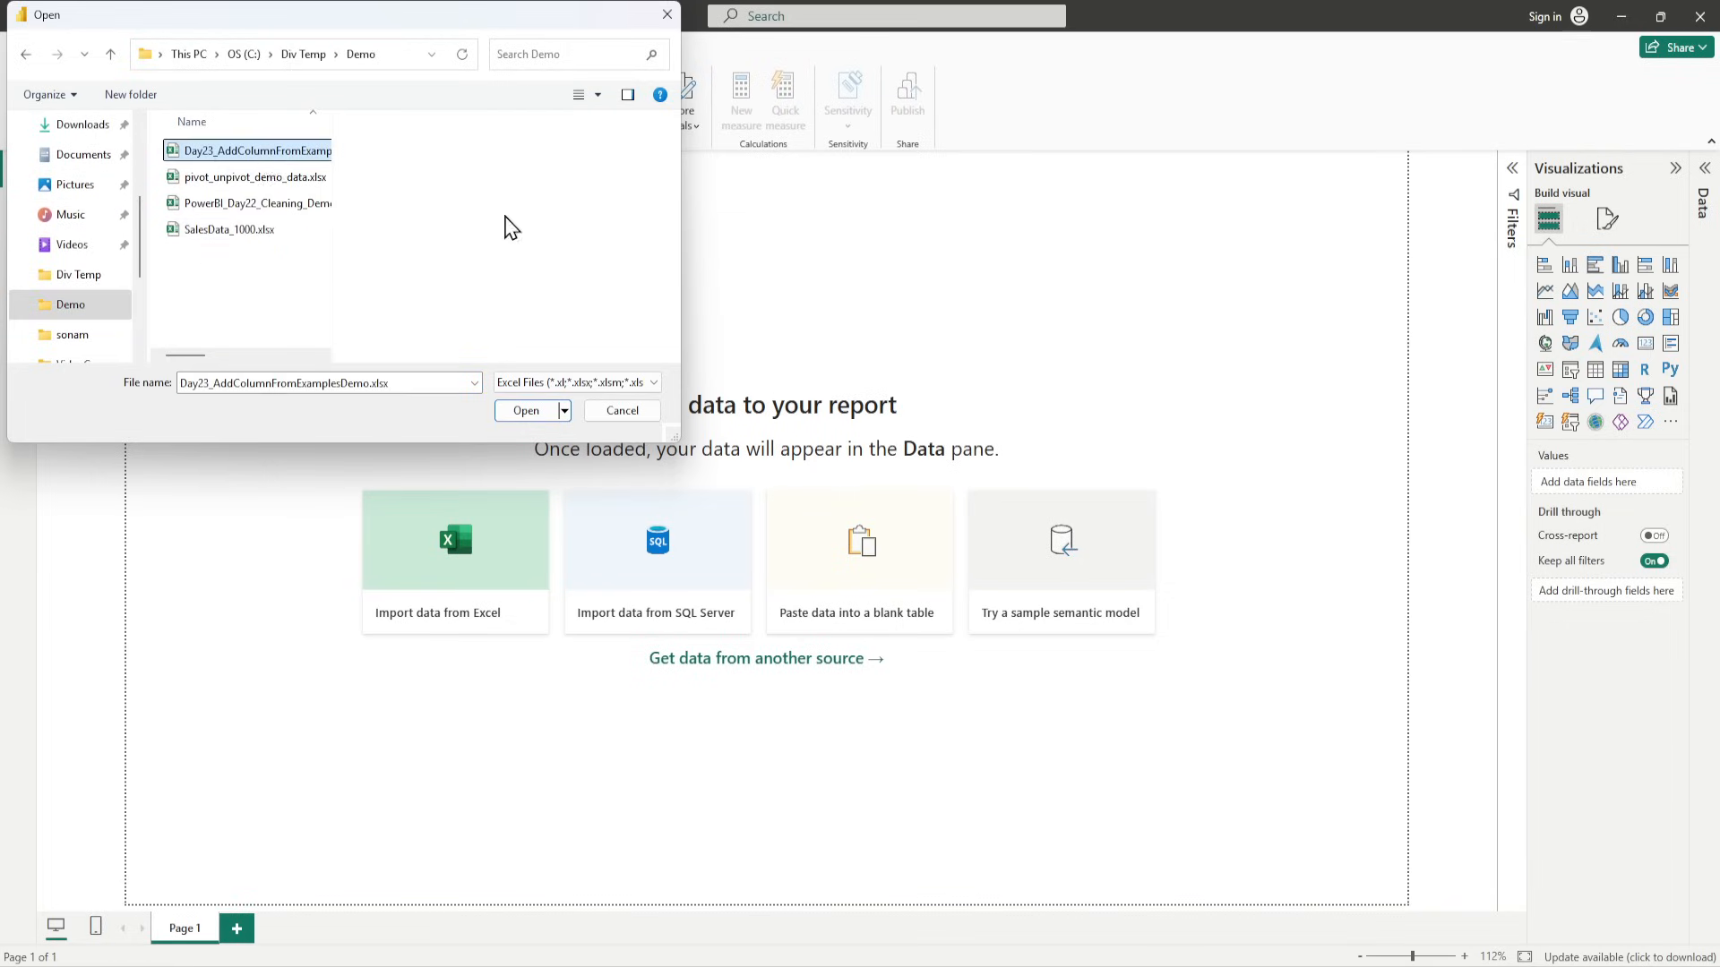
{"action": "left_click", "coordinate": [621, 411]}
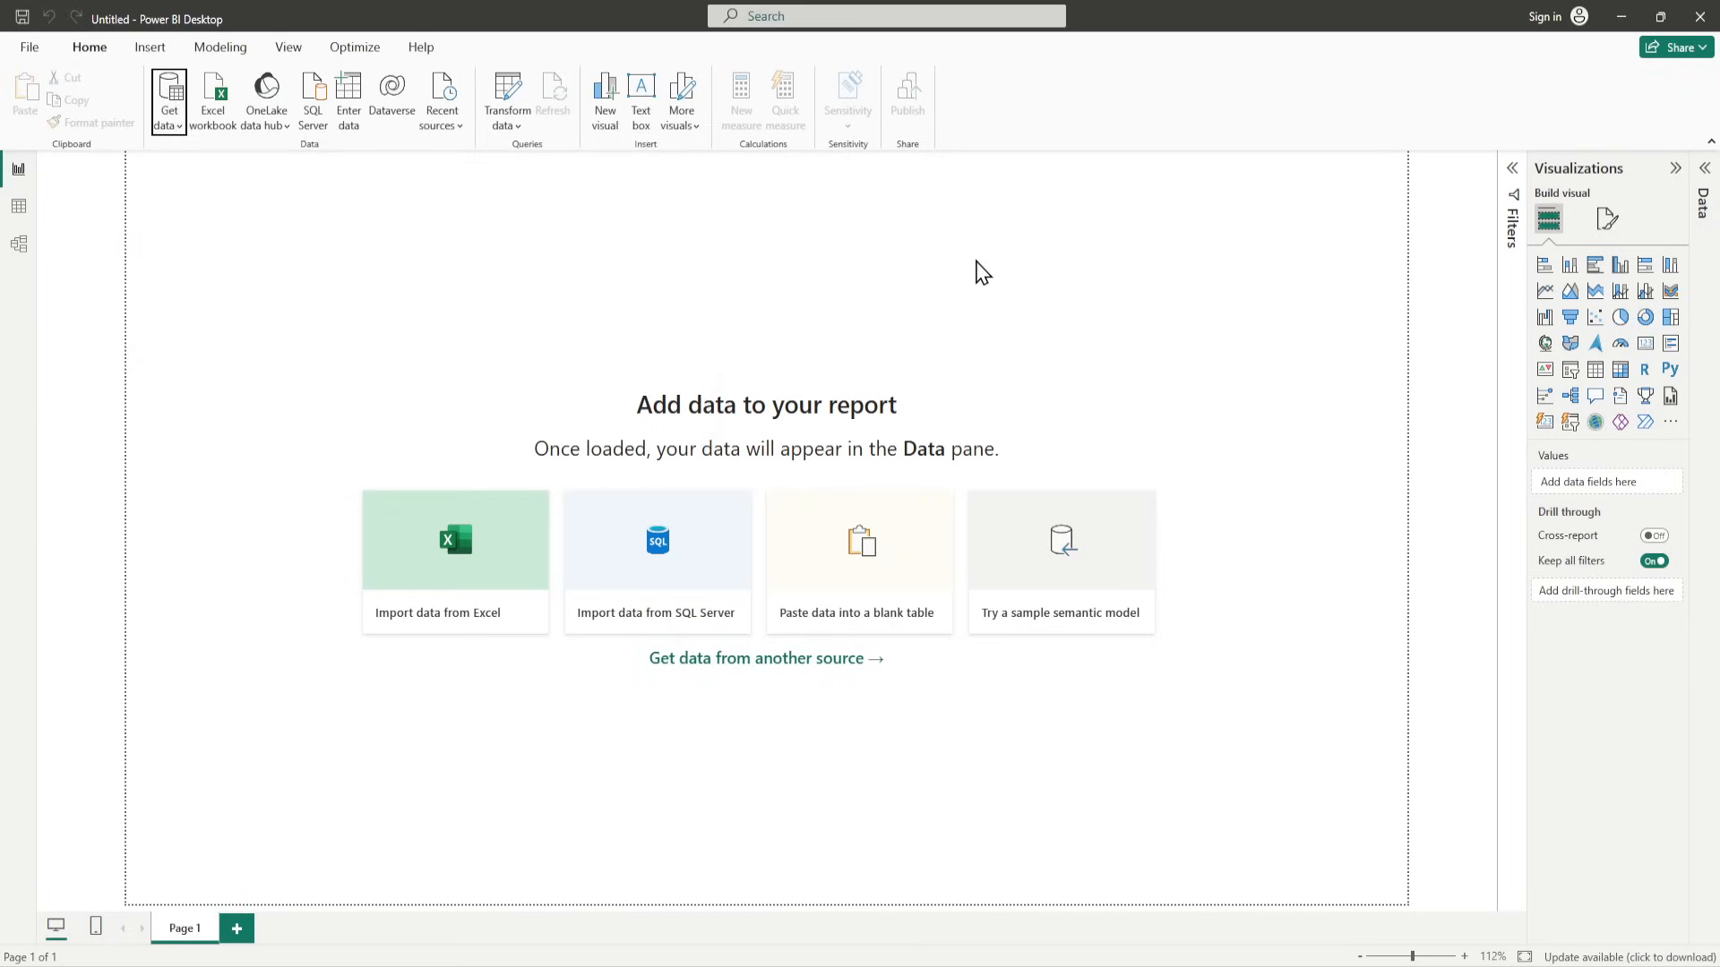
{"action": "left_click", "coordinate": [455, 539]}
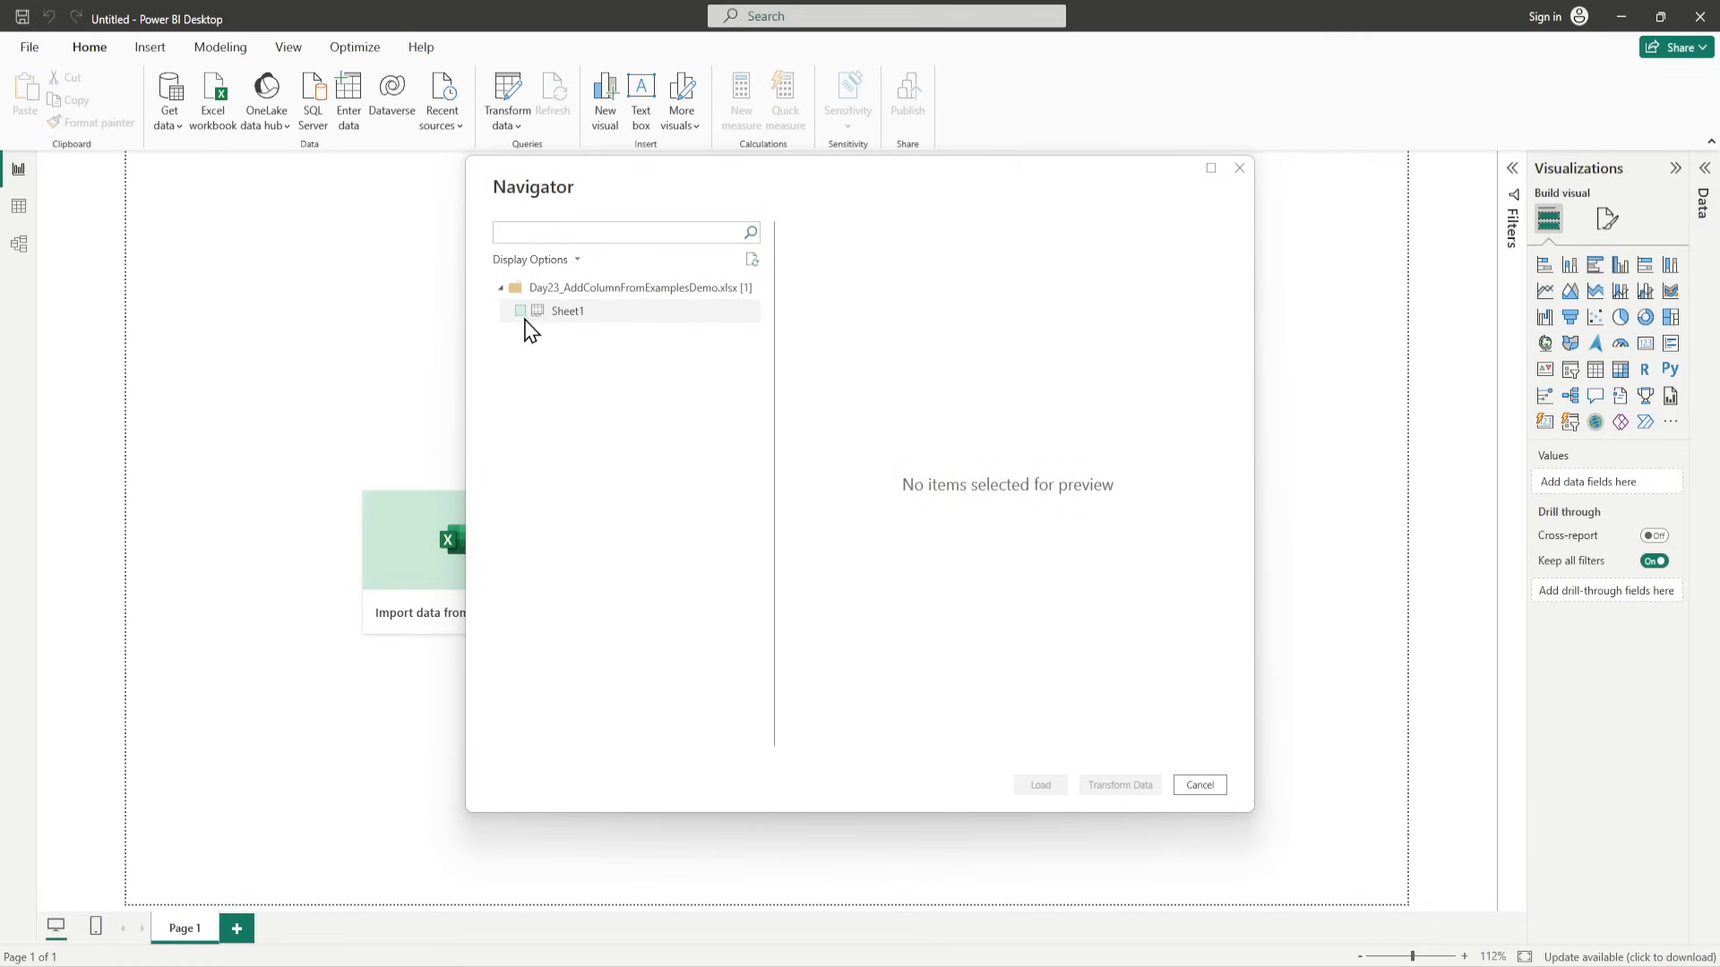
Tick Sheet1 in the Navigator and load it into Power Query Editor via Transform Data.
{"action": "left_click", "coordinate": [520, 312]}
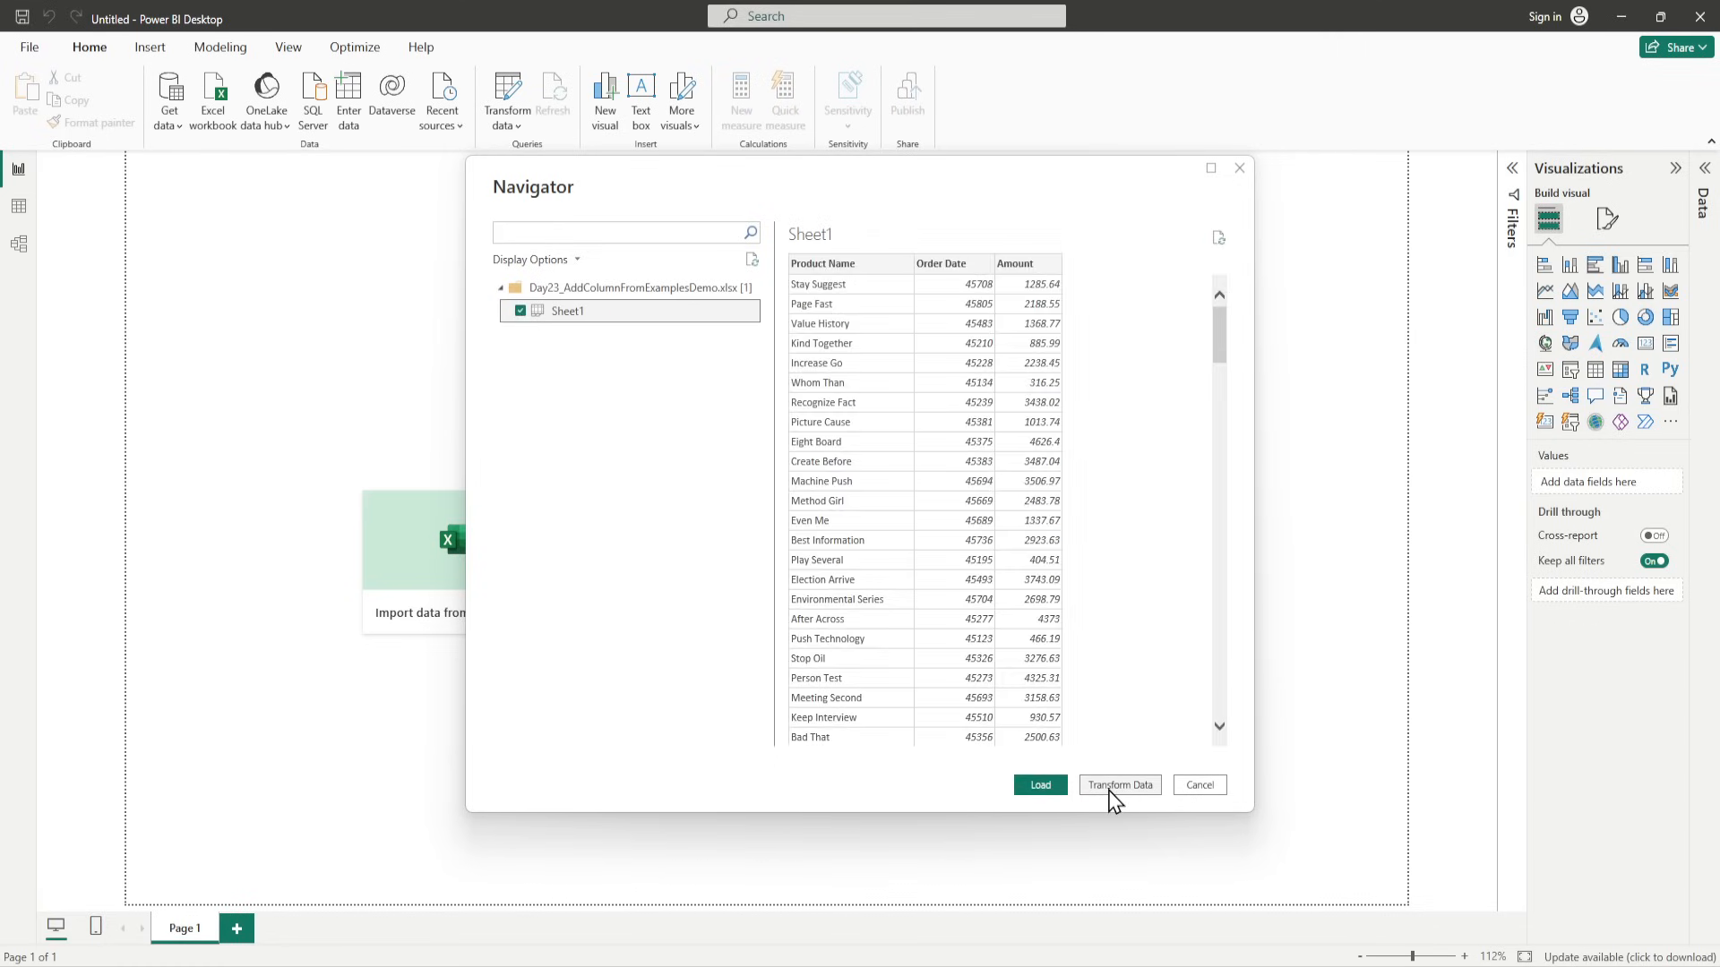
{"action": "left_click", "coordinate": [1118, 785]}
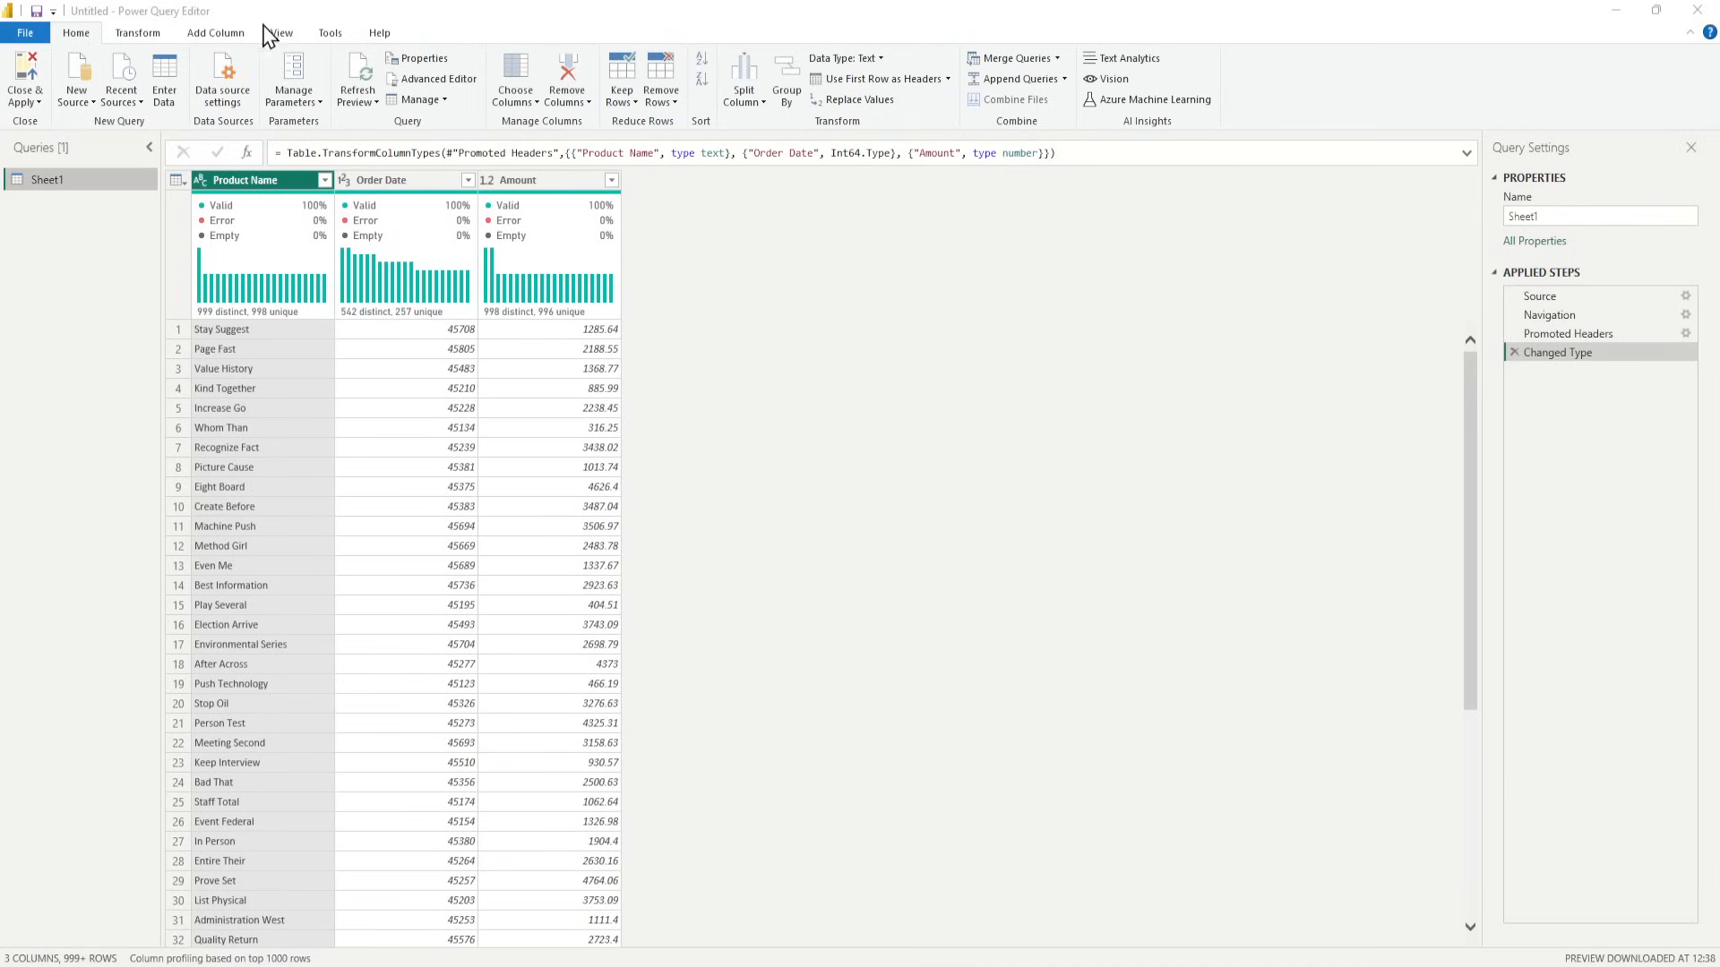
Select Product Name and start Column From Examples using From Selection.
{"action": "left_click", "coordinate": [215, 32]}
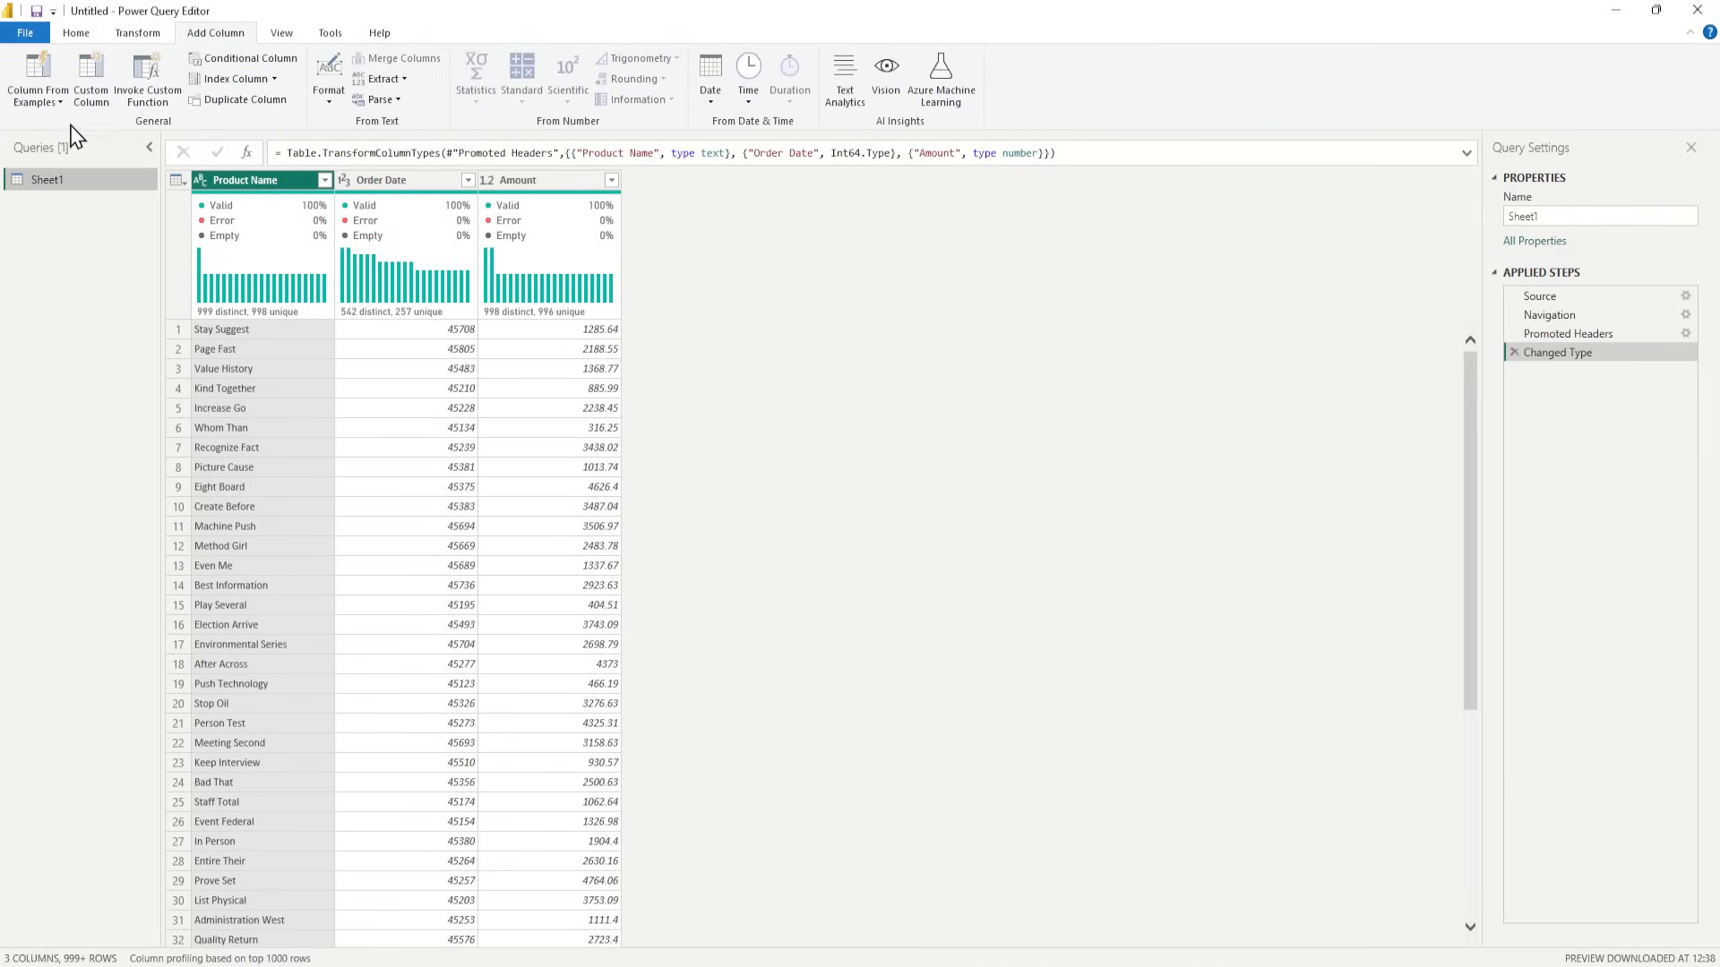
{"action": "left_click", "coordinate": [252, 180]}
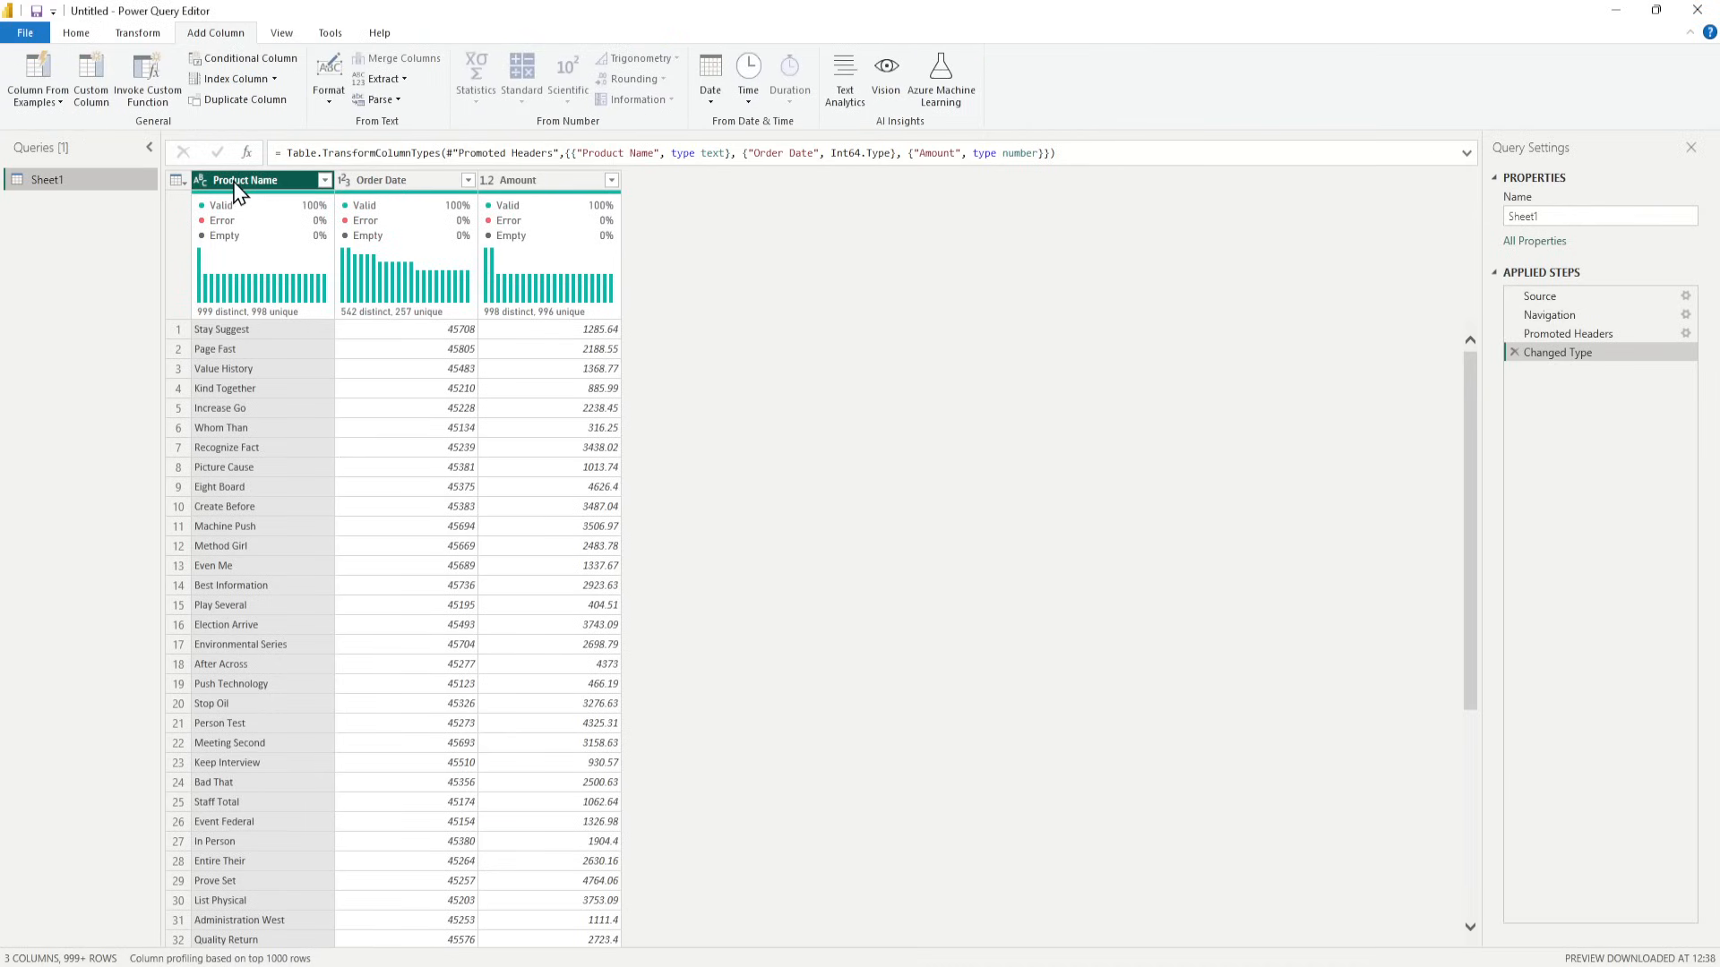
{"action": "left_click", "coordinate": [35, 79]}
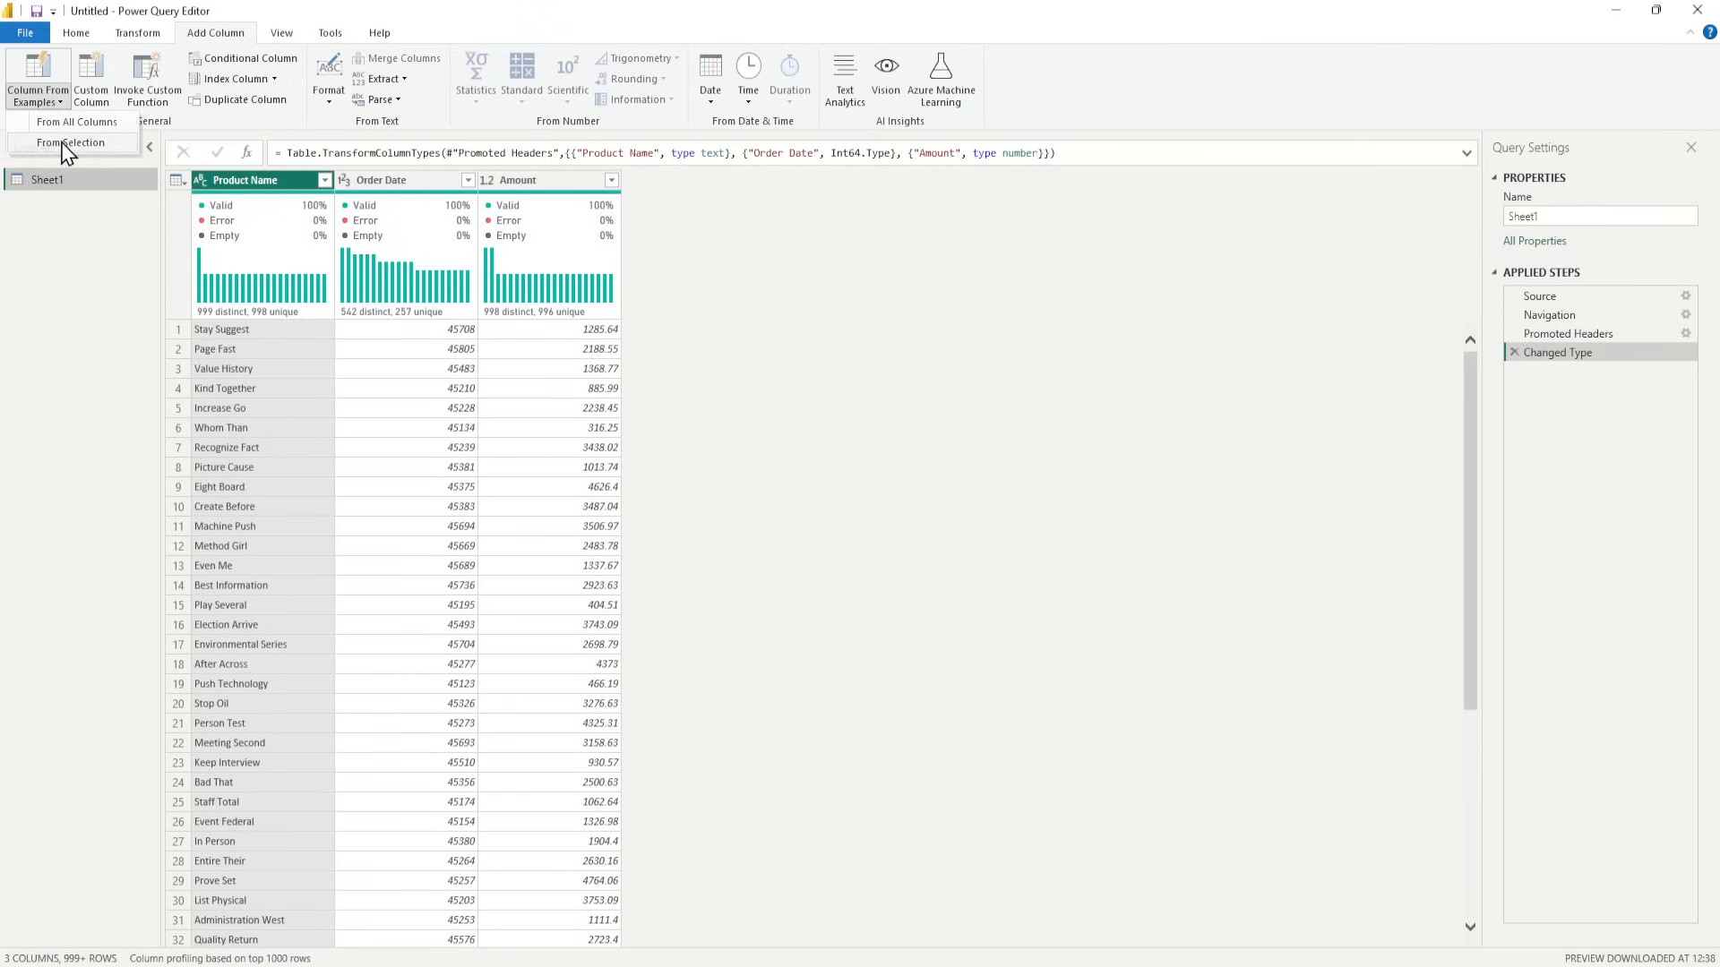
{"action": "left_click", "coordinate": [73, 142]}
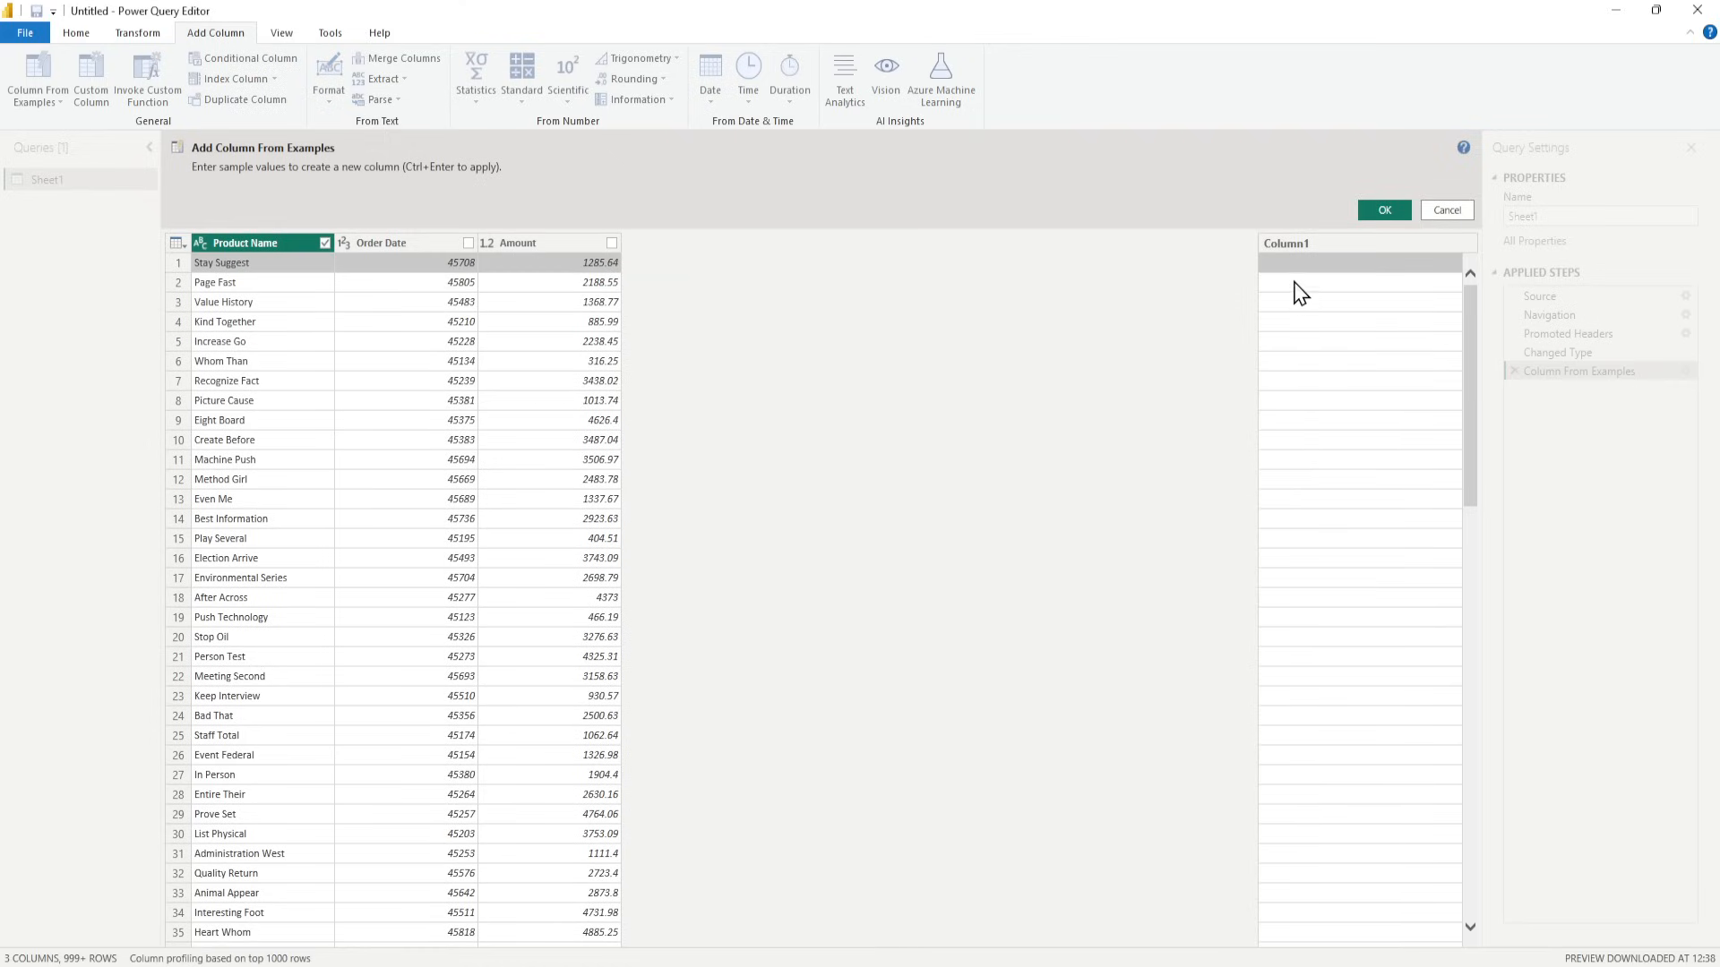
Enter abbreviation examples like Sta and PagFas to add the three-letter-per-word Custom column.
{"action": "left_click", "coordinate": [1360, 263]}
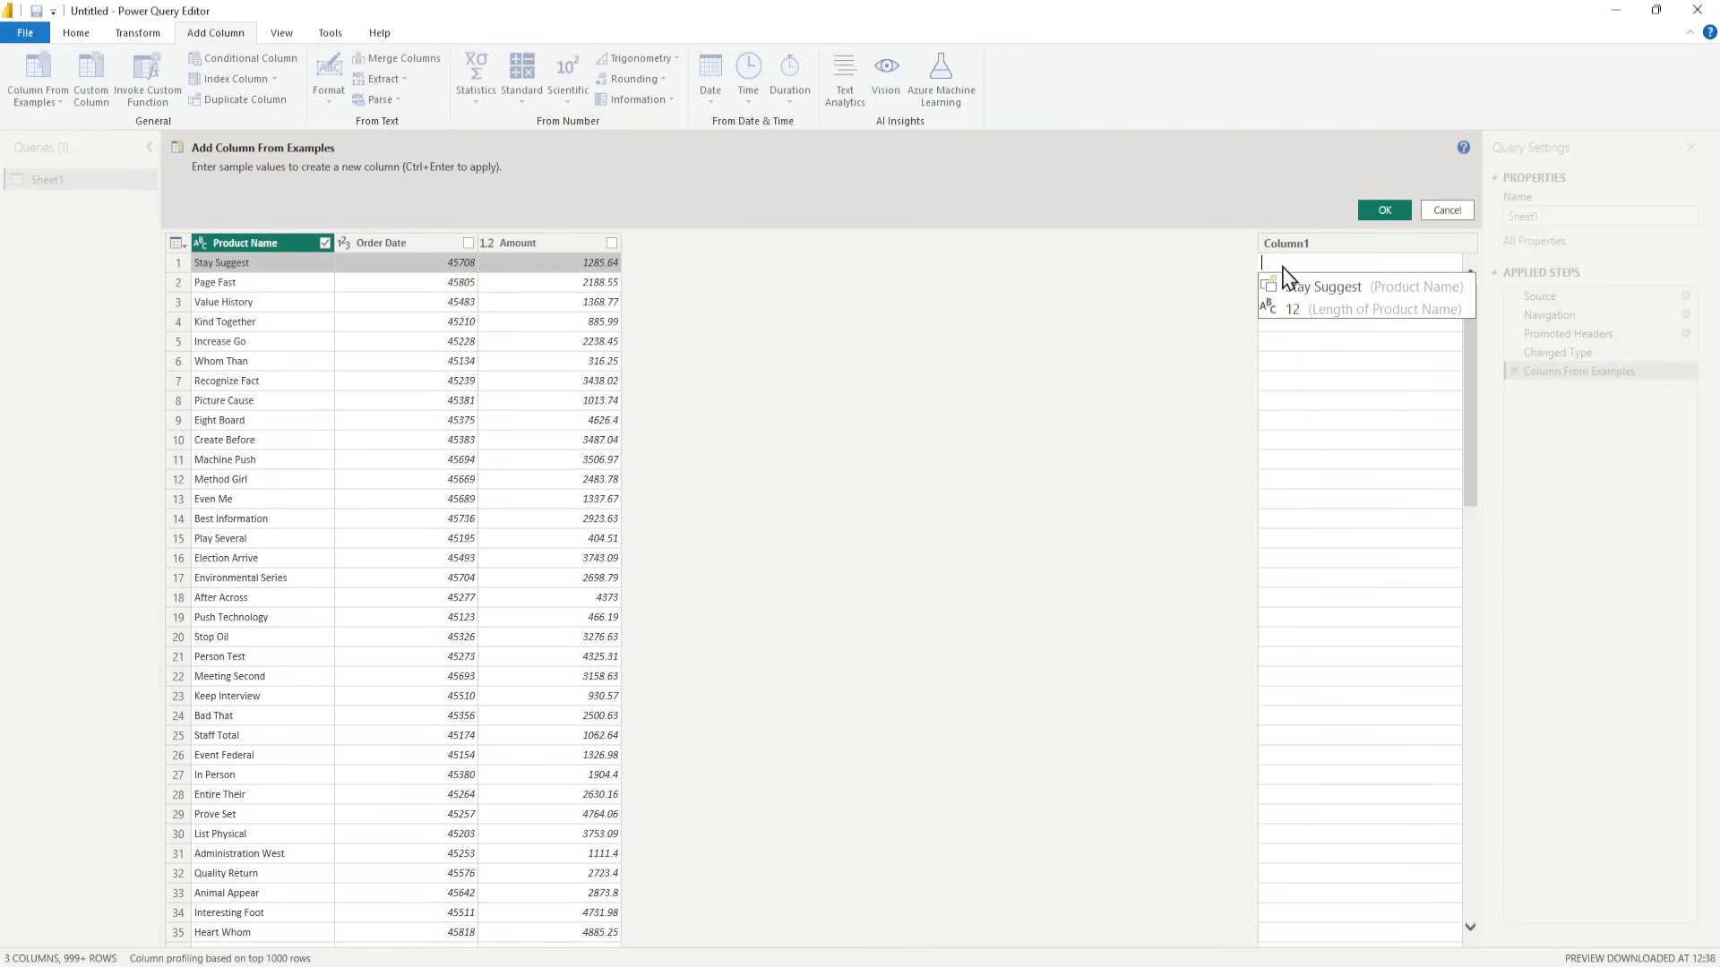
{"action": "type", "text": "Sta Sug"}
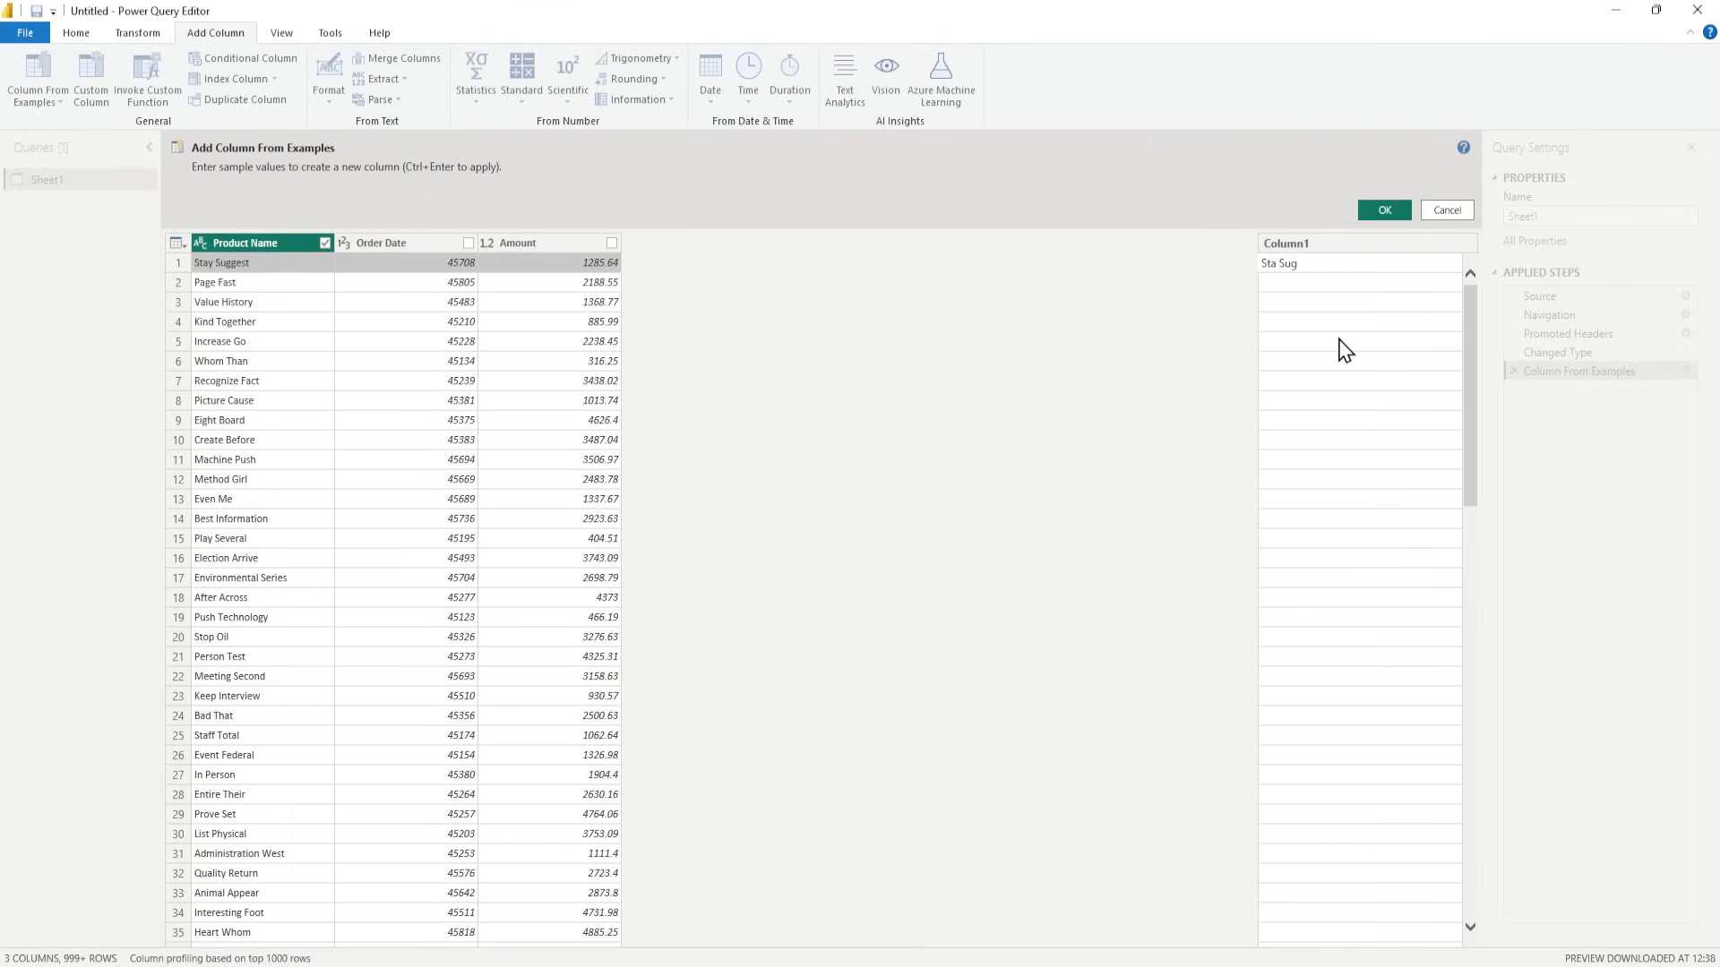
{"action": "left_click", "coordinate": [1358, 282]}
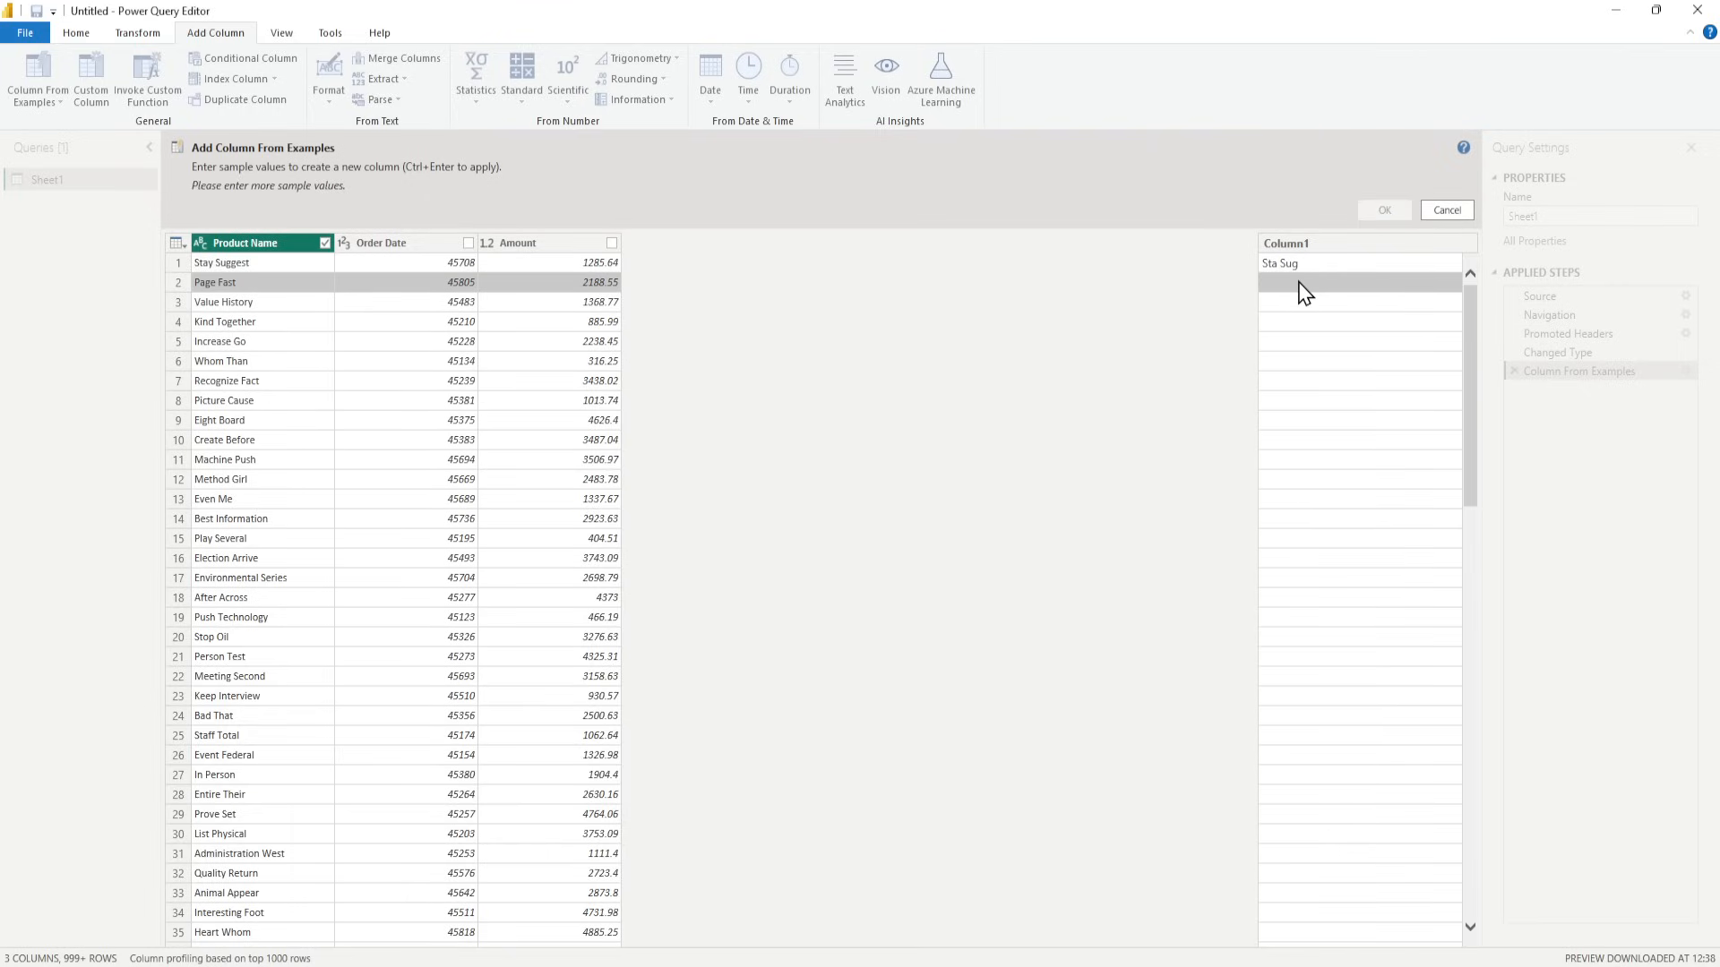
{"action": "type", "text": "Pa"}
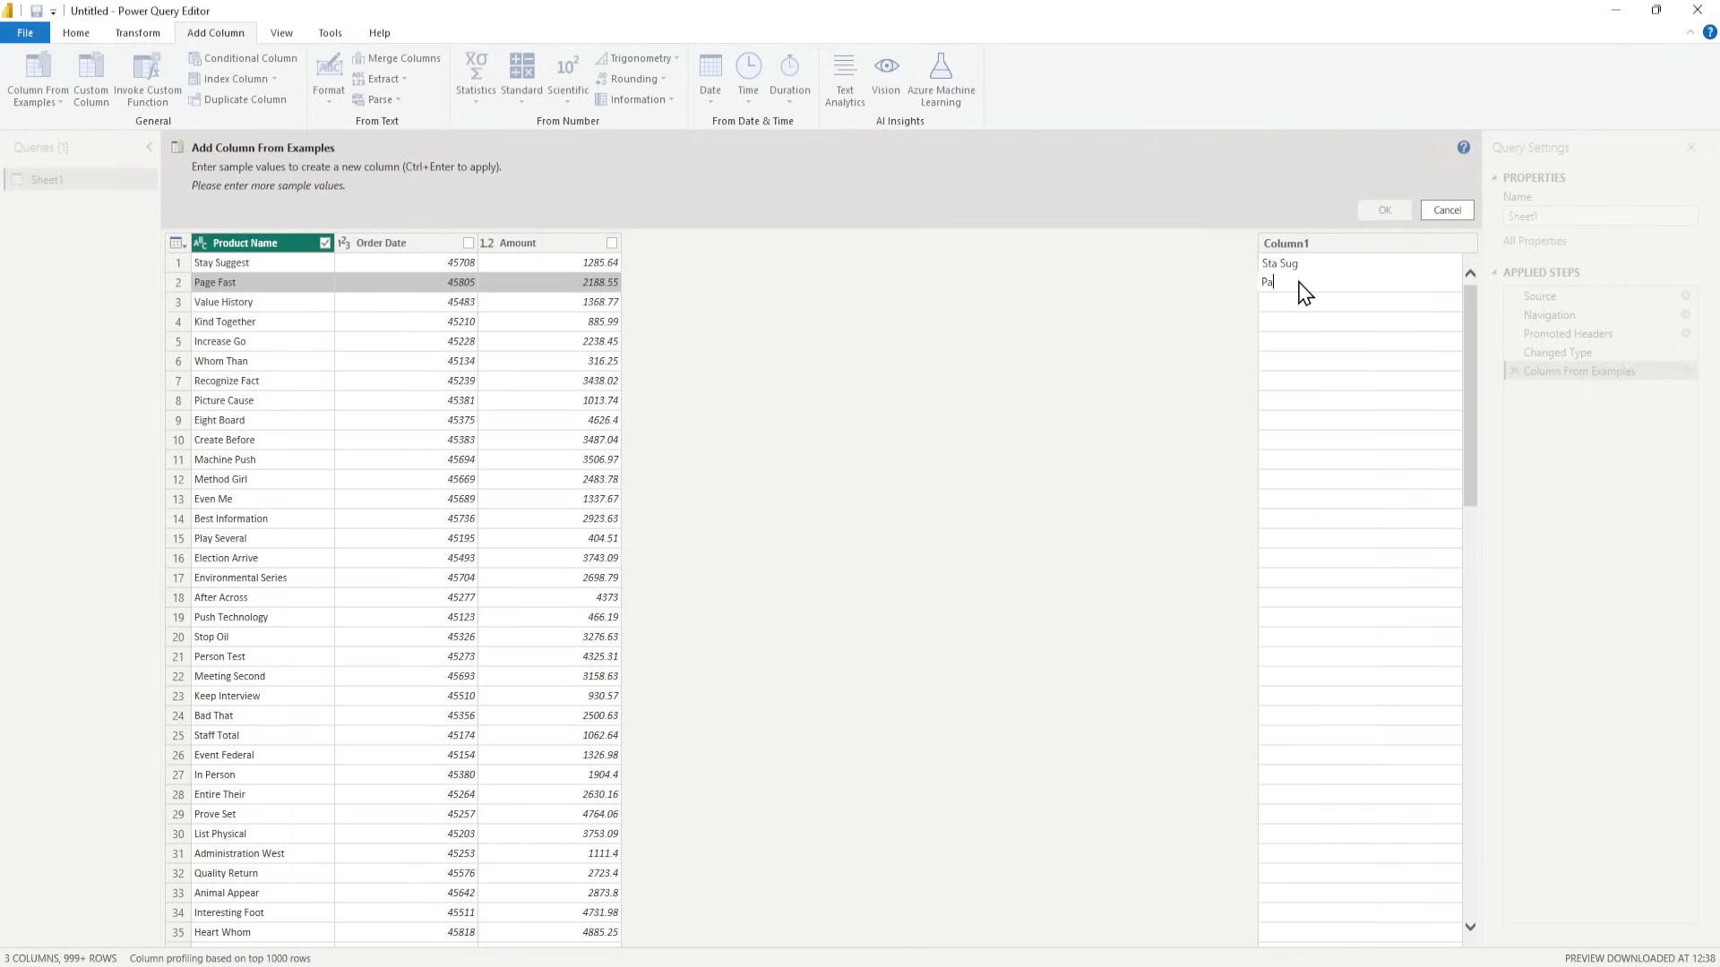
{"action": "type", "text": "g"}
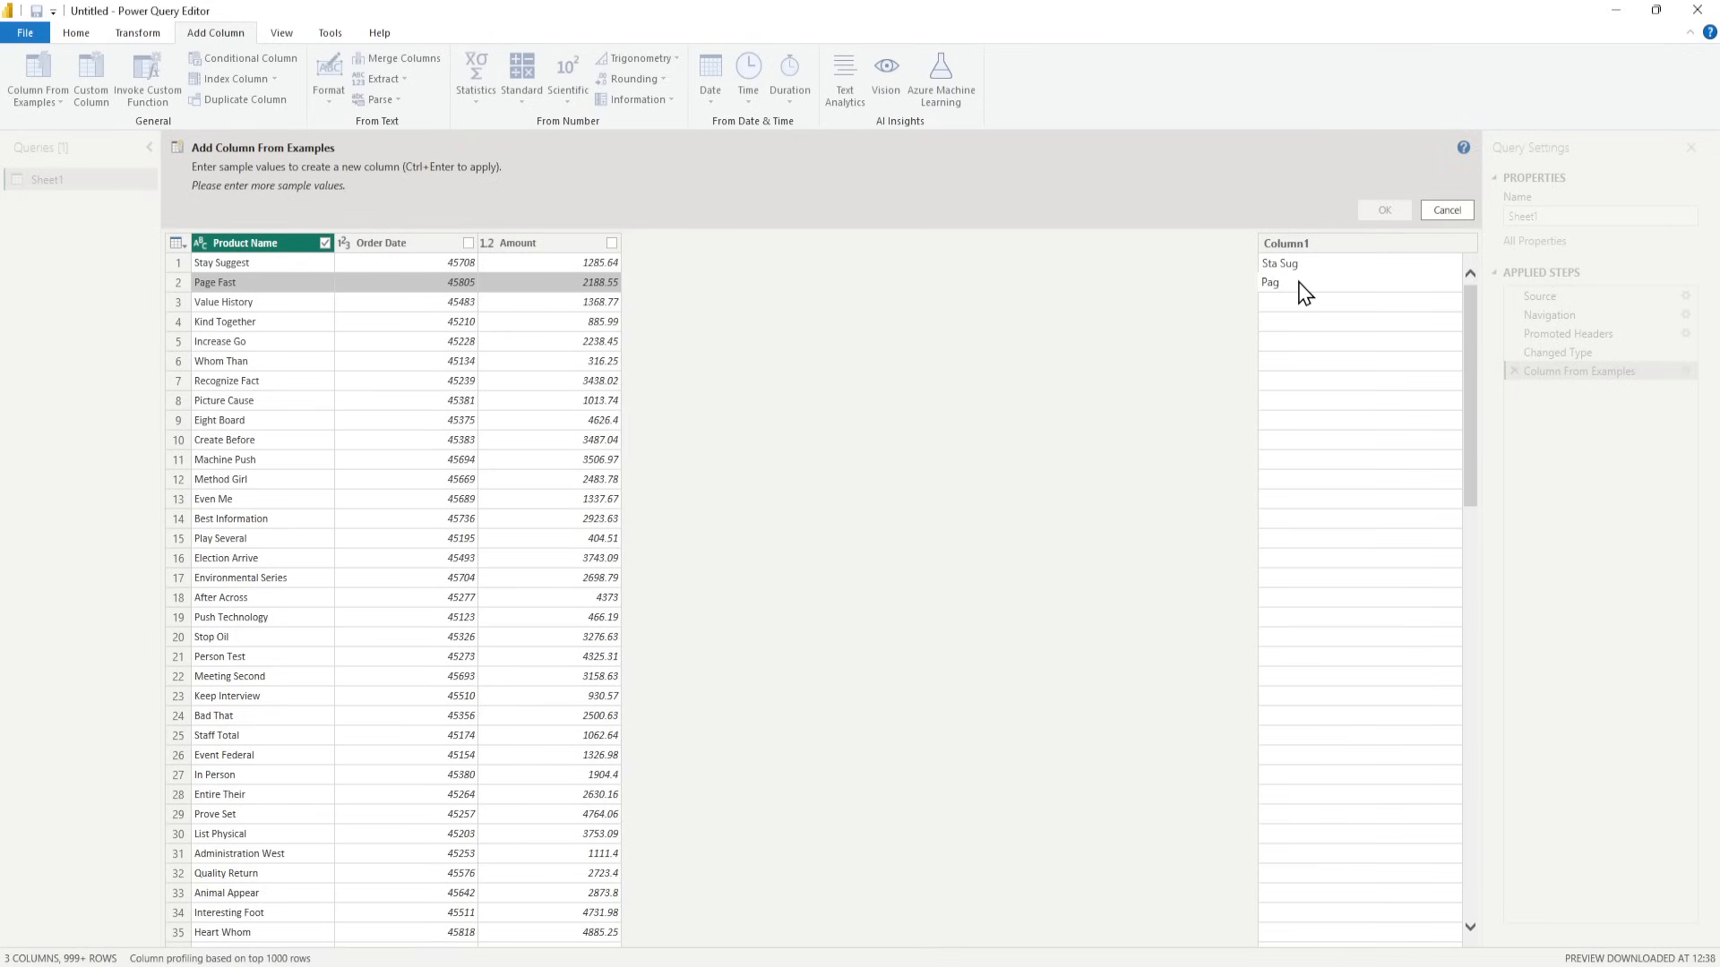
{"action": "type", "text": "Fast"}
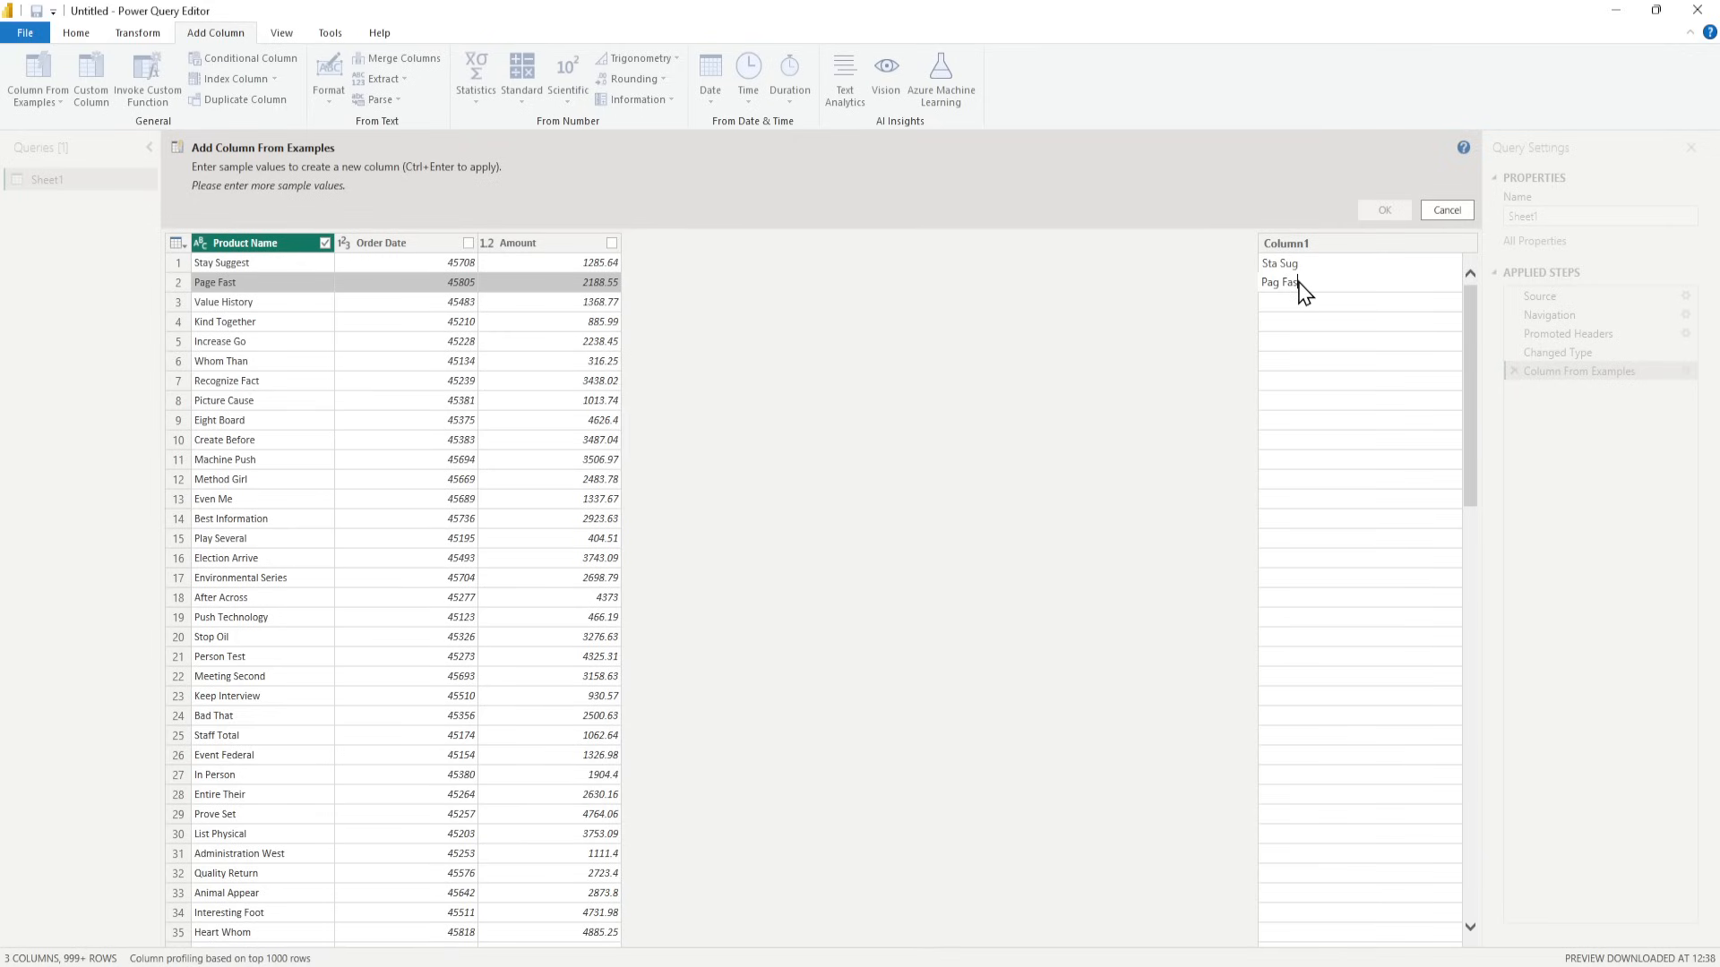
{"action": "type", "text": "Val His"}
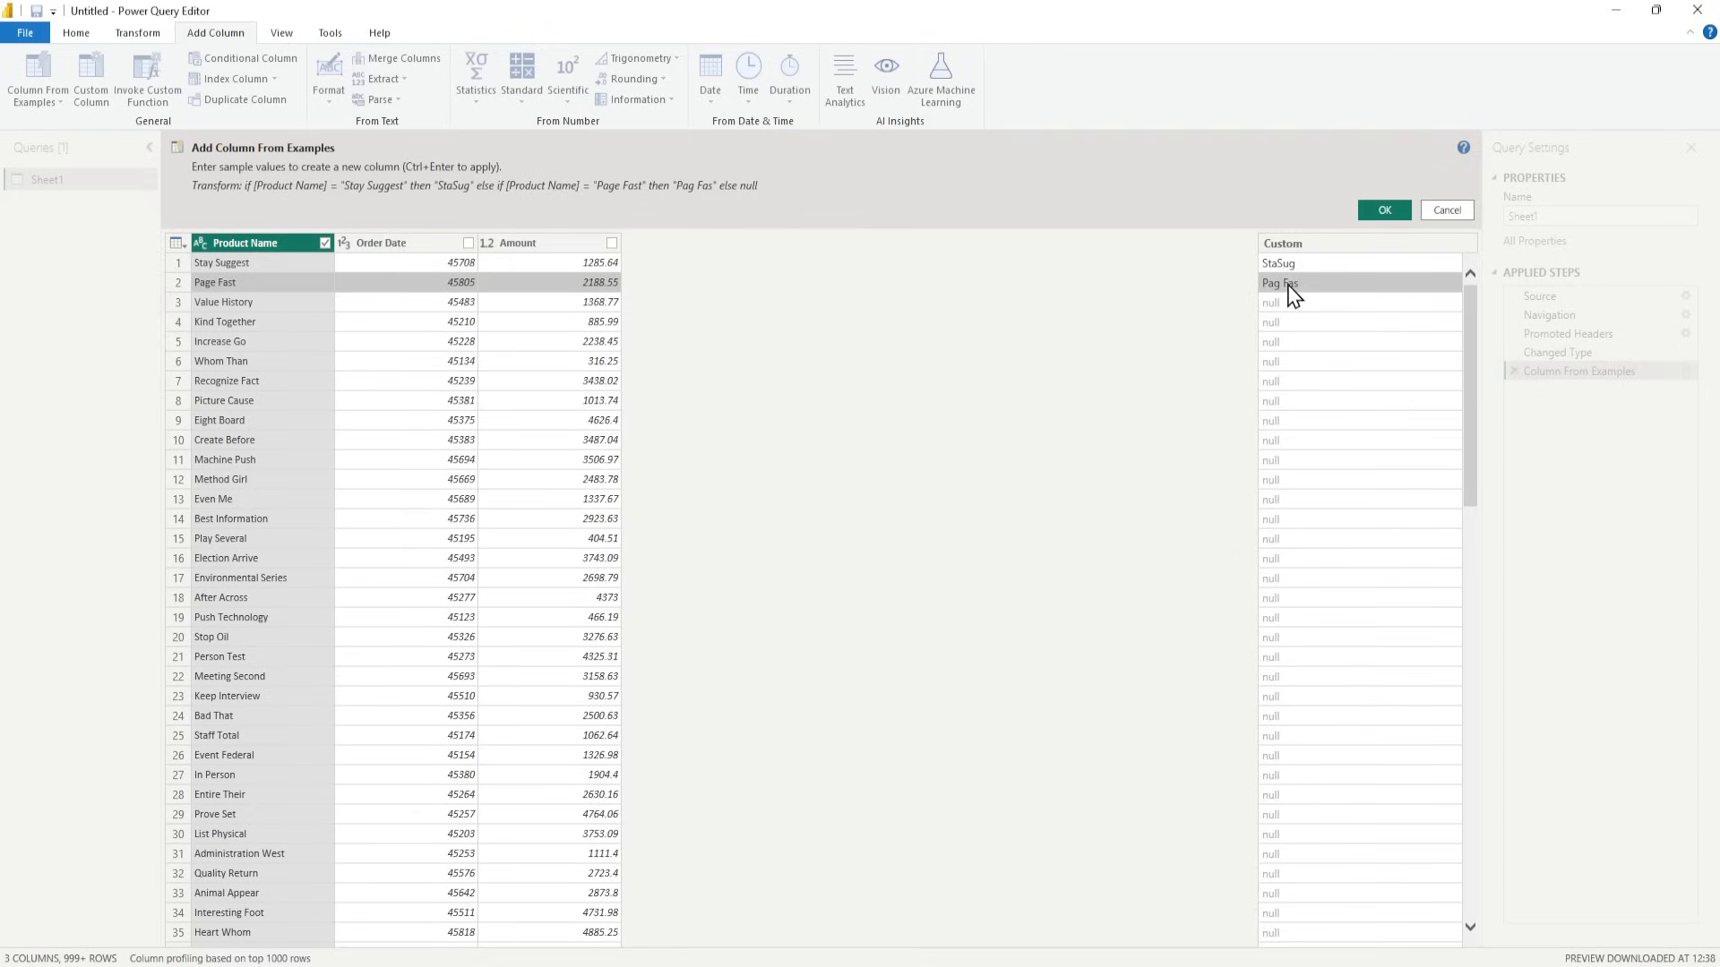
{"action": "double_click", "coordinate": [1280, 282]}
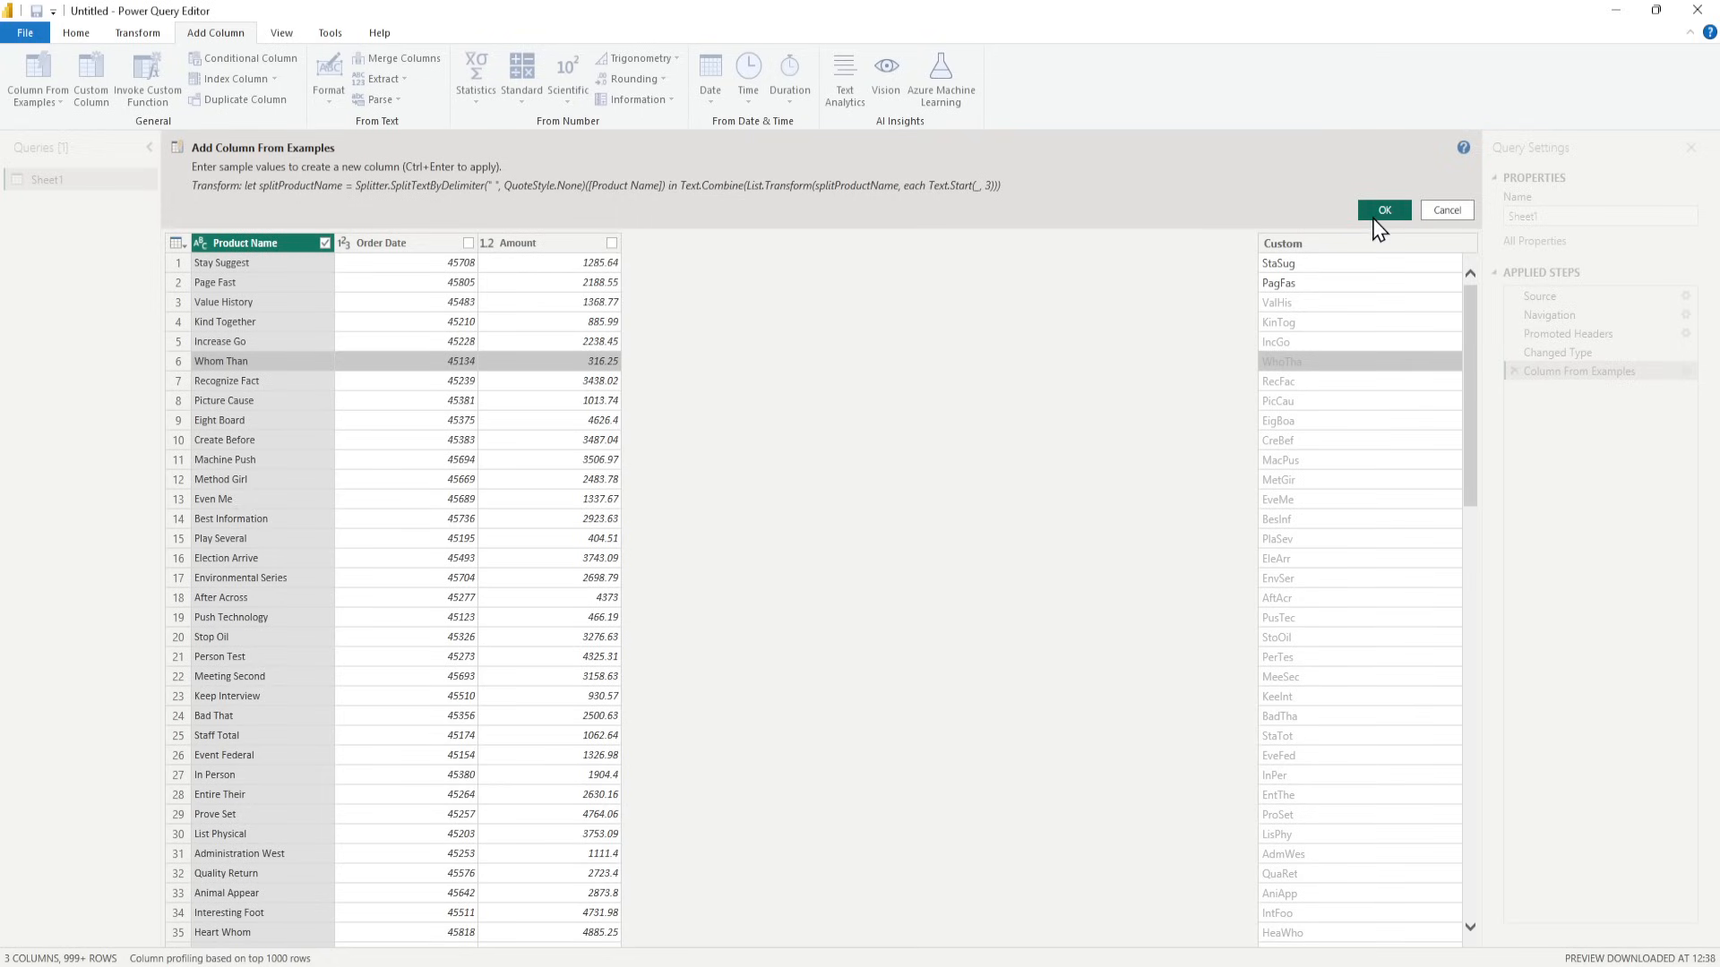
{"action": "left_click", "coordinate": [1383, 210]}
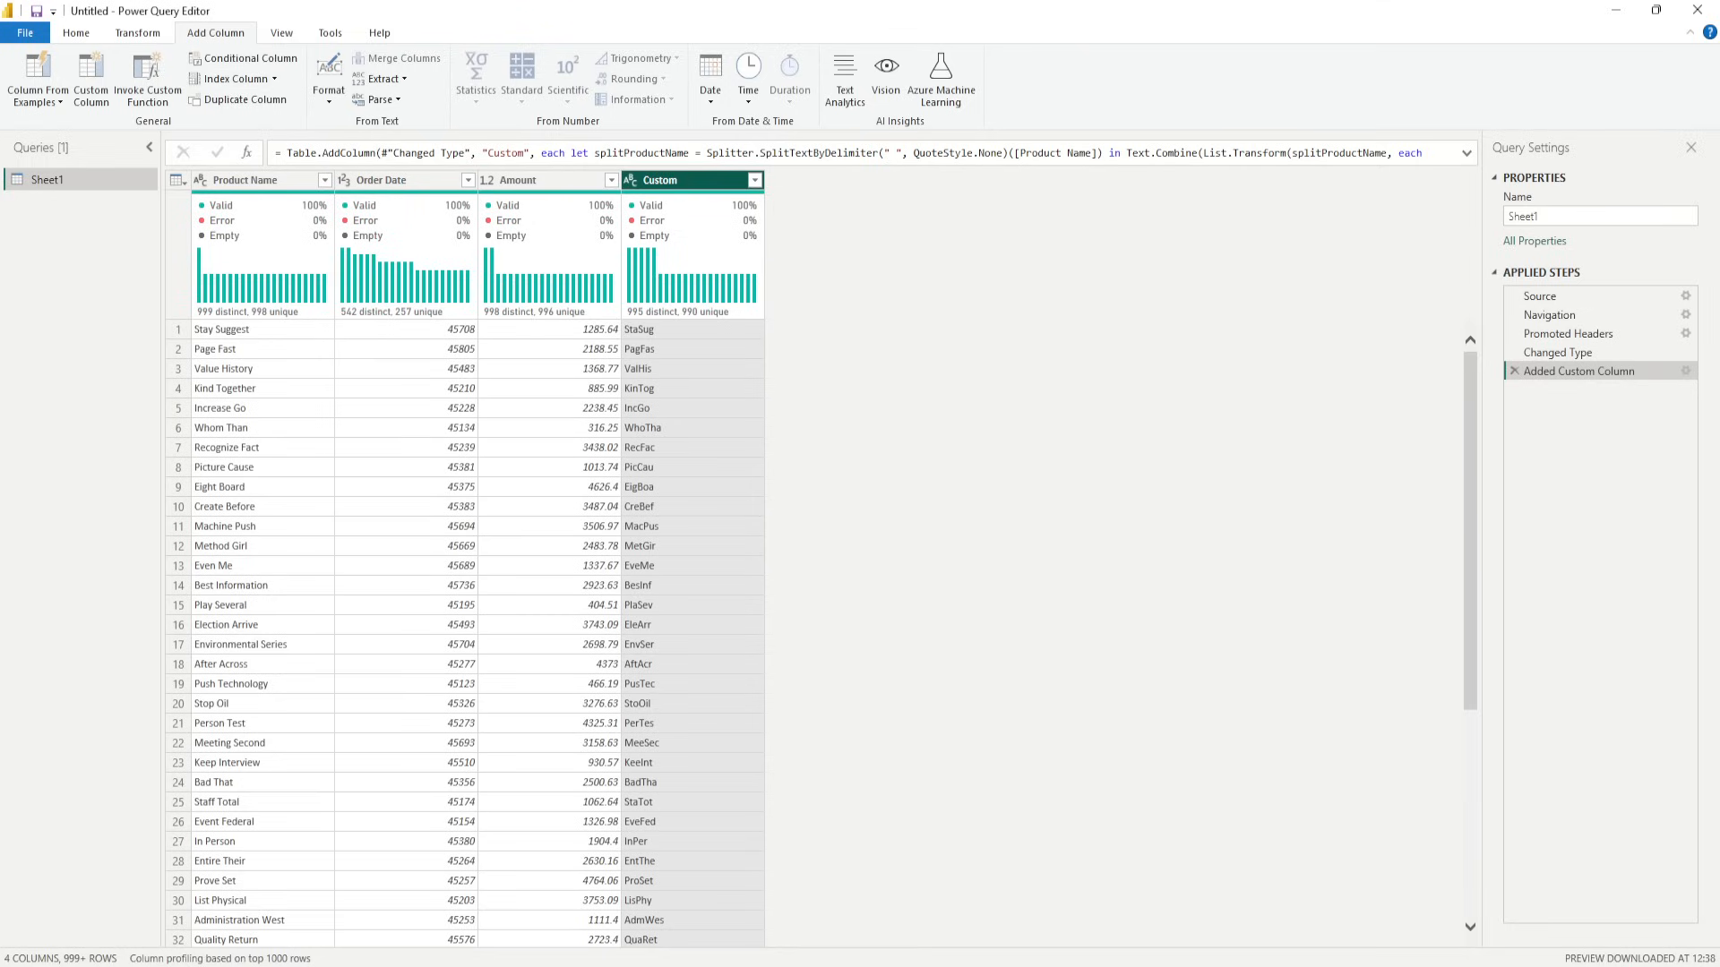
{"action": "mouse_move", "coordinate": [343, 224]}
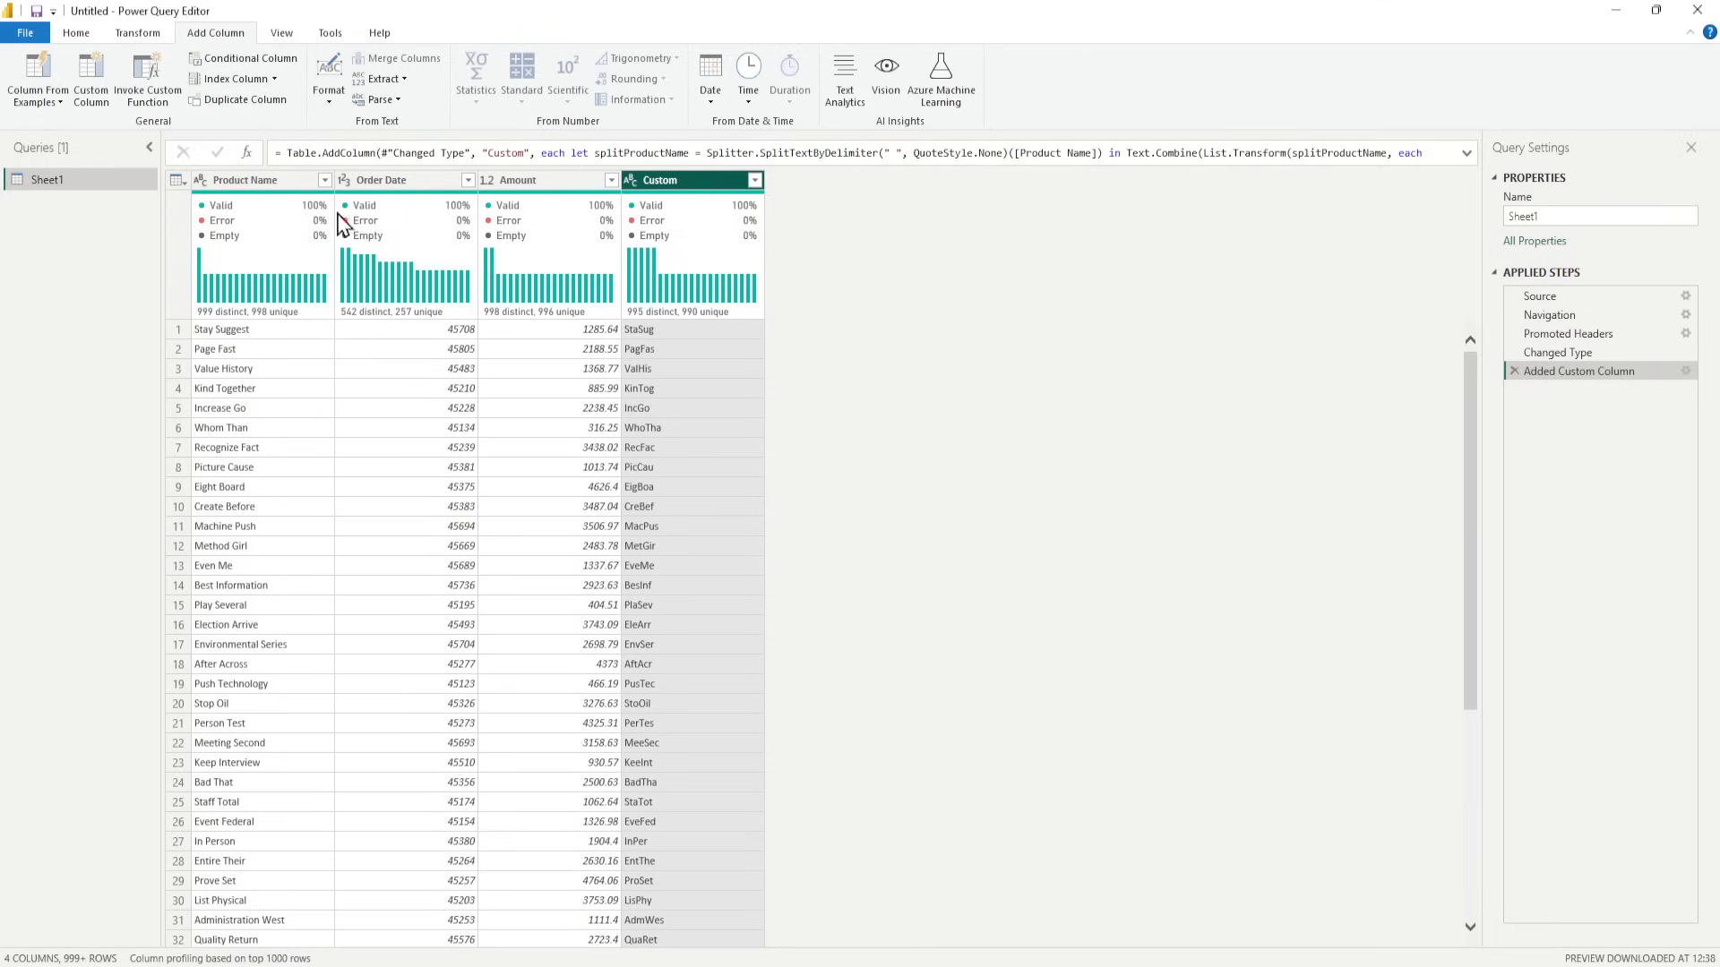
{"action": "mouse_move", "coordinate": [428, 322]}
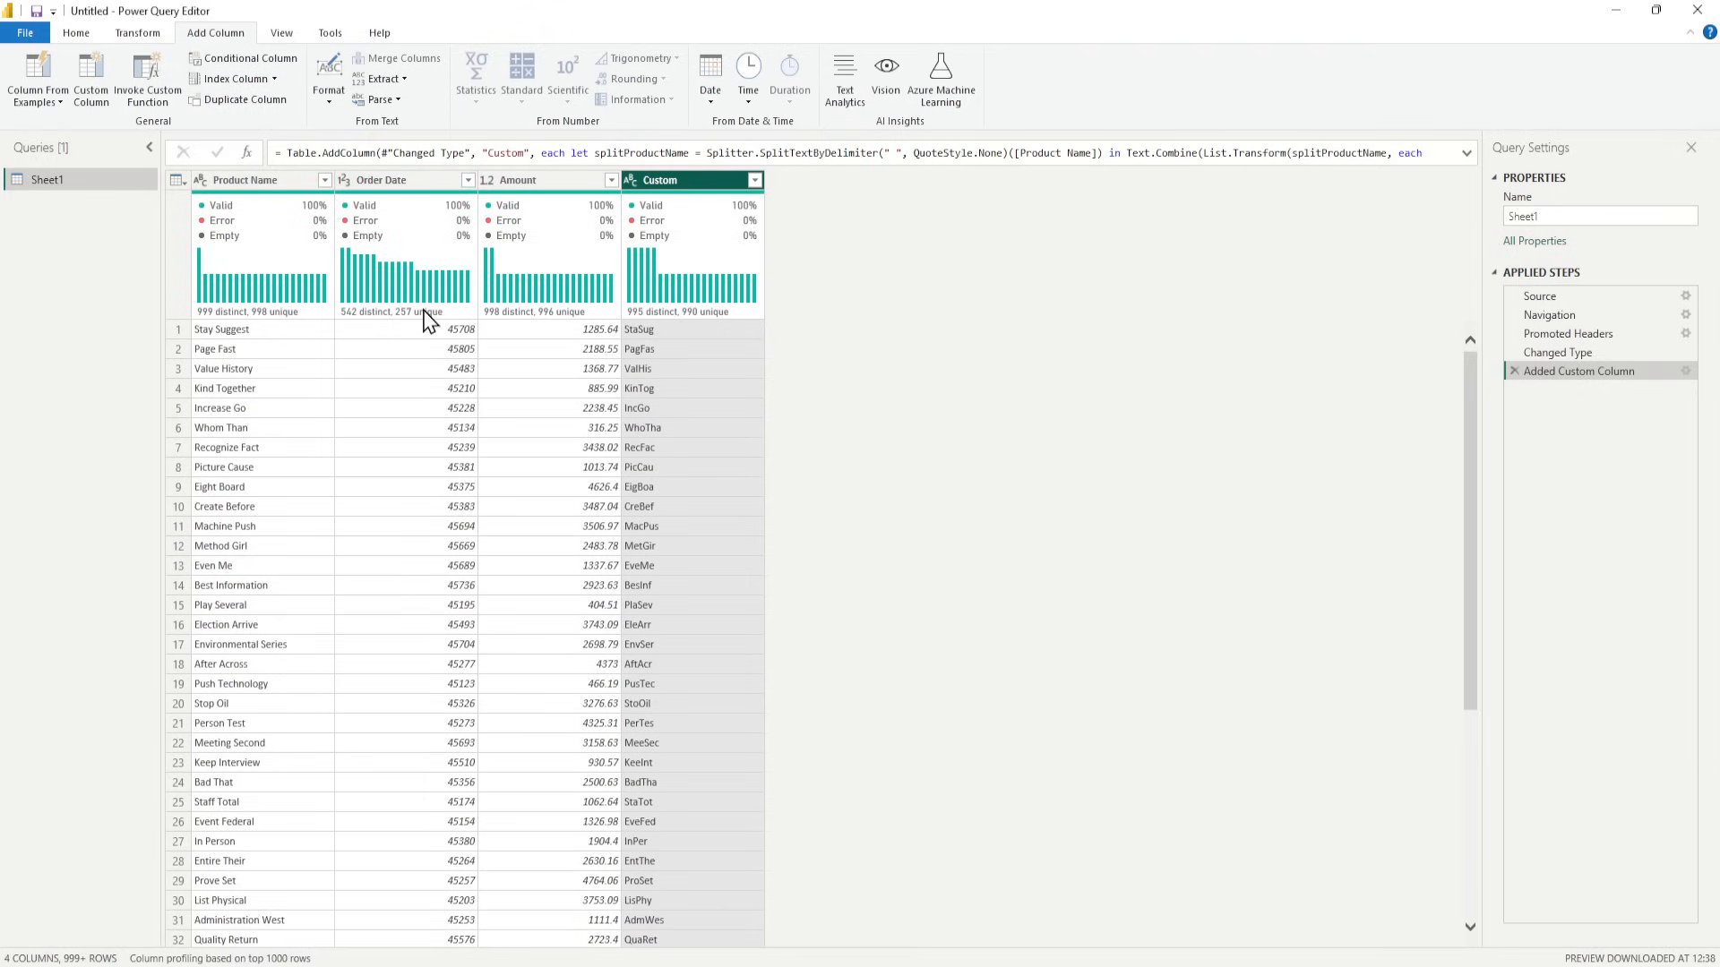
{"action": "mouse_move", "coordinate": [427, 337]}
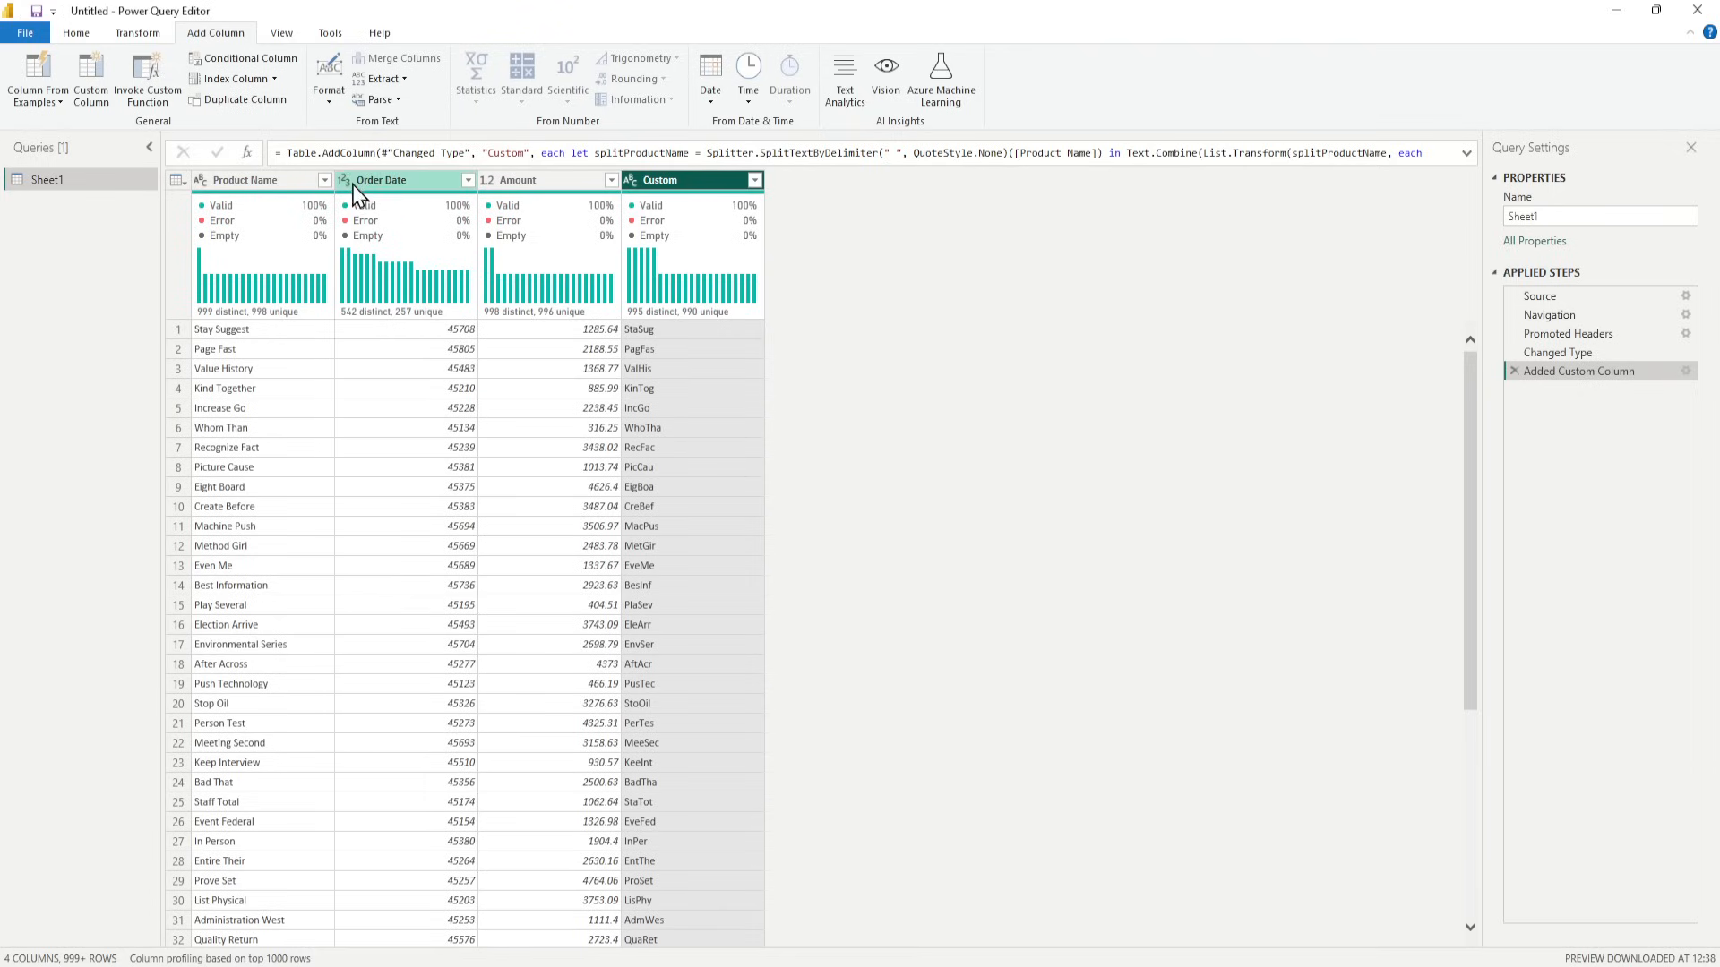
Open the data type menu on the Order Date column header.
{"action": "left_click", "coordinate": [346, 180]}
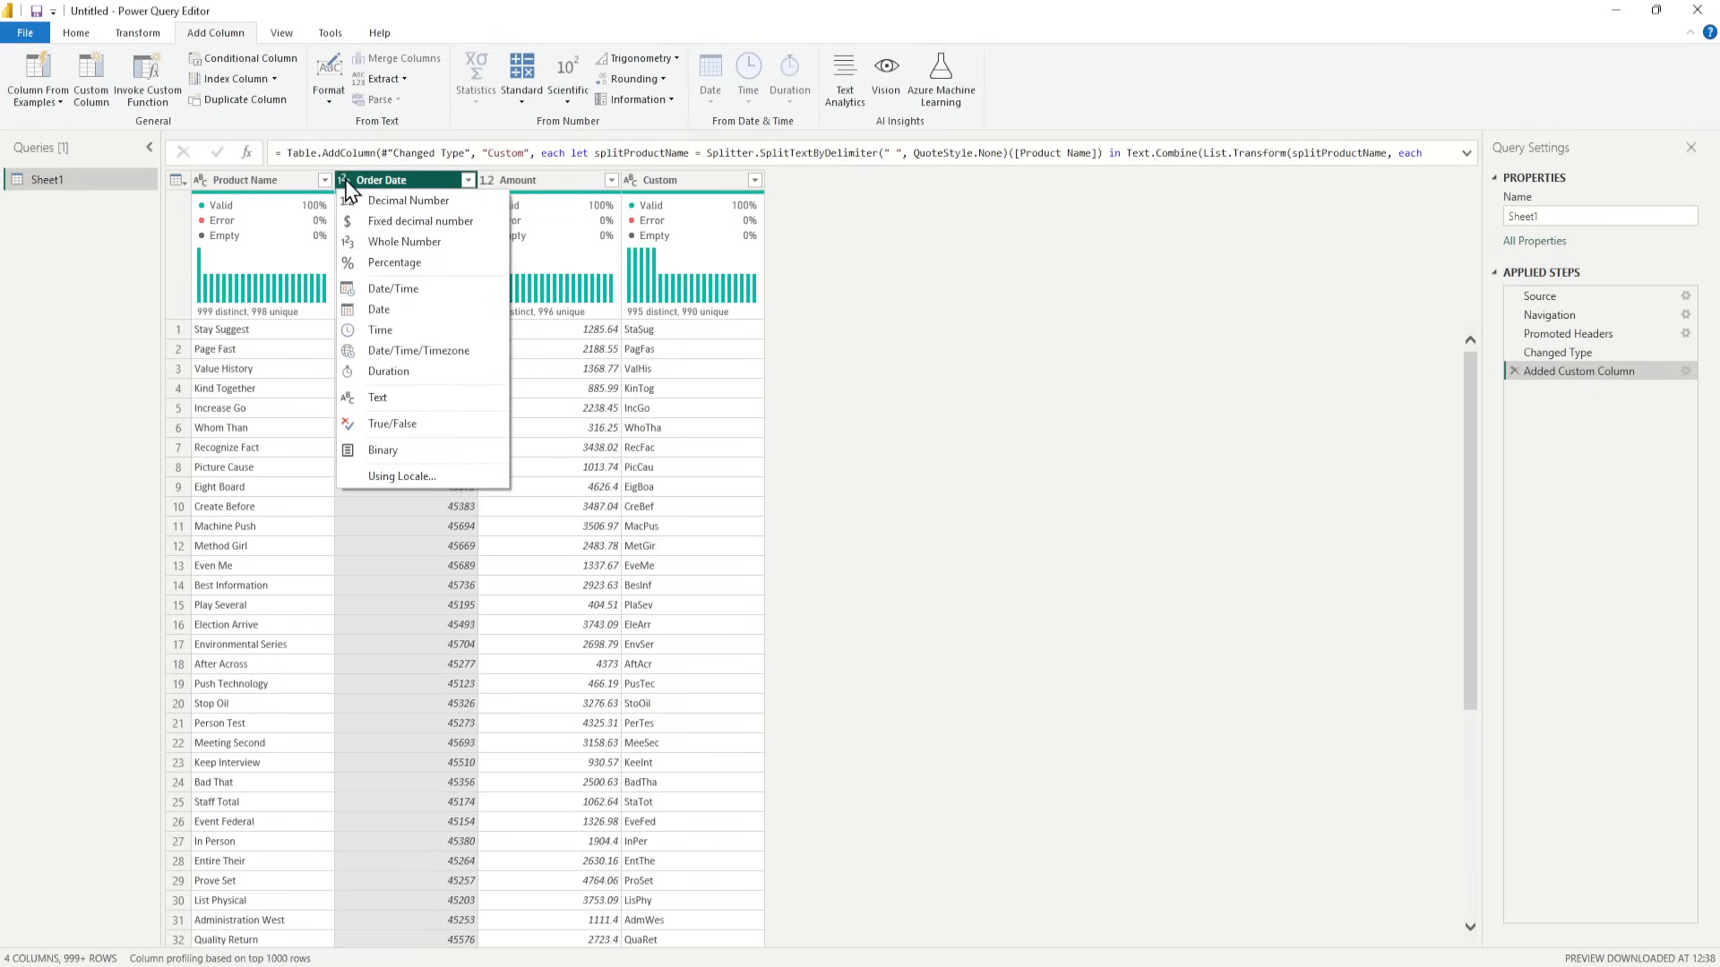
{"action": "mouse_move", "coordinate": [390, 314]}
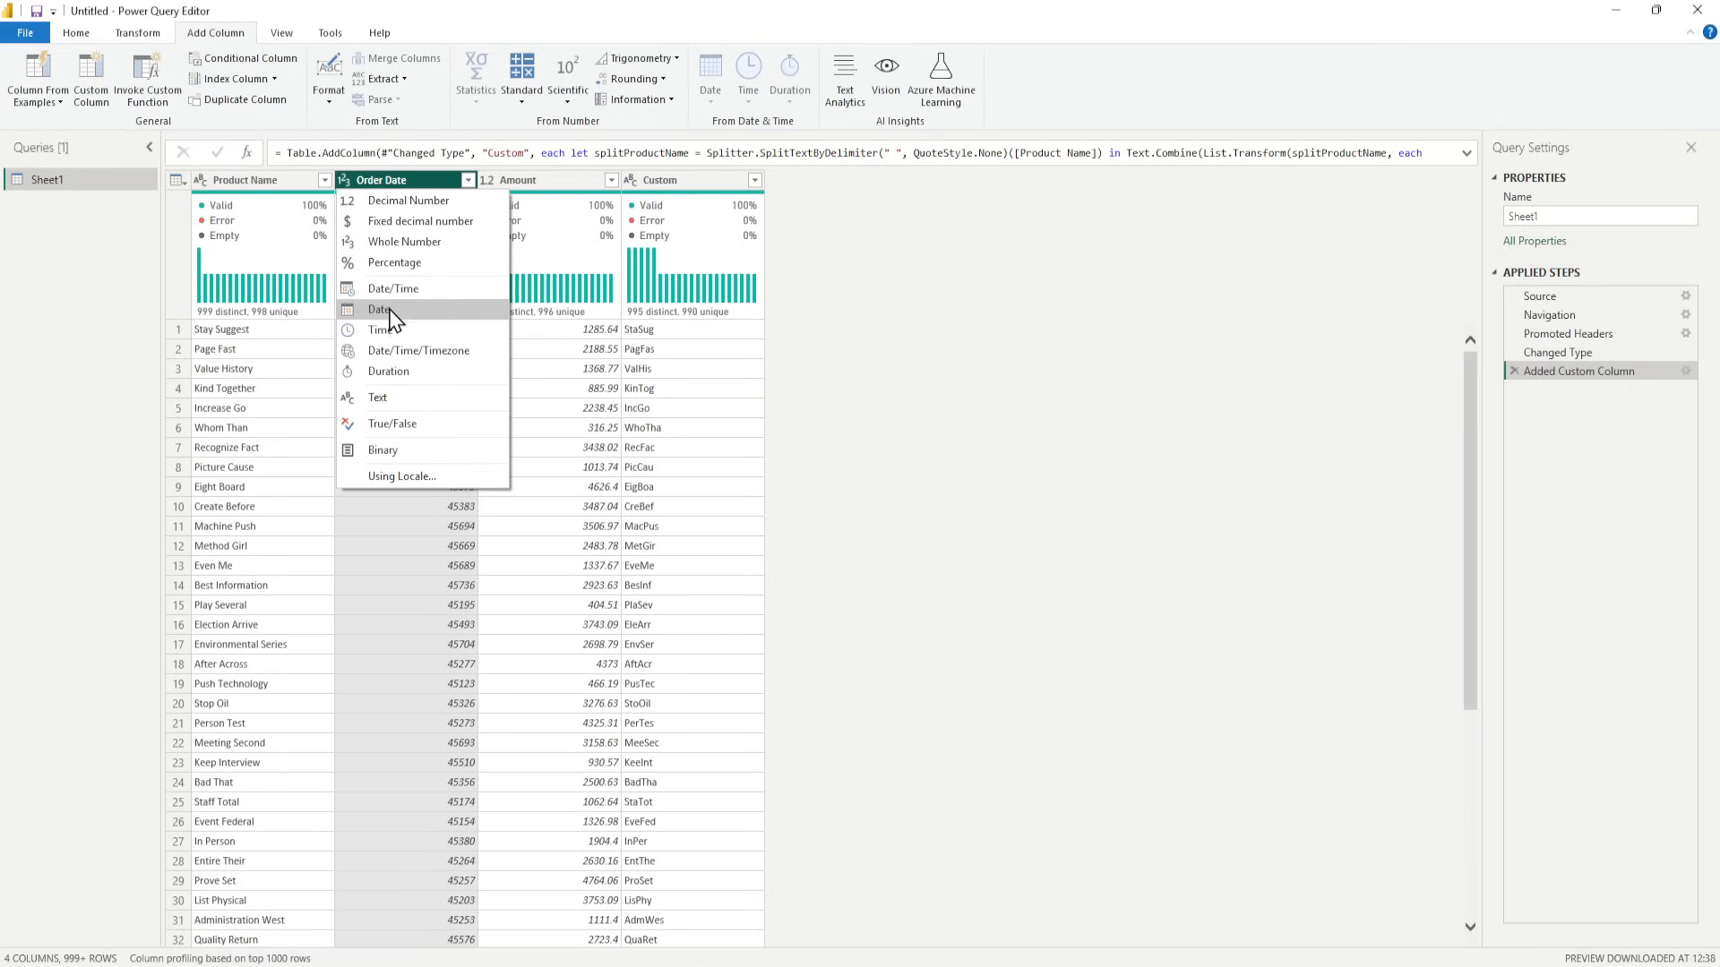
Change the Order Date column to the Date/Time data type.
{"action": "left_click", "coordinate": [381, 309]}
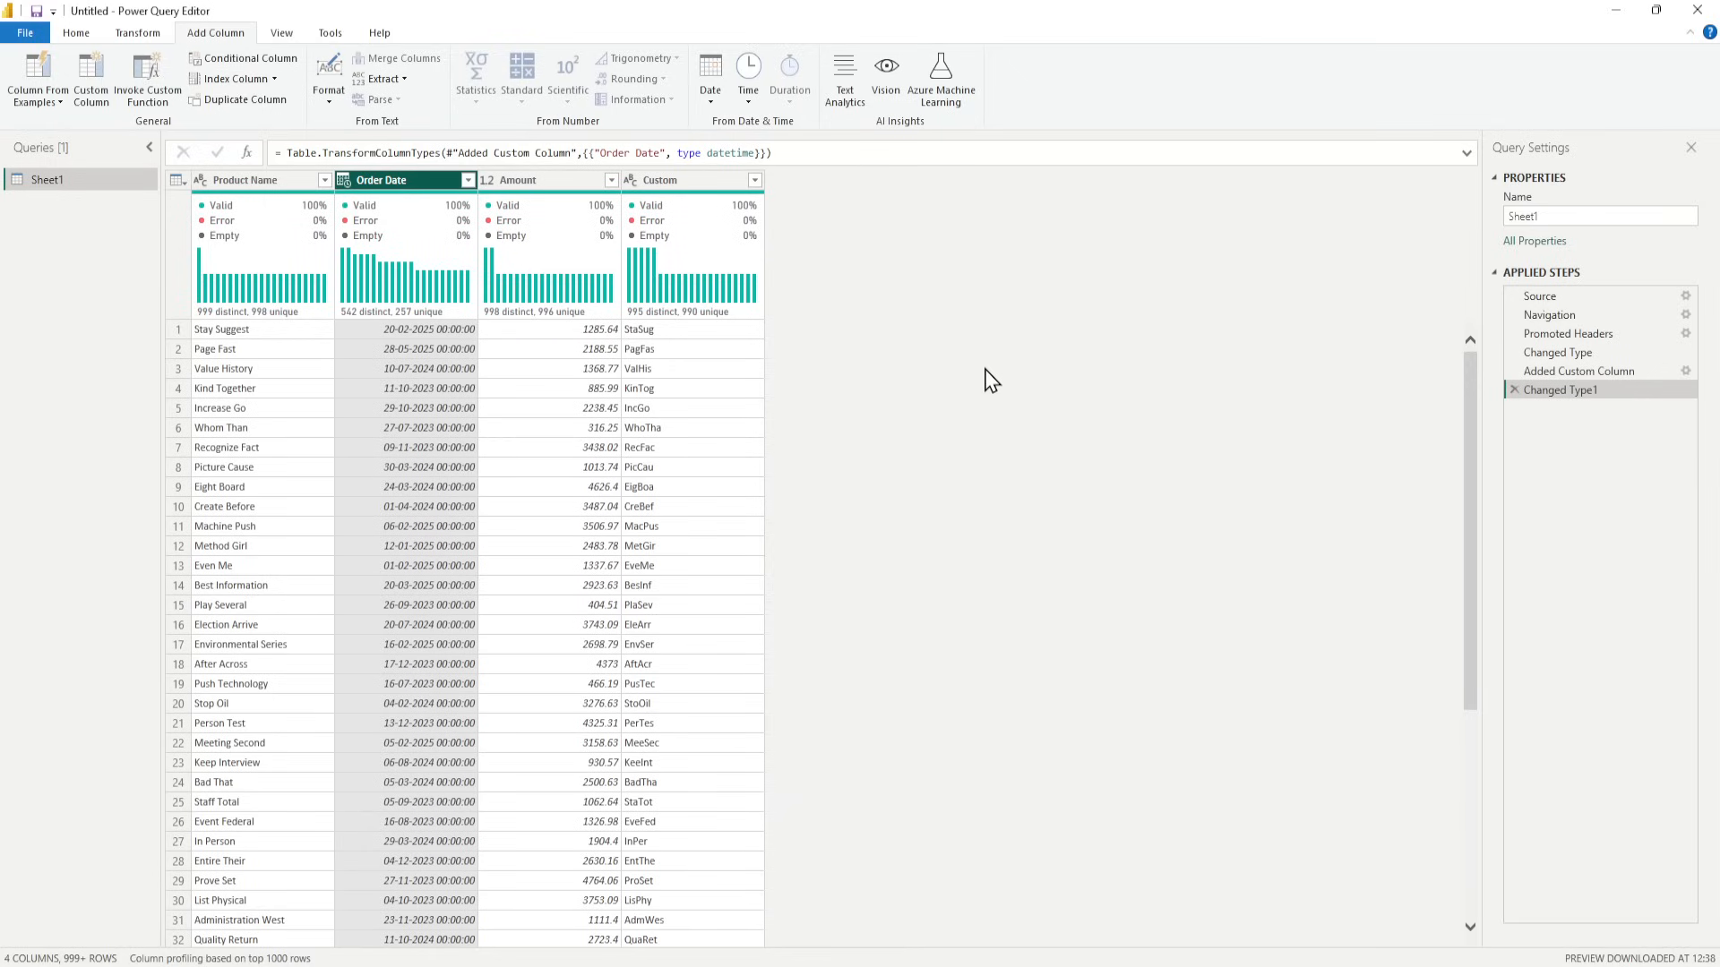
{"action": "left_click", "coordinate": [36, 79]}
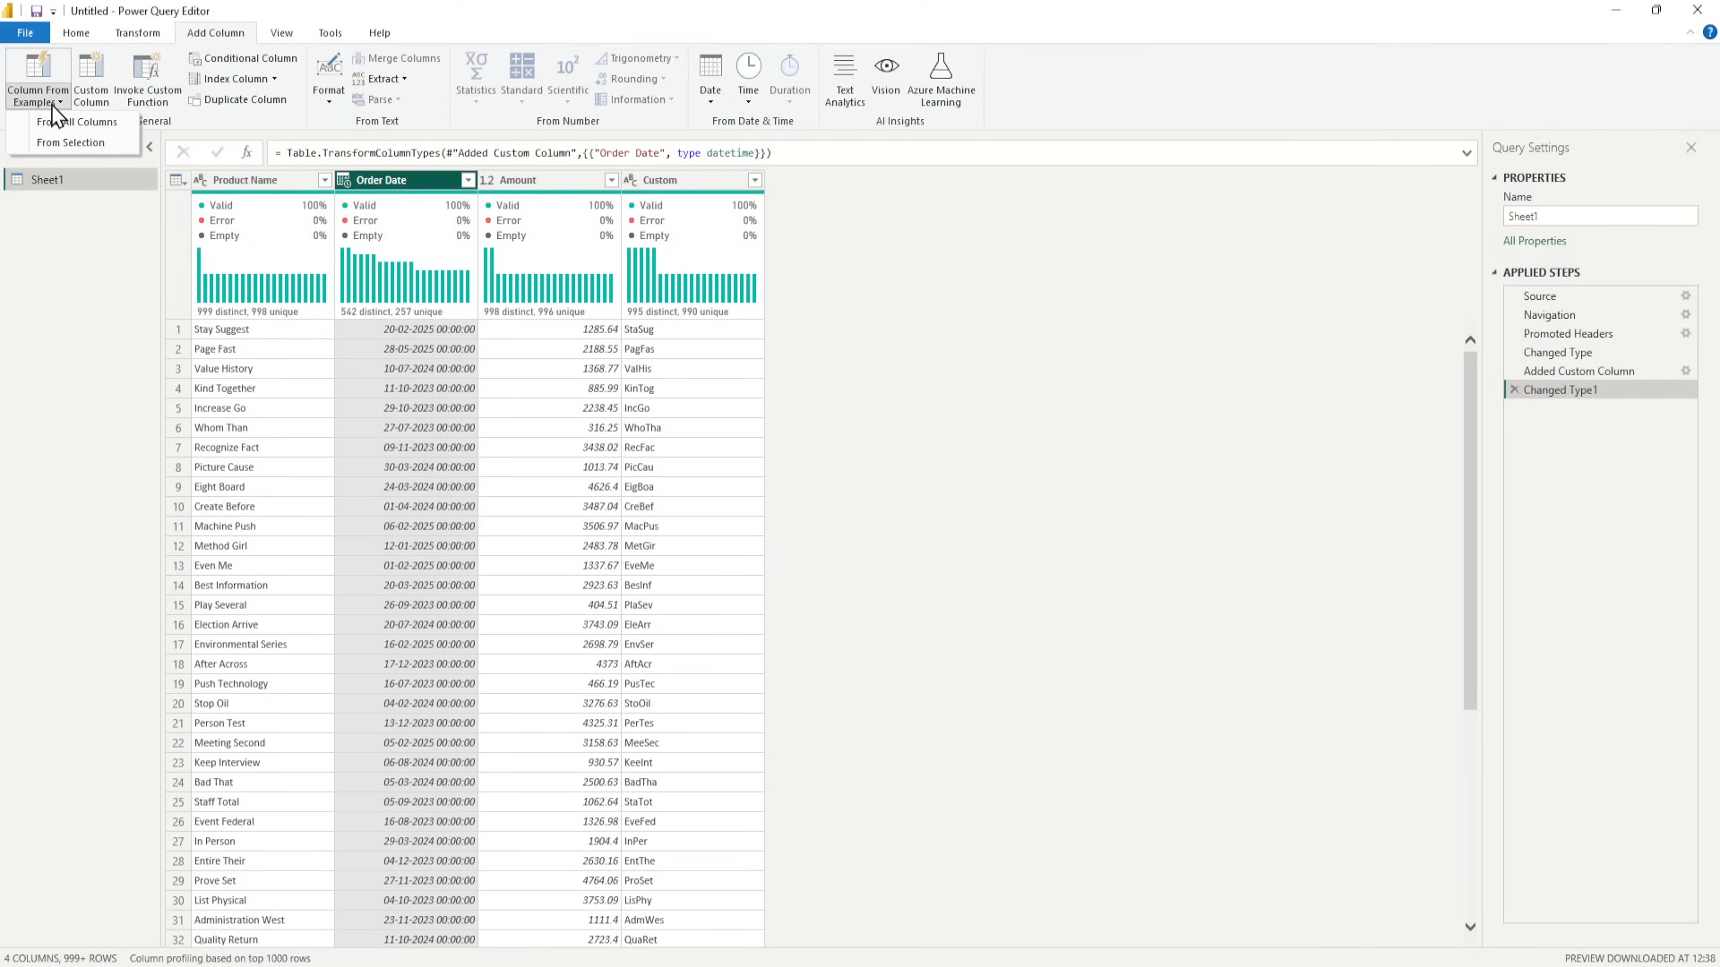
{"action": "mouse_move", "coordinate": [70, 143]}
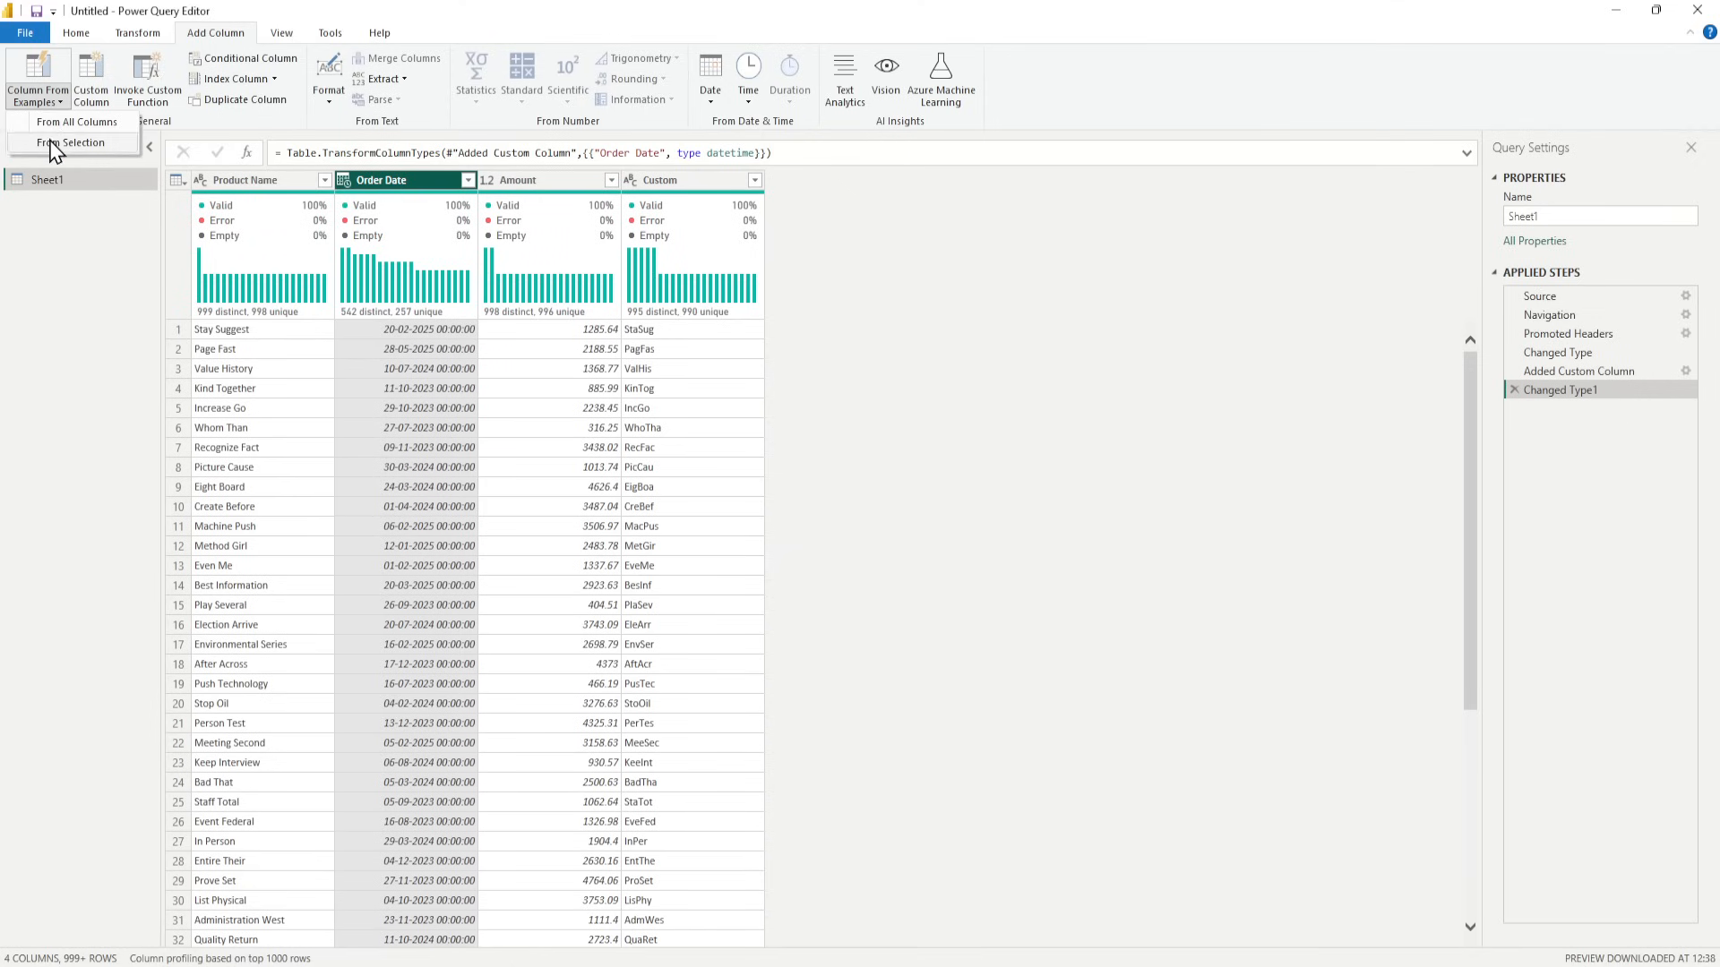
Enter 2025 as an example and accept 'Year from Order Date' to add a Year column.
{"action": "left_click", "coordinate": [73, 143]}
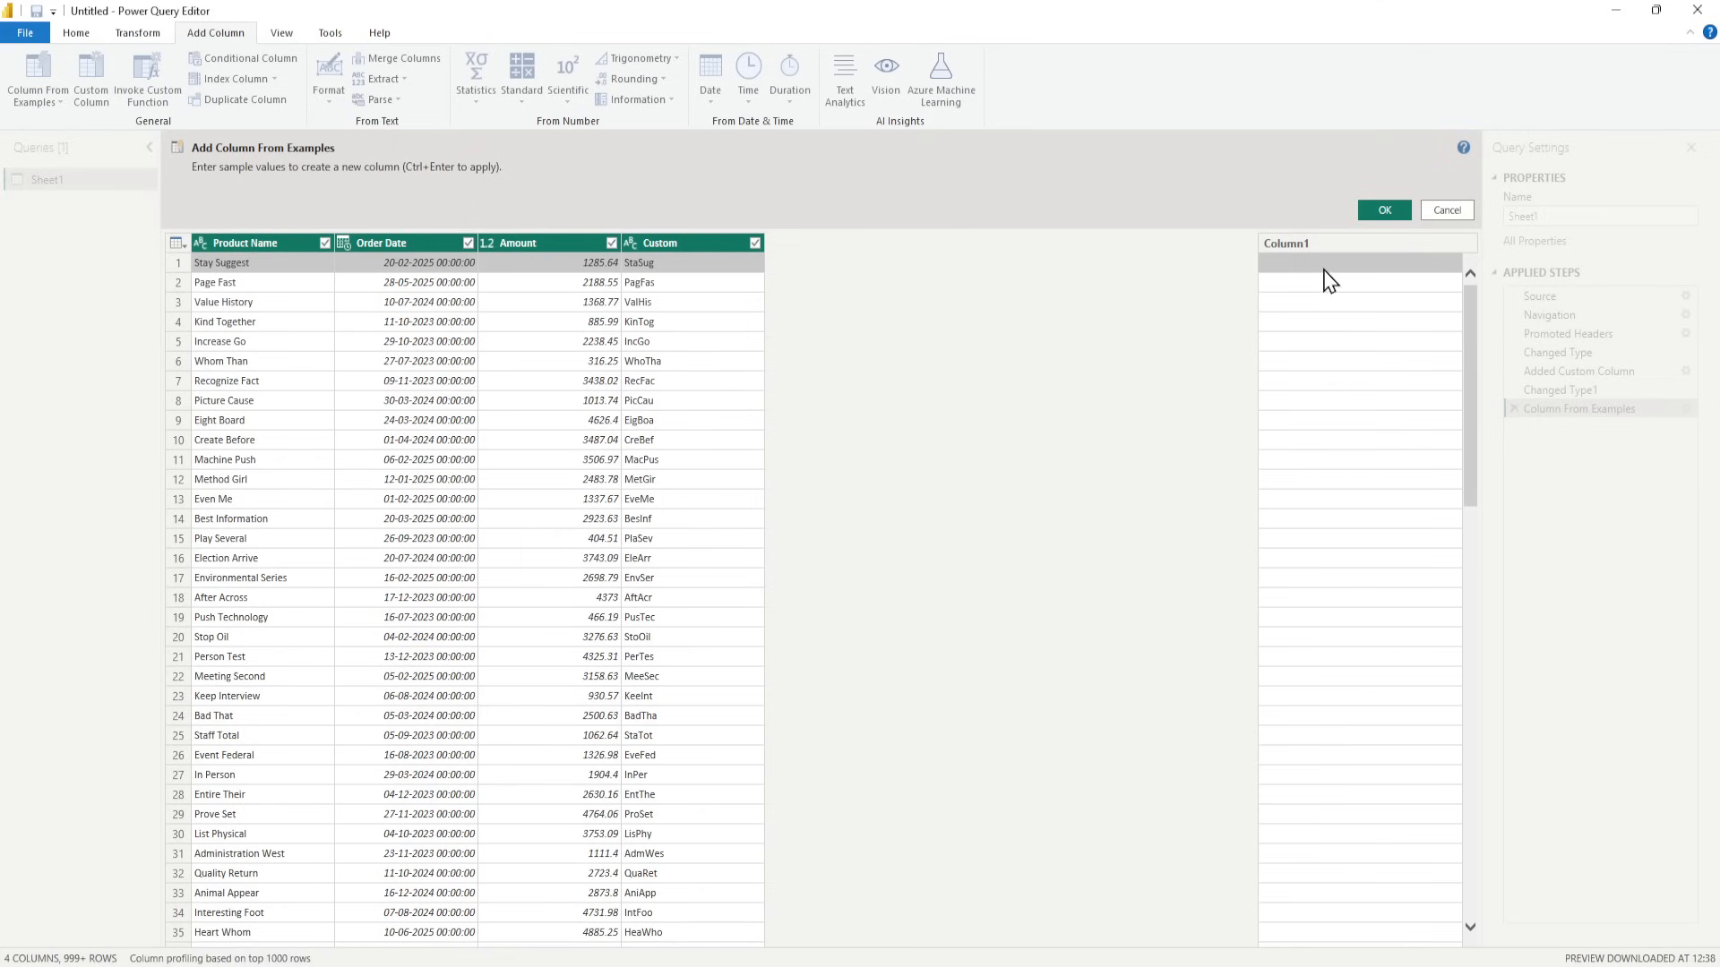
{"action": "type", "text": "2"}
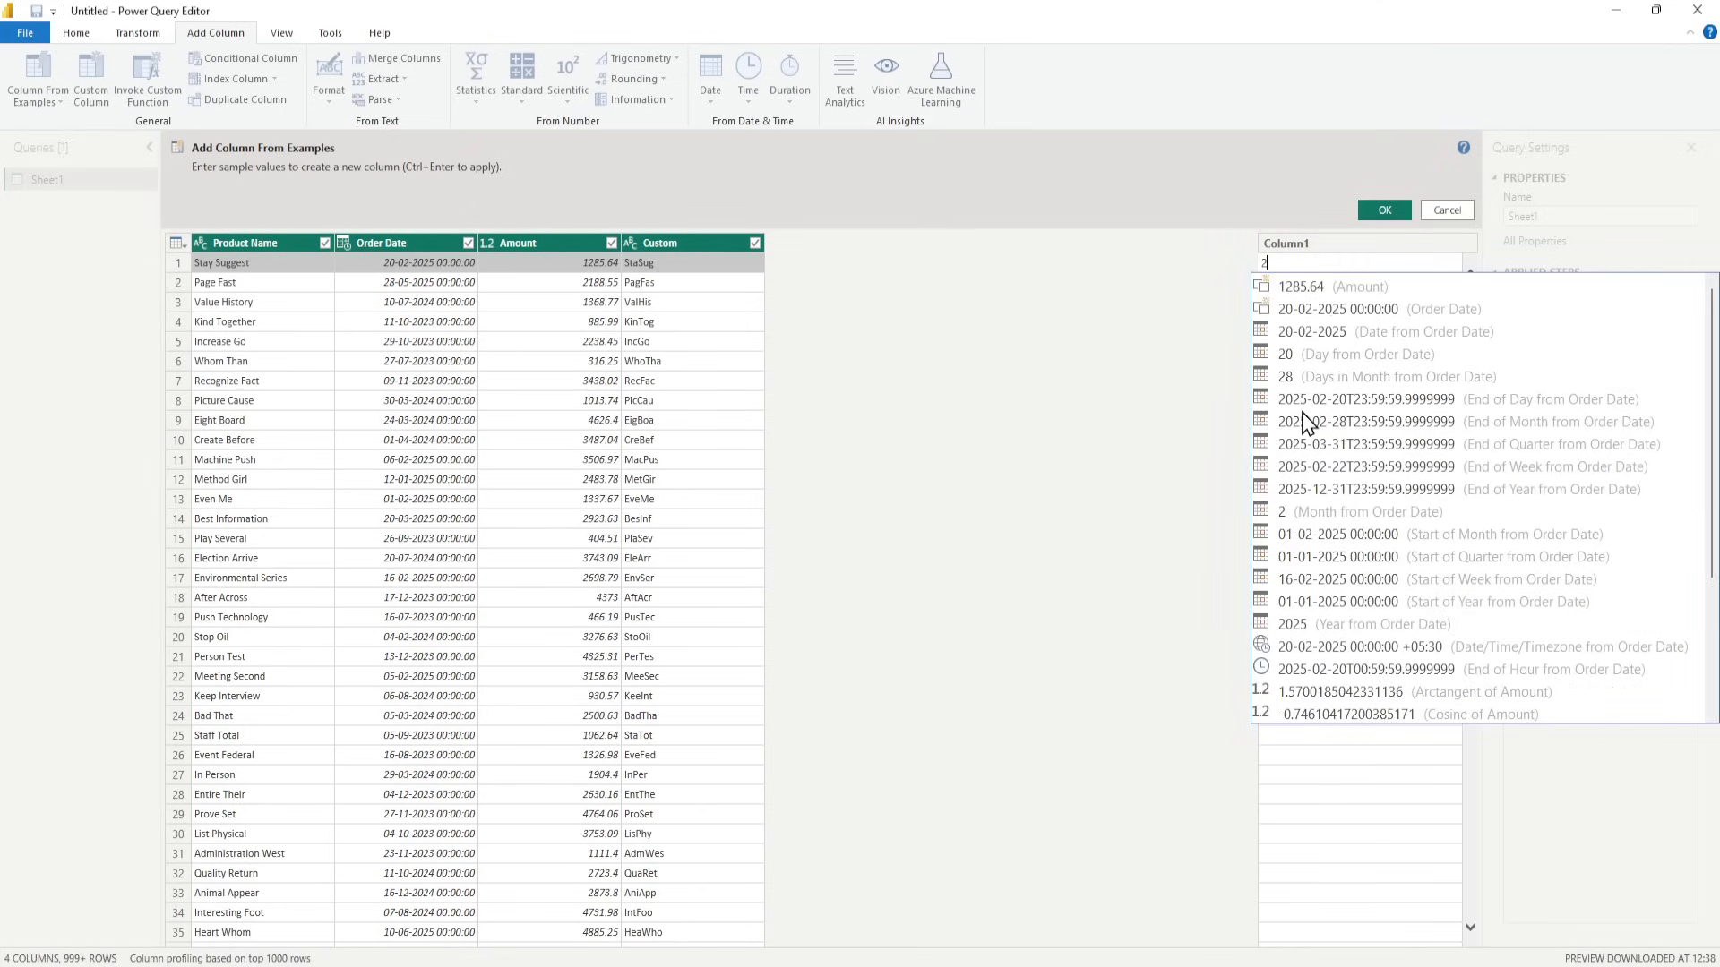
{"action": "type", "text": "025"}
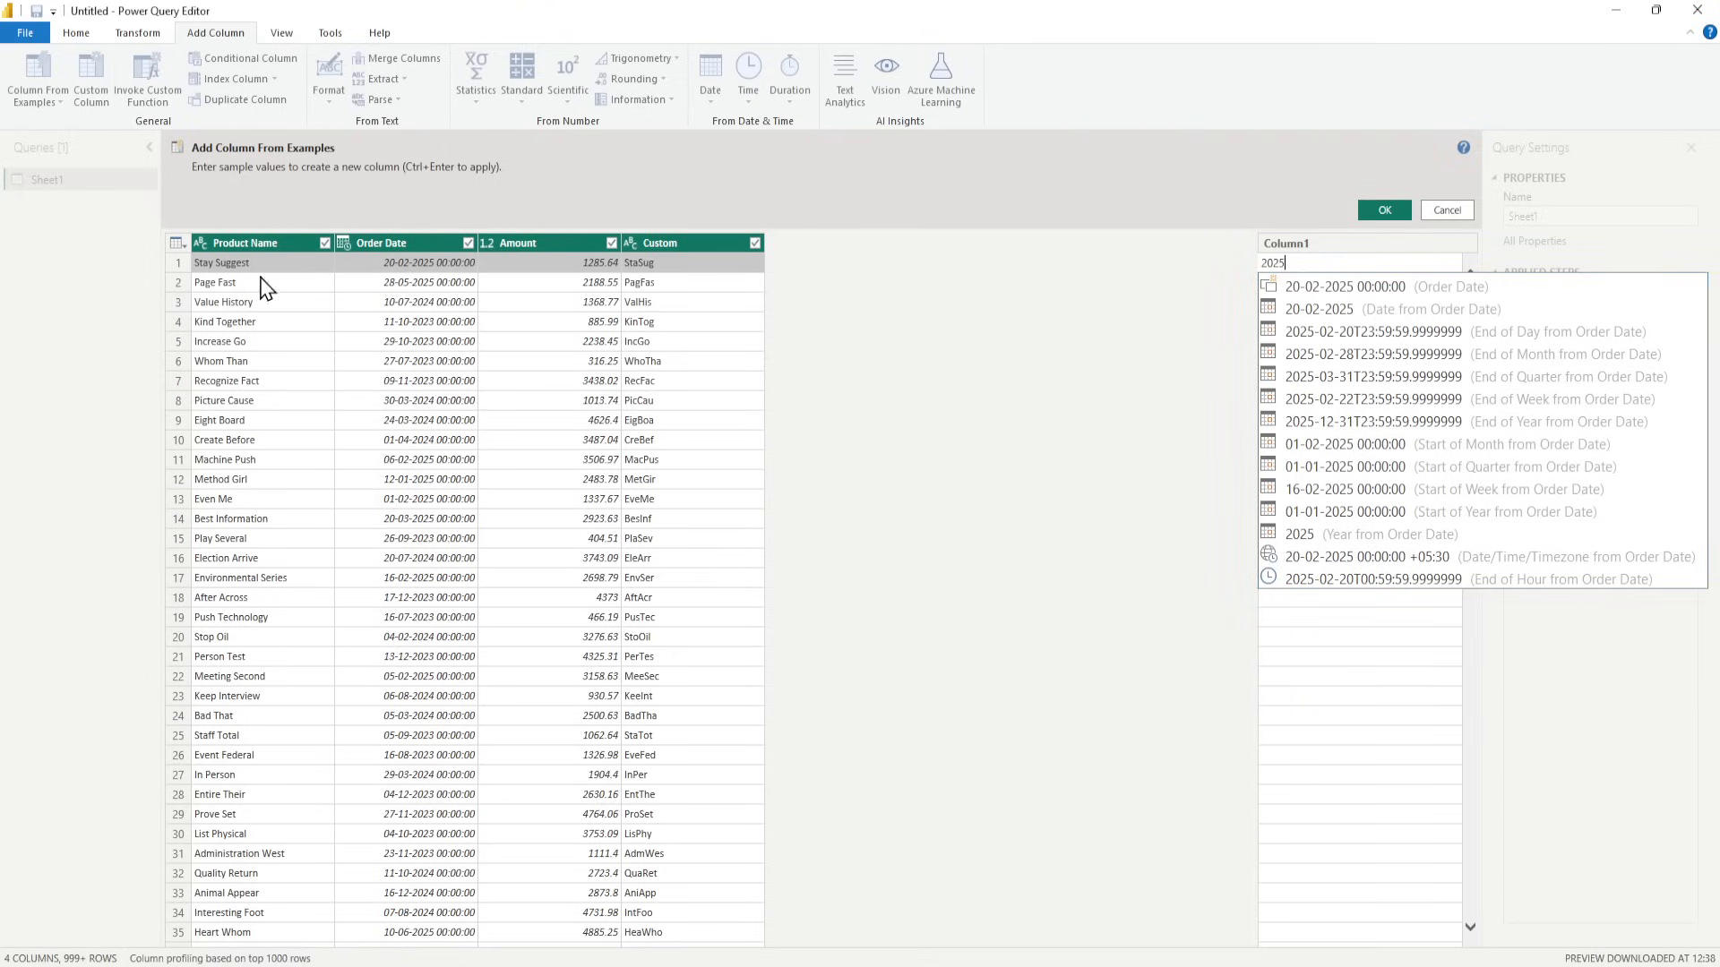
{"action": "left_click", "coordinate": [1378, 534]}
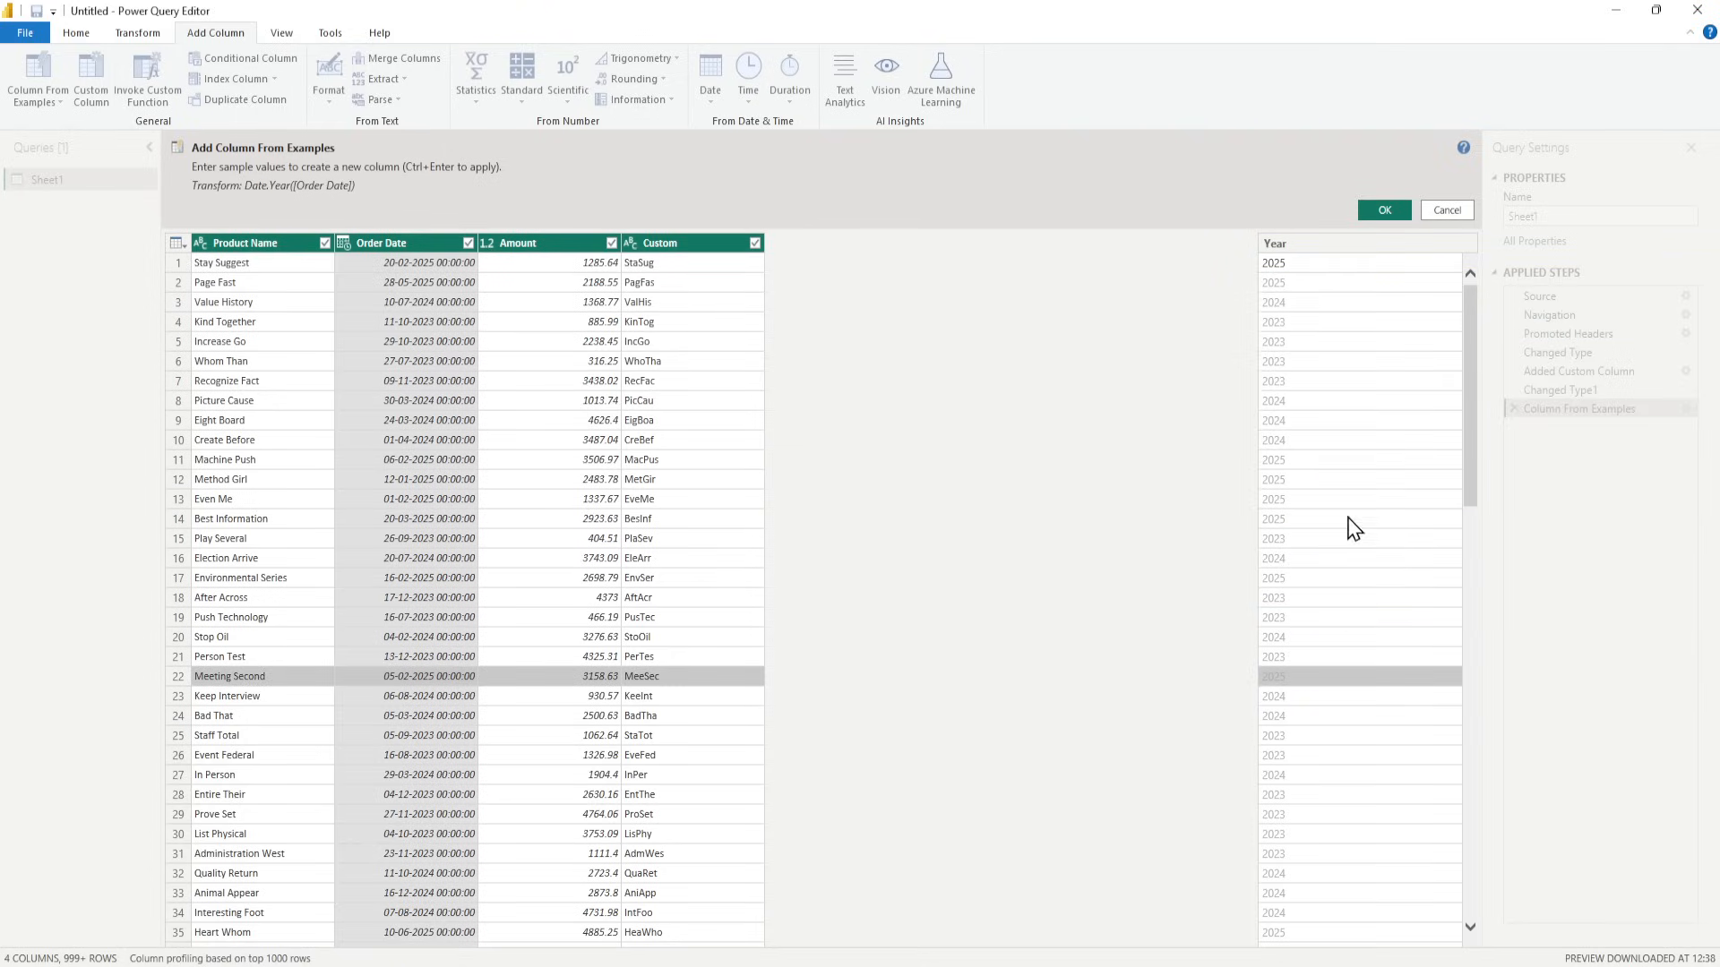
{"action": "mouse_move", "coordinate": [1315, 296]}
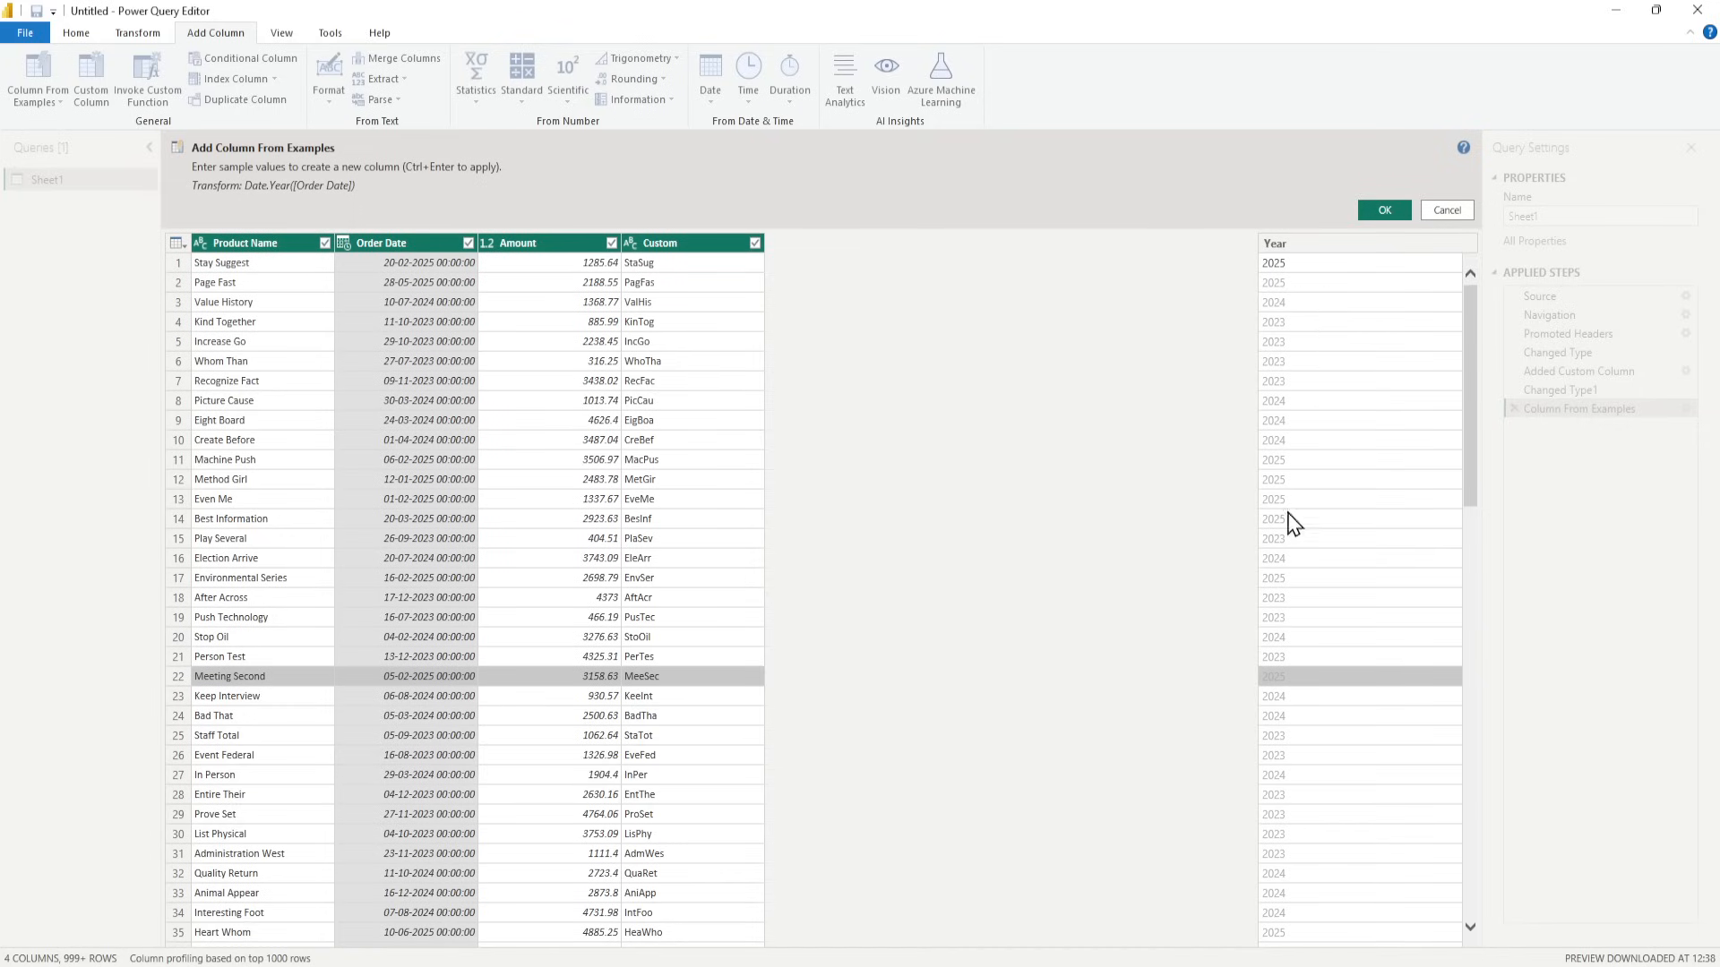
{"action": "mouse_move", "coordinate": [1409, 146]}
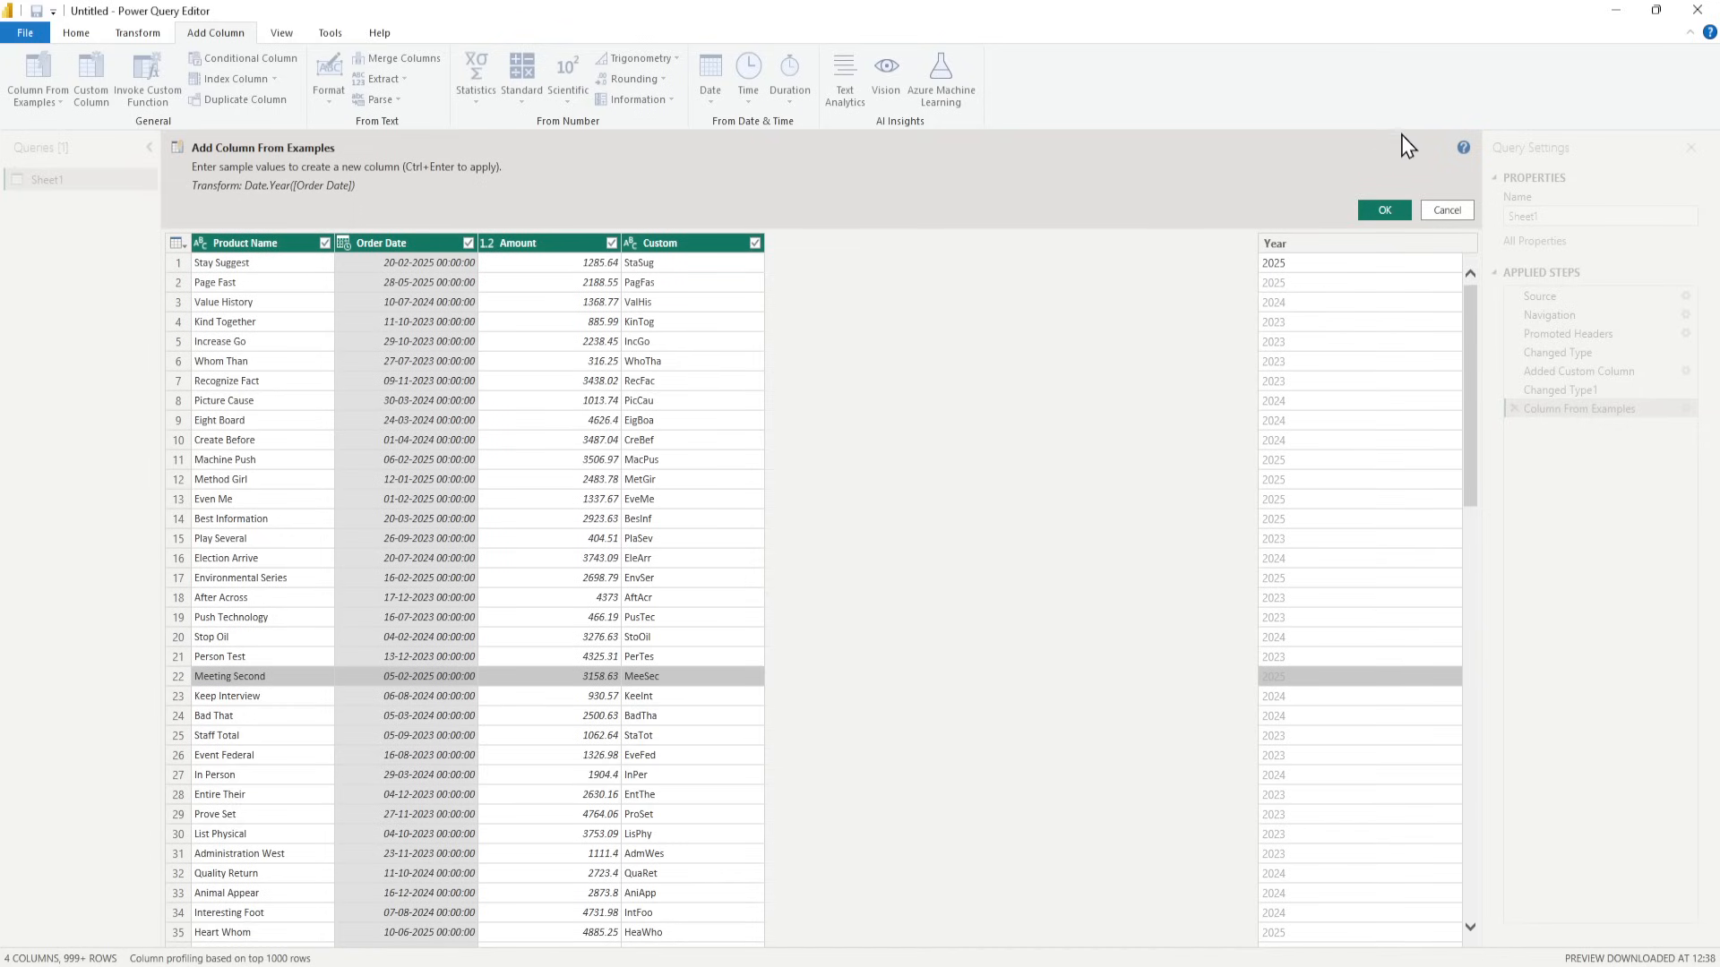
{"action": "left_click", "coordinate": [1383, 209]}
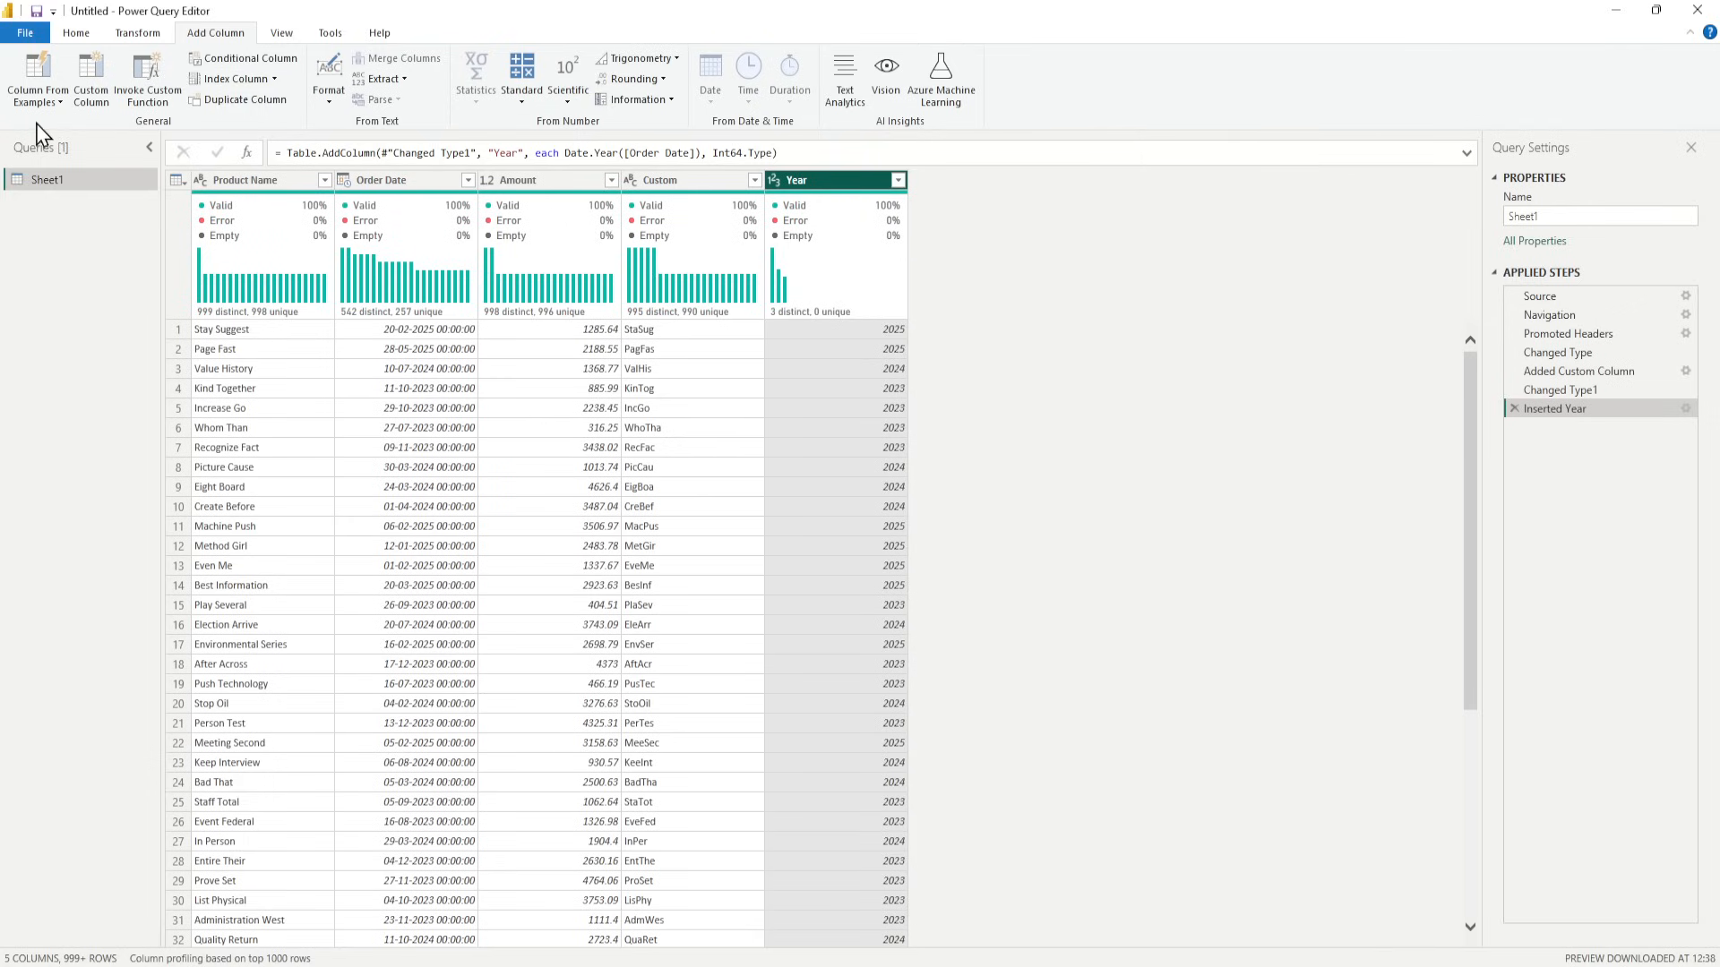
Select the Amount column and reopen the Column From Examples options.
{"action": "left_click", "coordinate": [36, 78]}
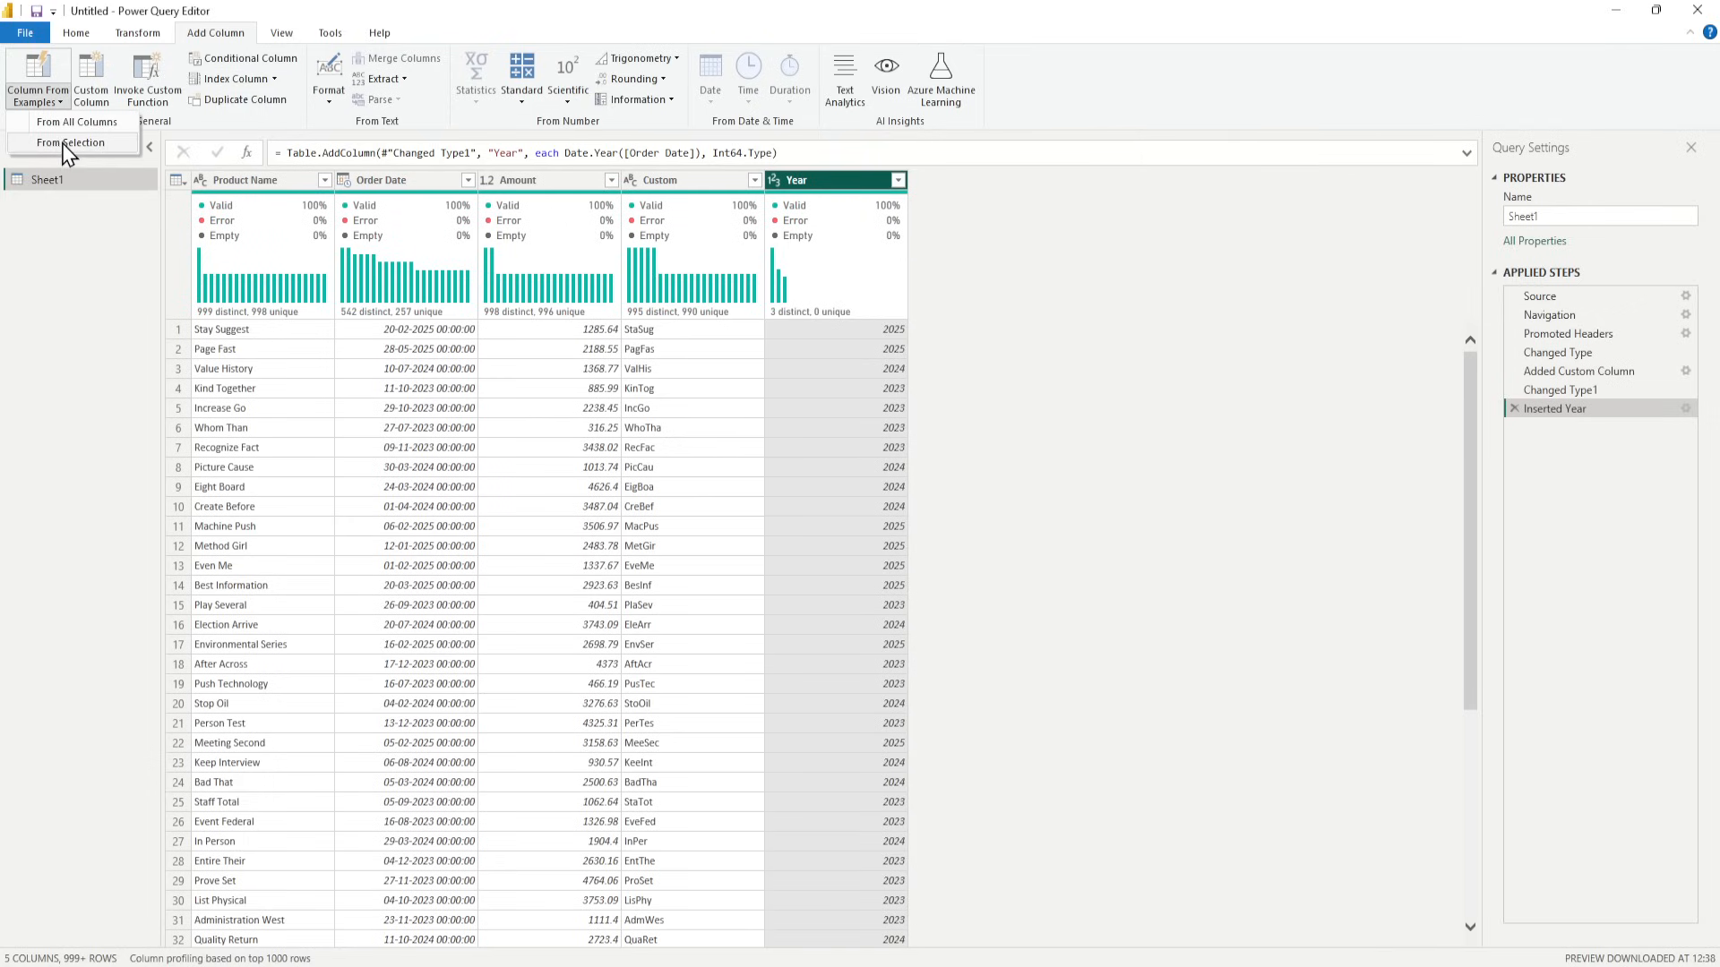
{"action": "mouse_move", "coordinate": [57, 318]}
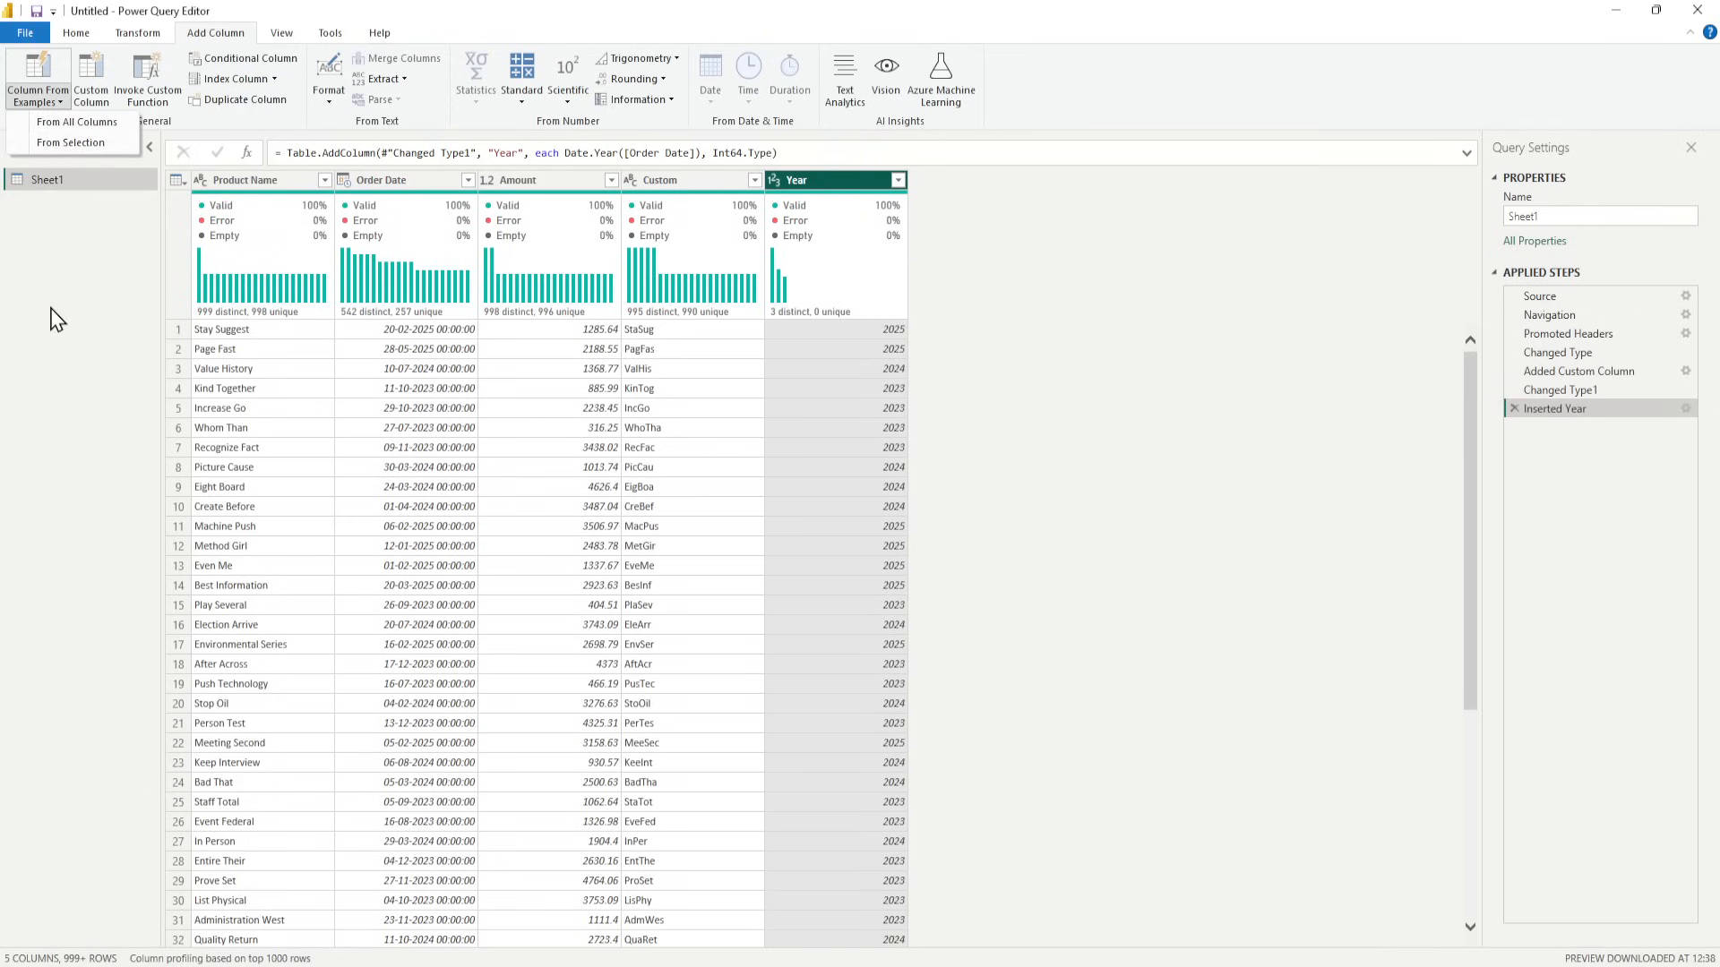
{"action": "left_click", "coordinate": [537, 180]}
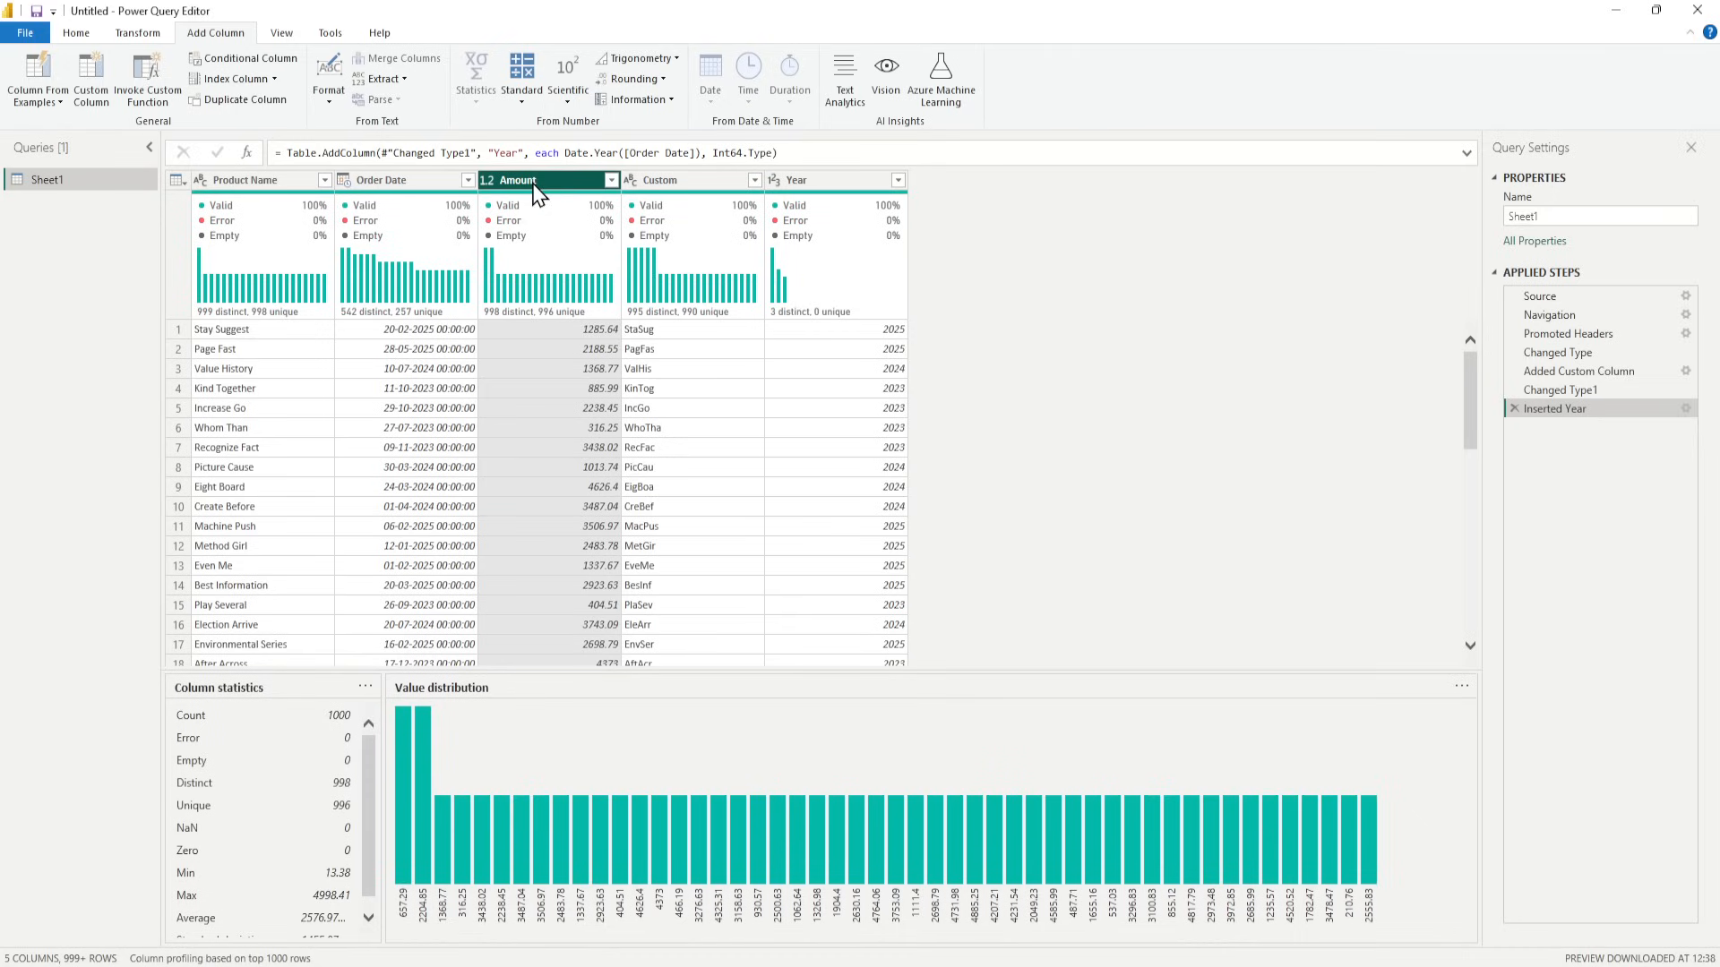
{"action": "left_click", "coordinate": [36, 78]}
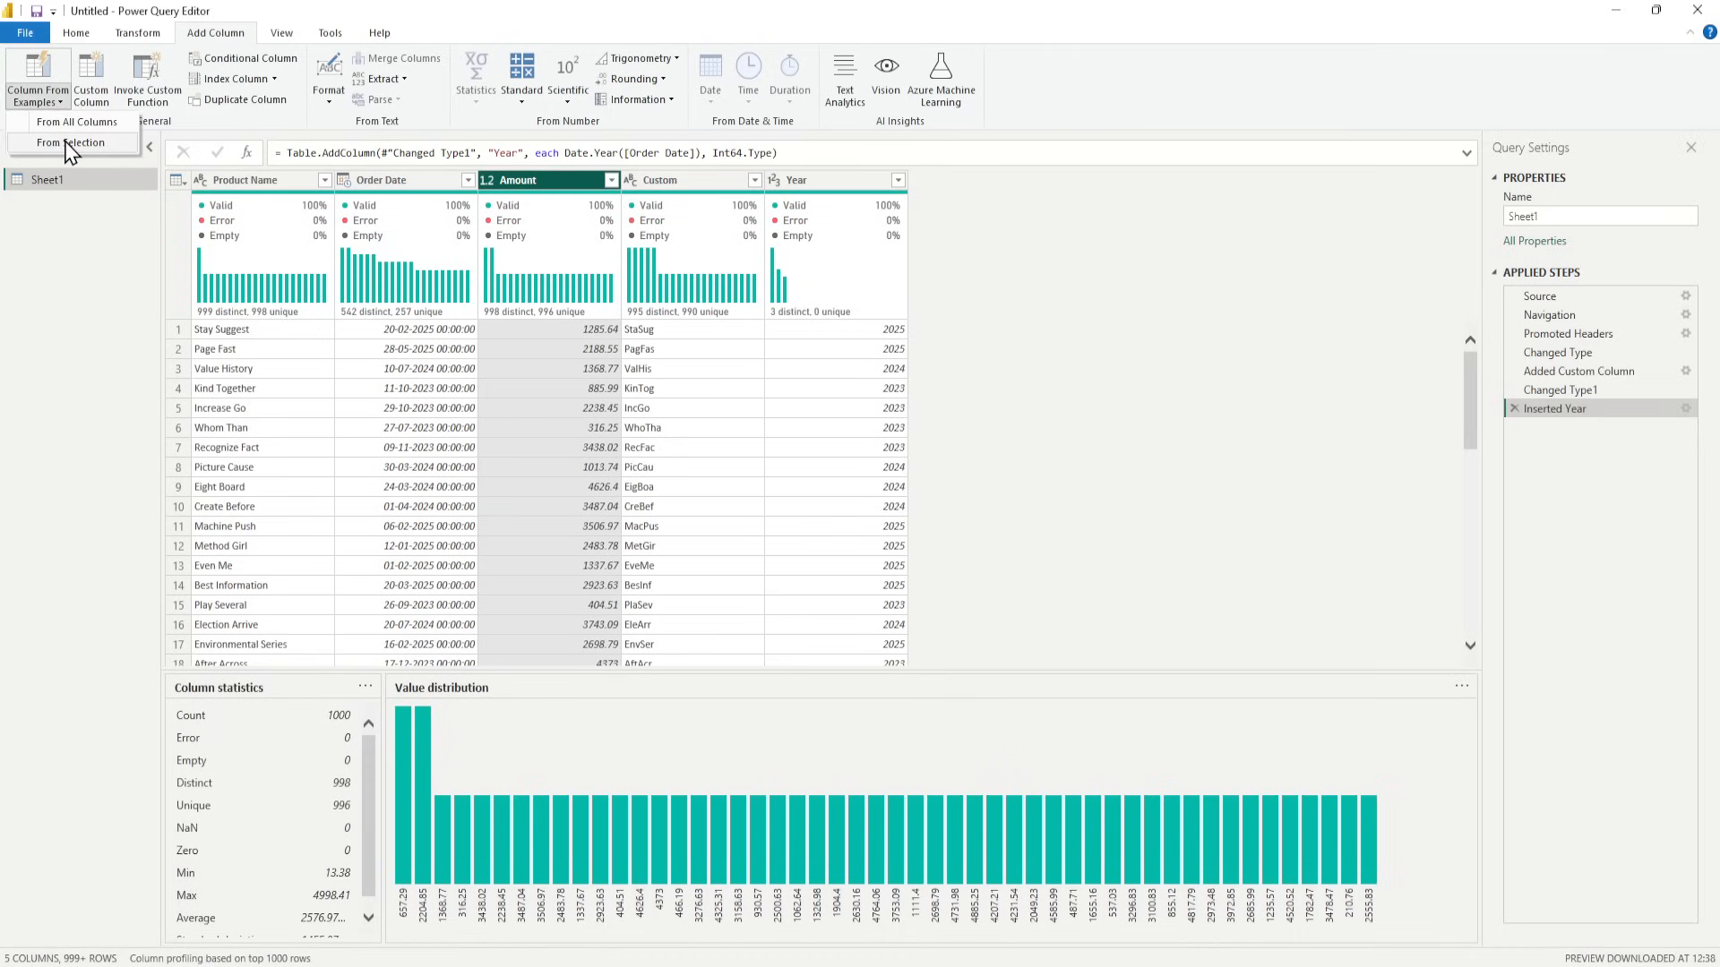
{"action": "mouse_move", "coordinate": [68, 153]}
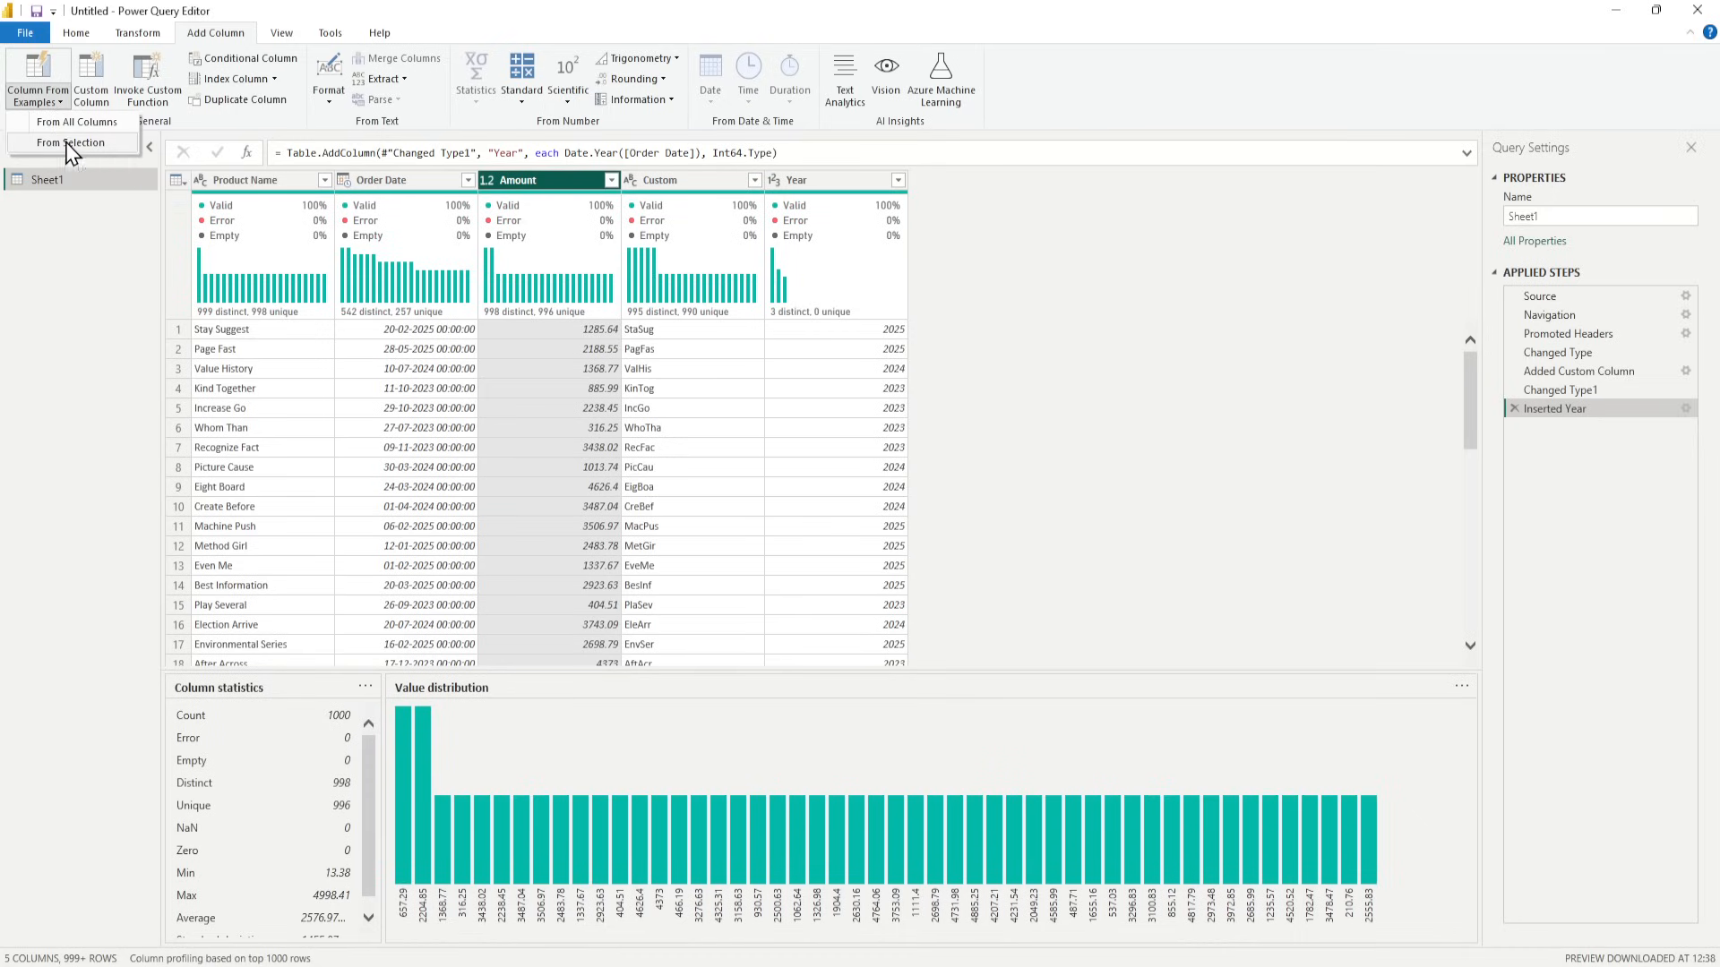
Enter High/Low examples so Custom.1 marks amounts of 1000 or more High, others Low.
{"action": "left_click", "coordinate": [72, 143]}
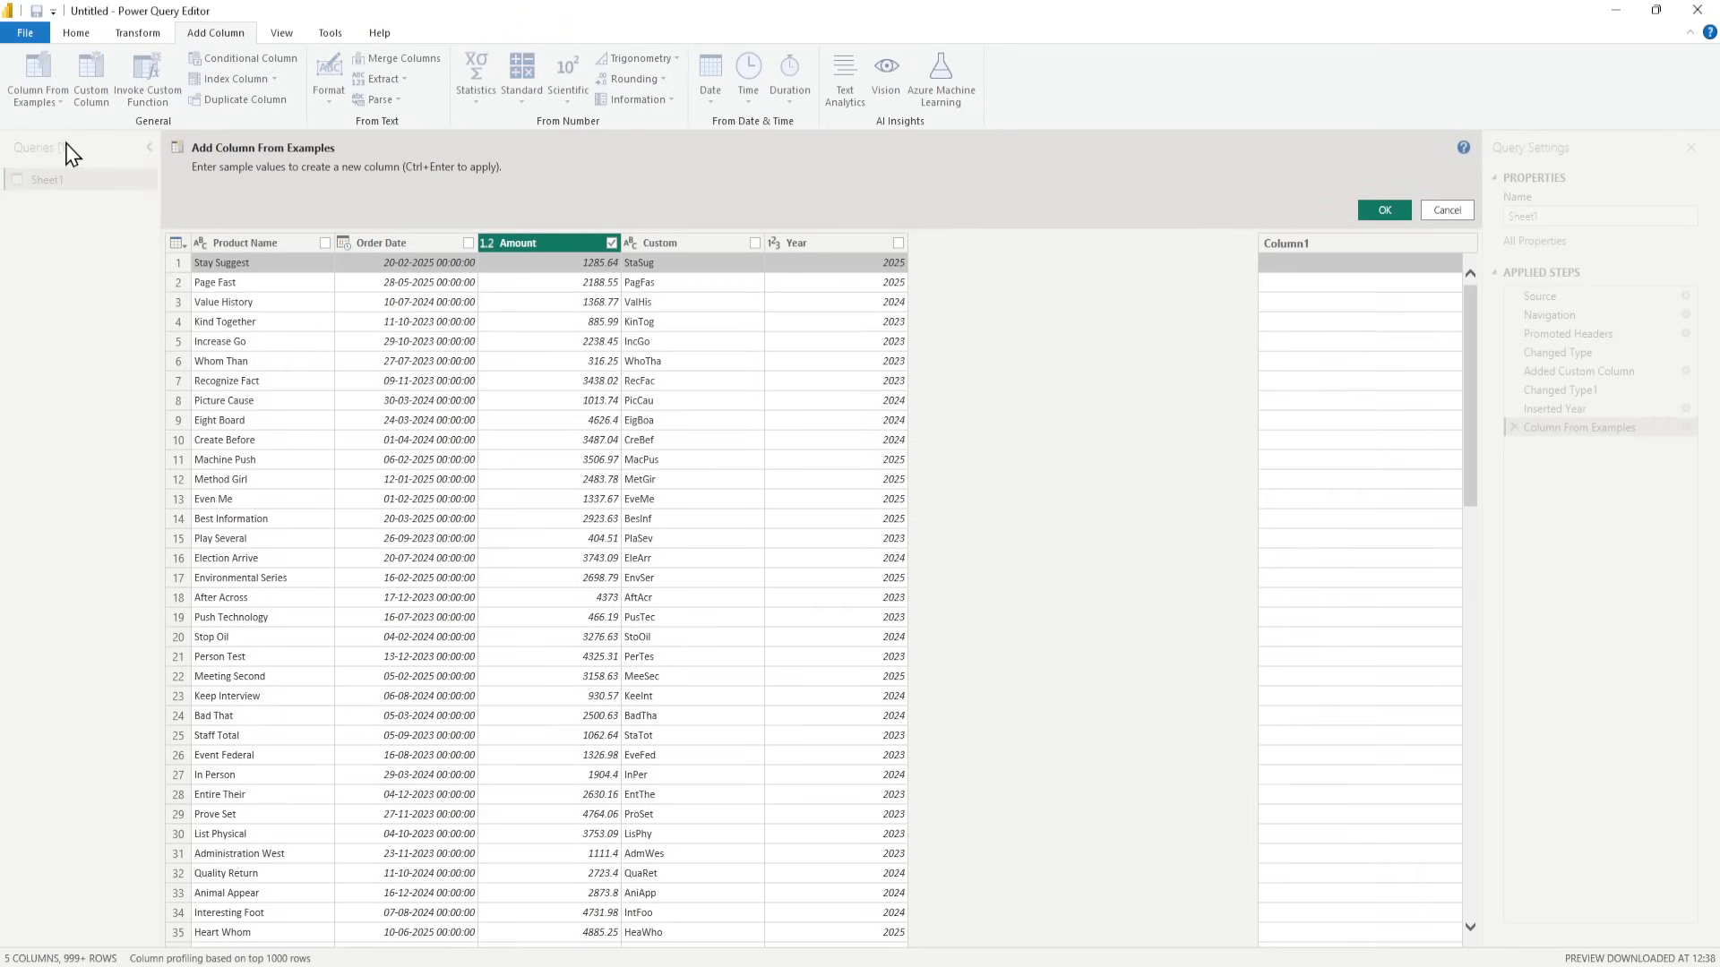
{"action": "mouse_move", "coordinate": [512, 312]}
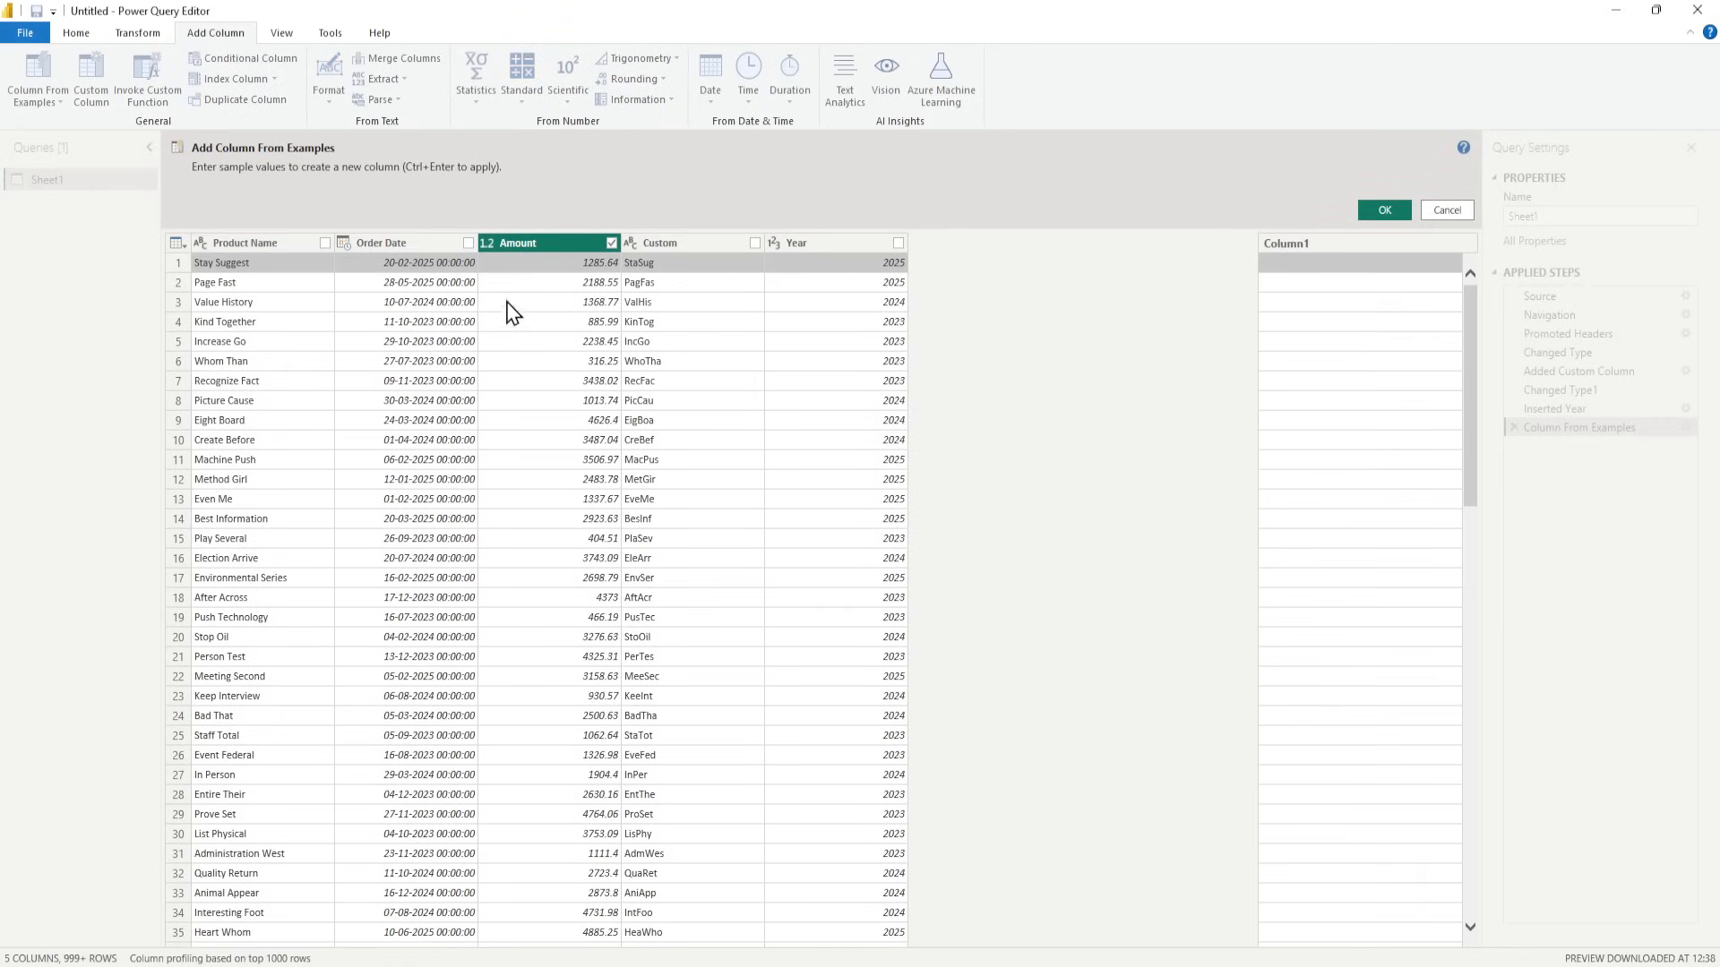
{"action": "mouse_move", "coordinate": [1335, 269]}
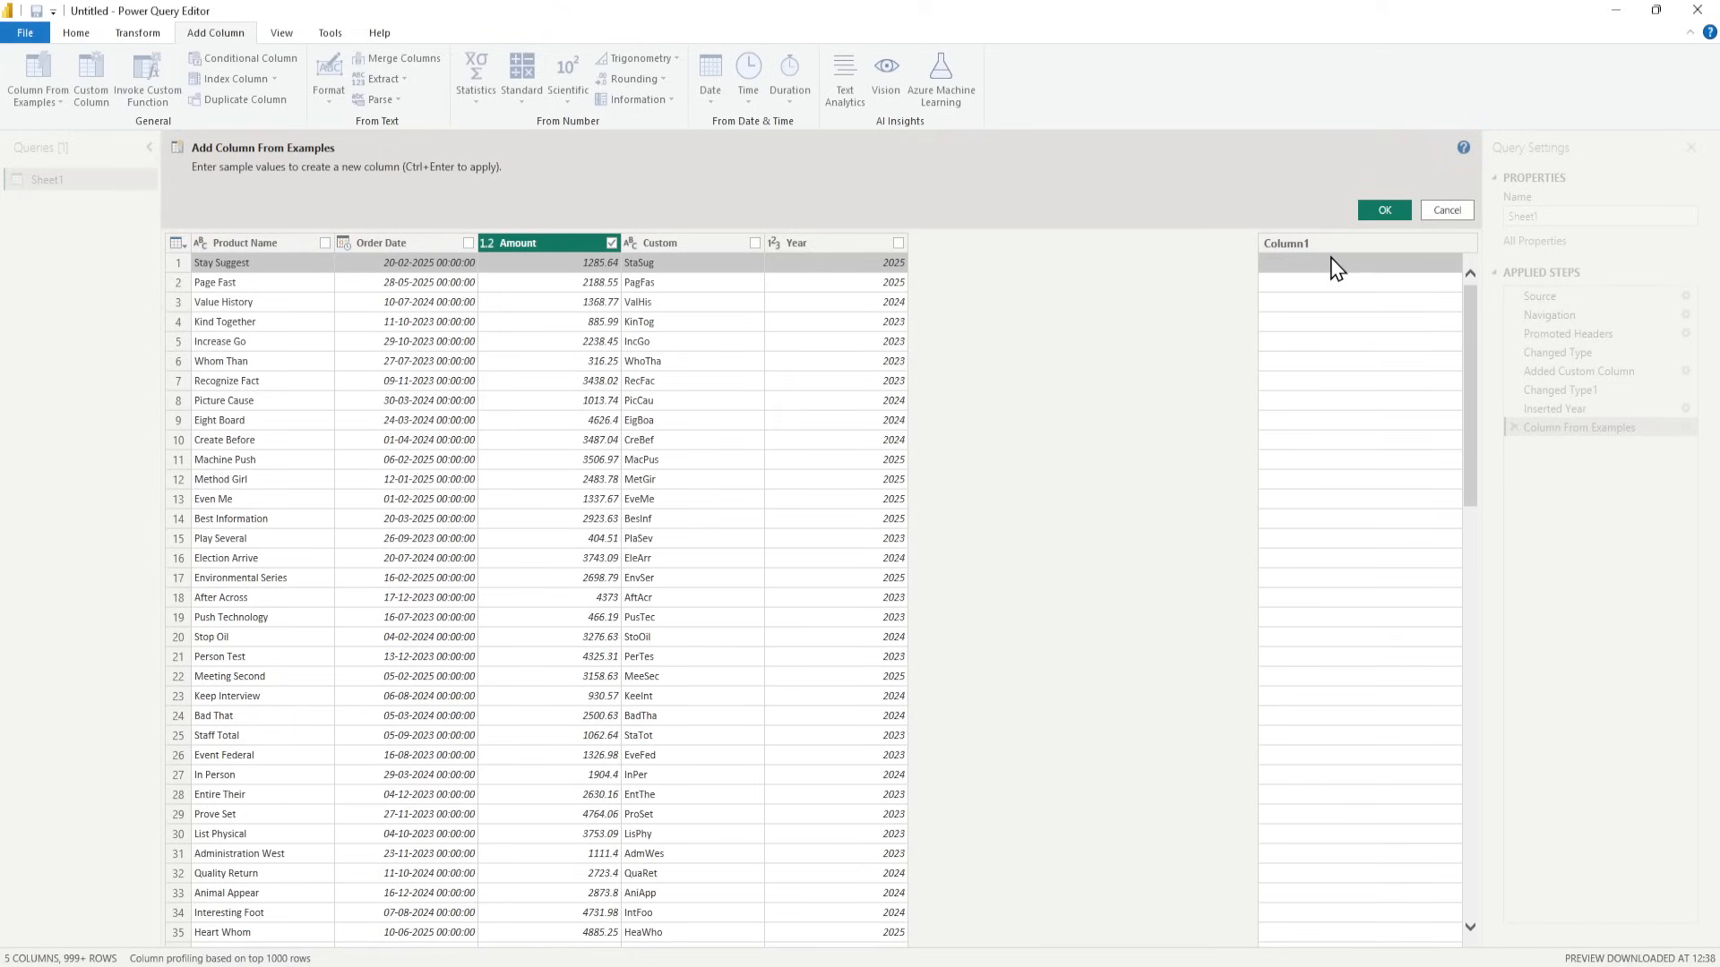
{"action": "type", "text": "High"}
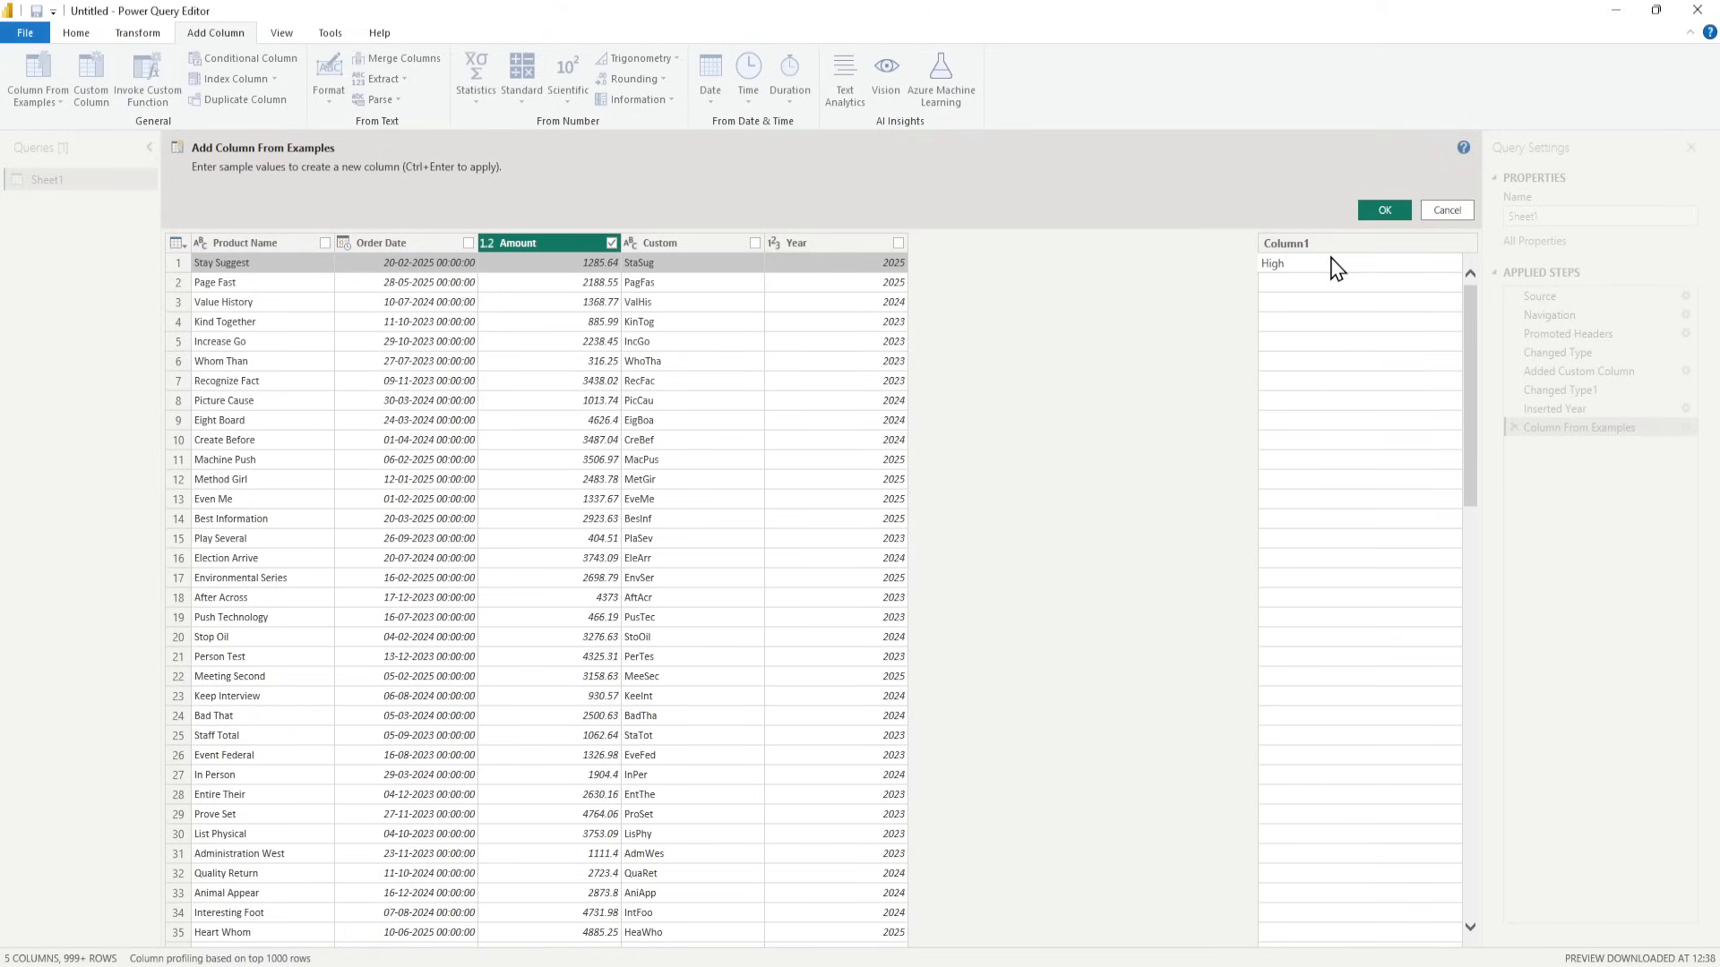
{"action": "left_click", "coordinate": [1360, 282]}
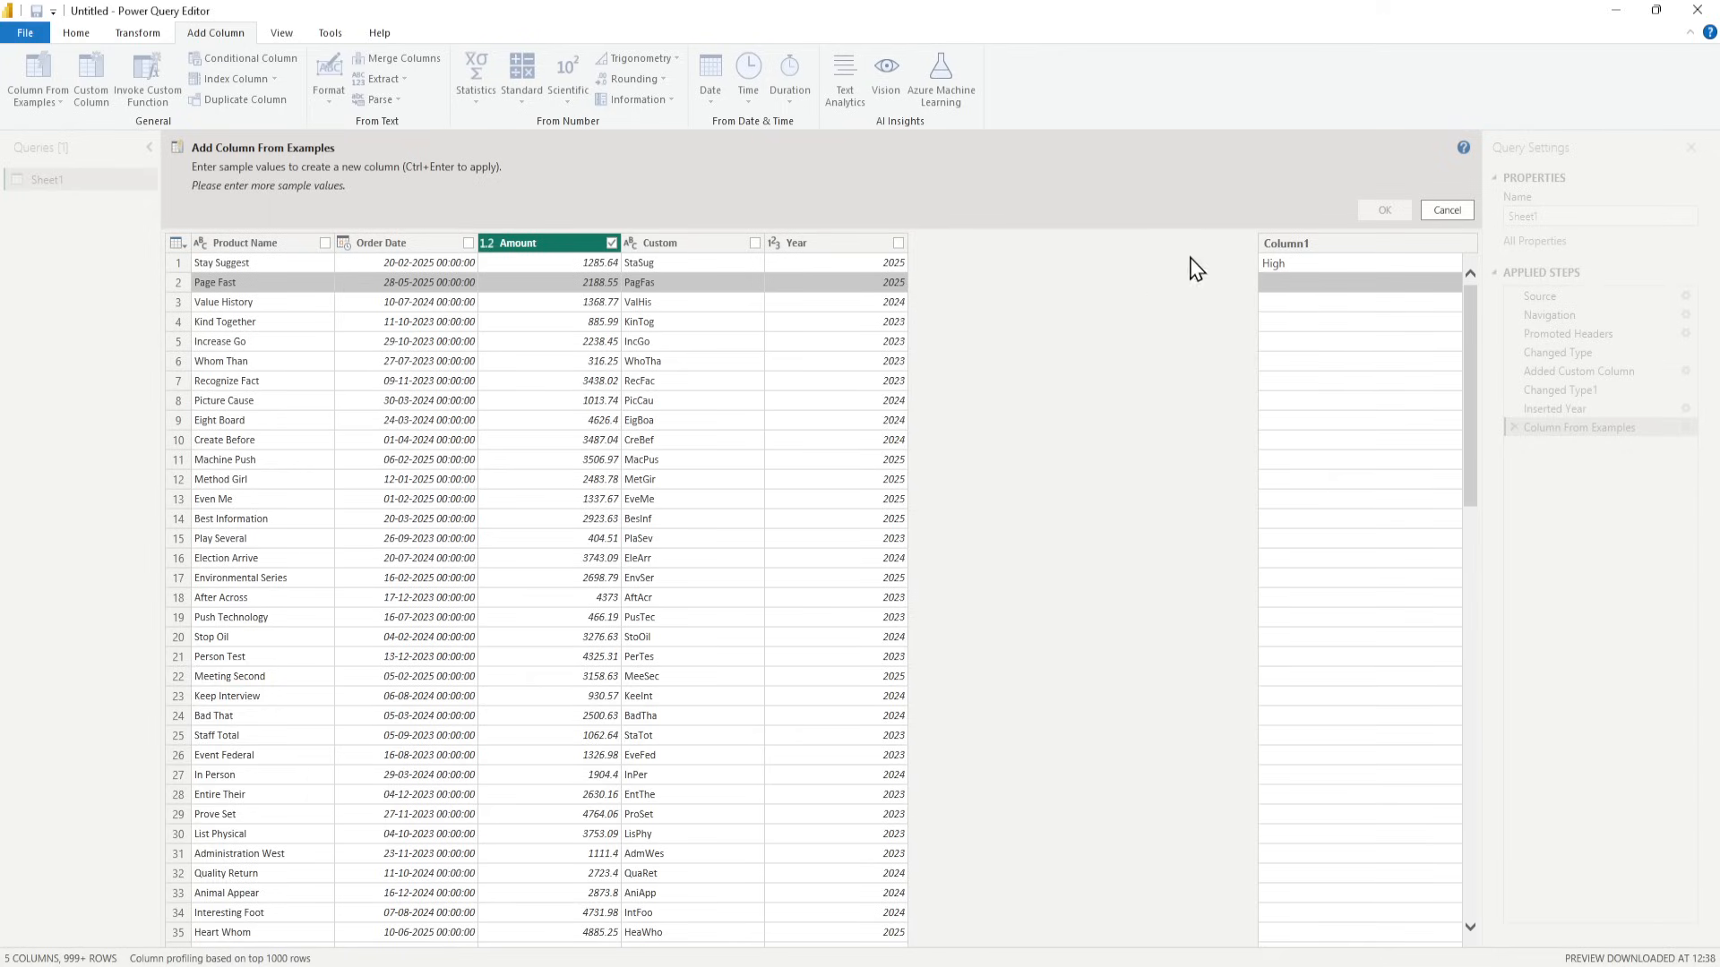
{"action": "type", "text": "High"}
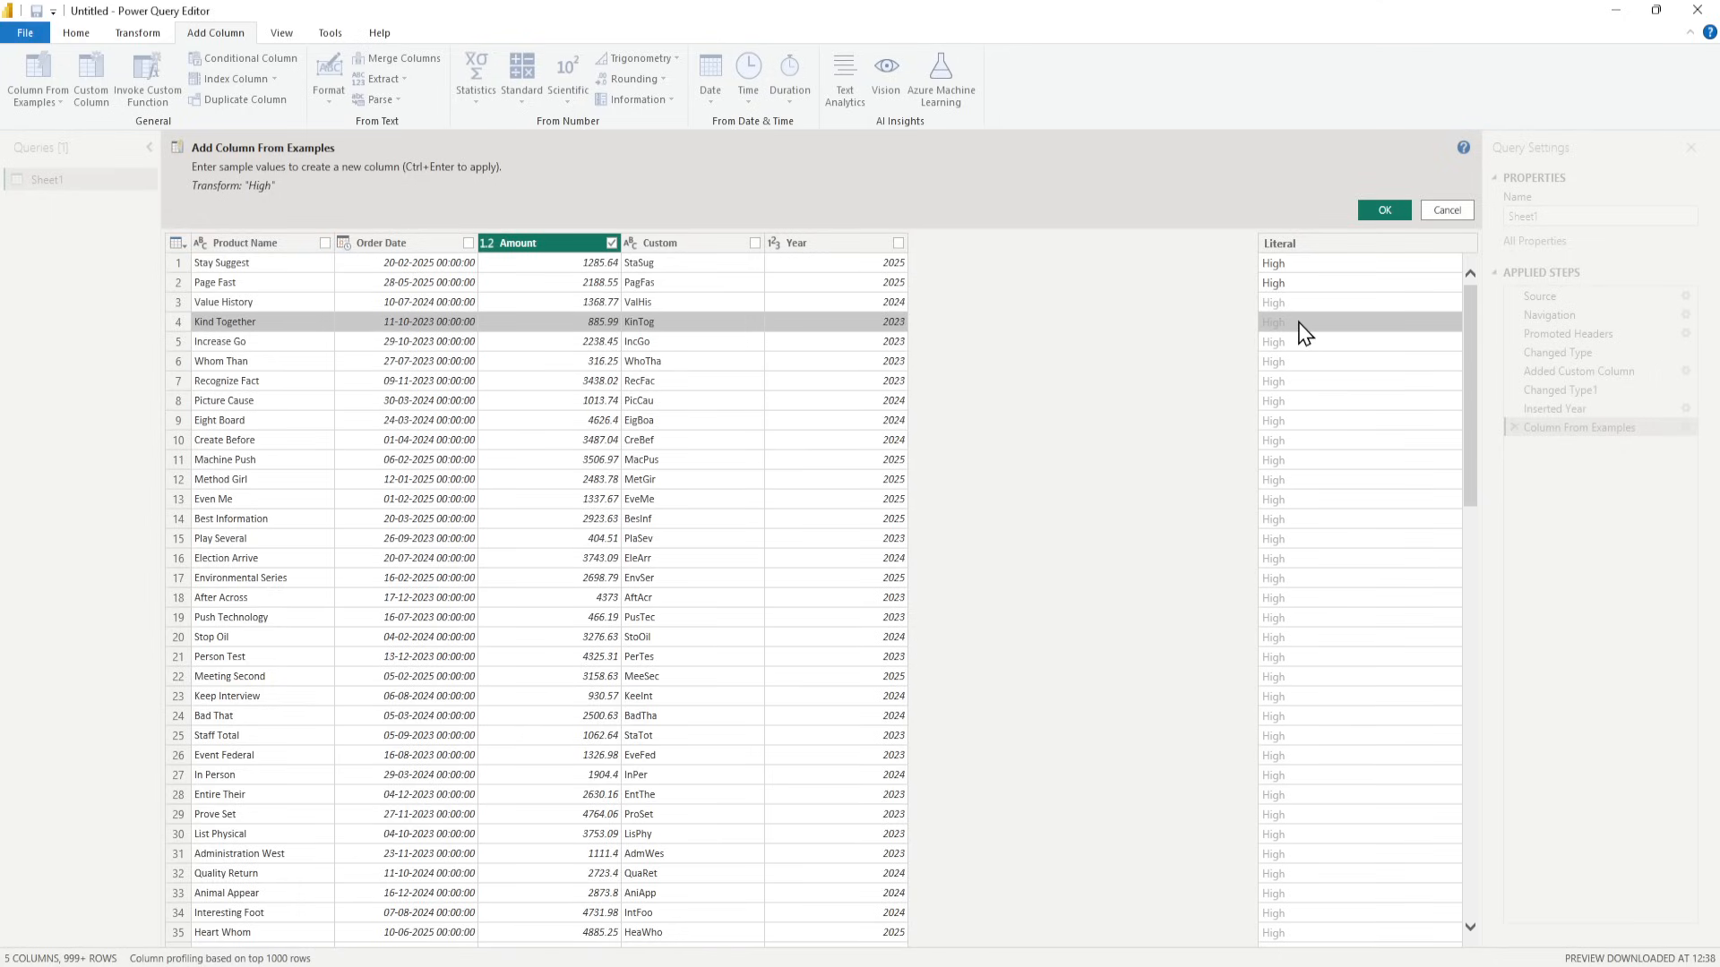
{"action": "double_click", "coordinate": [1272, 322]}
{"action": "type", "text": "Low"}
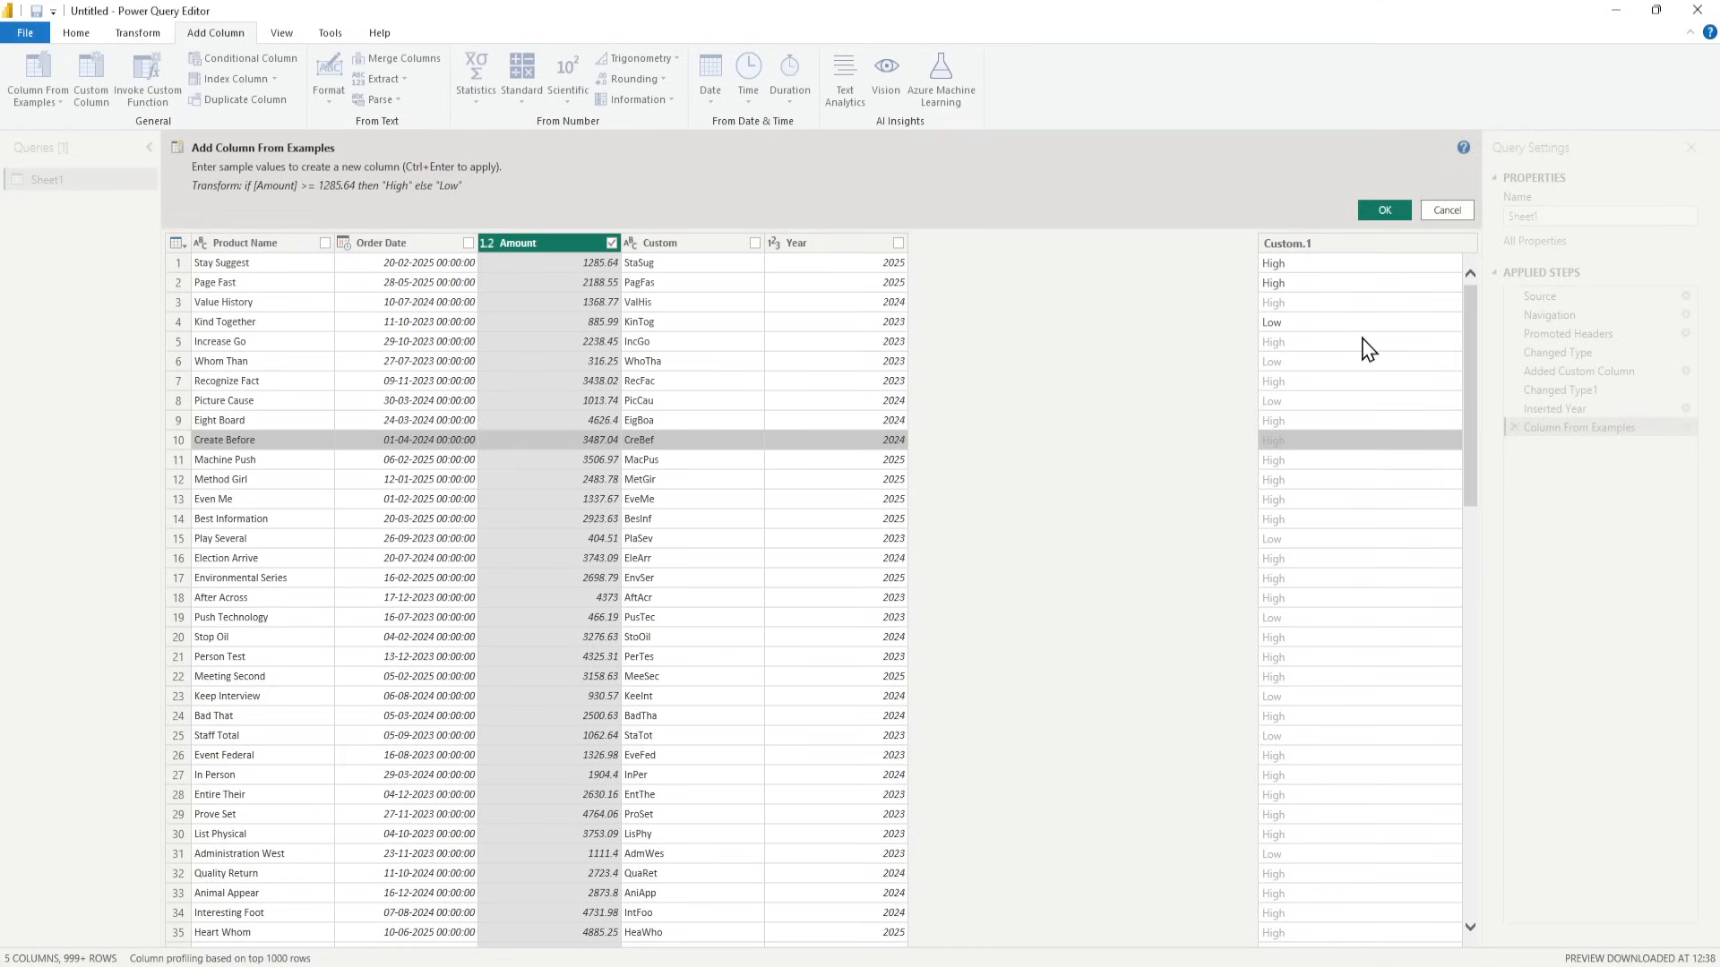
{"action": "left_click", "coordinate": [1383, 210]}
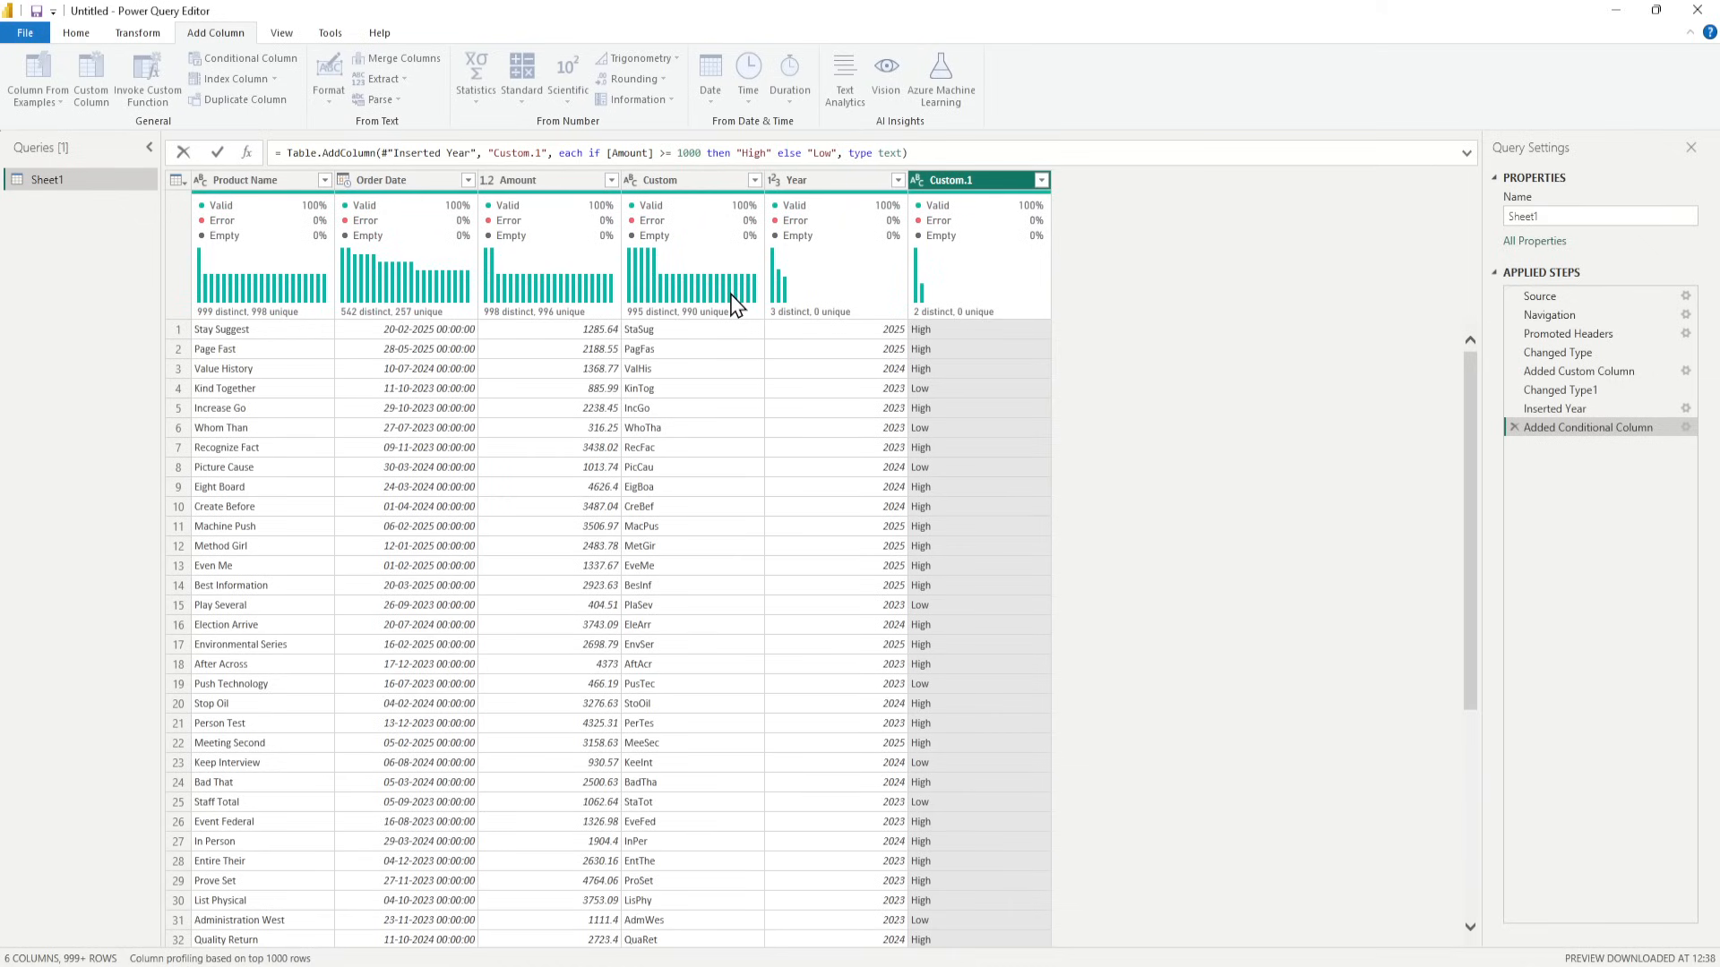
{"action": "mouse_move", "coordinate": [216, 172]}
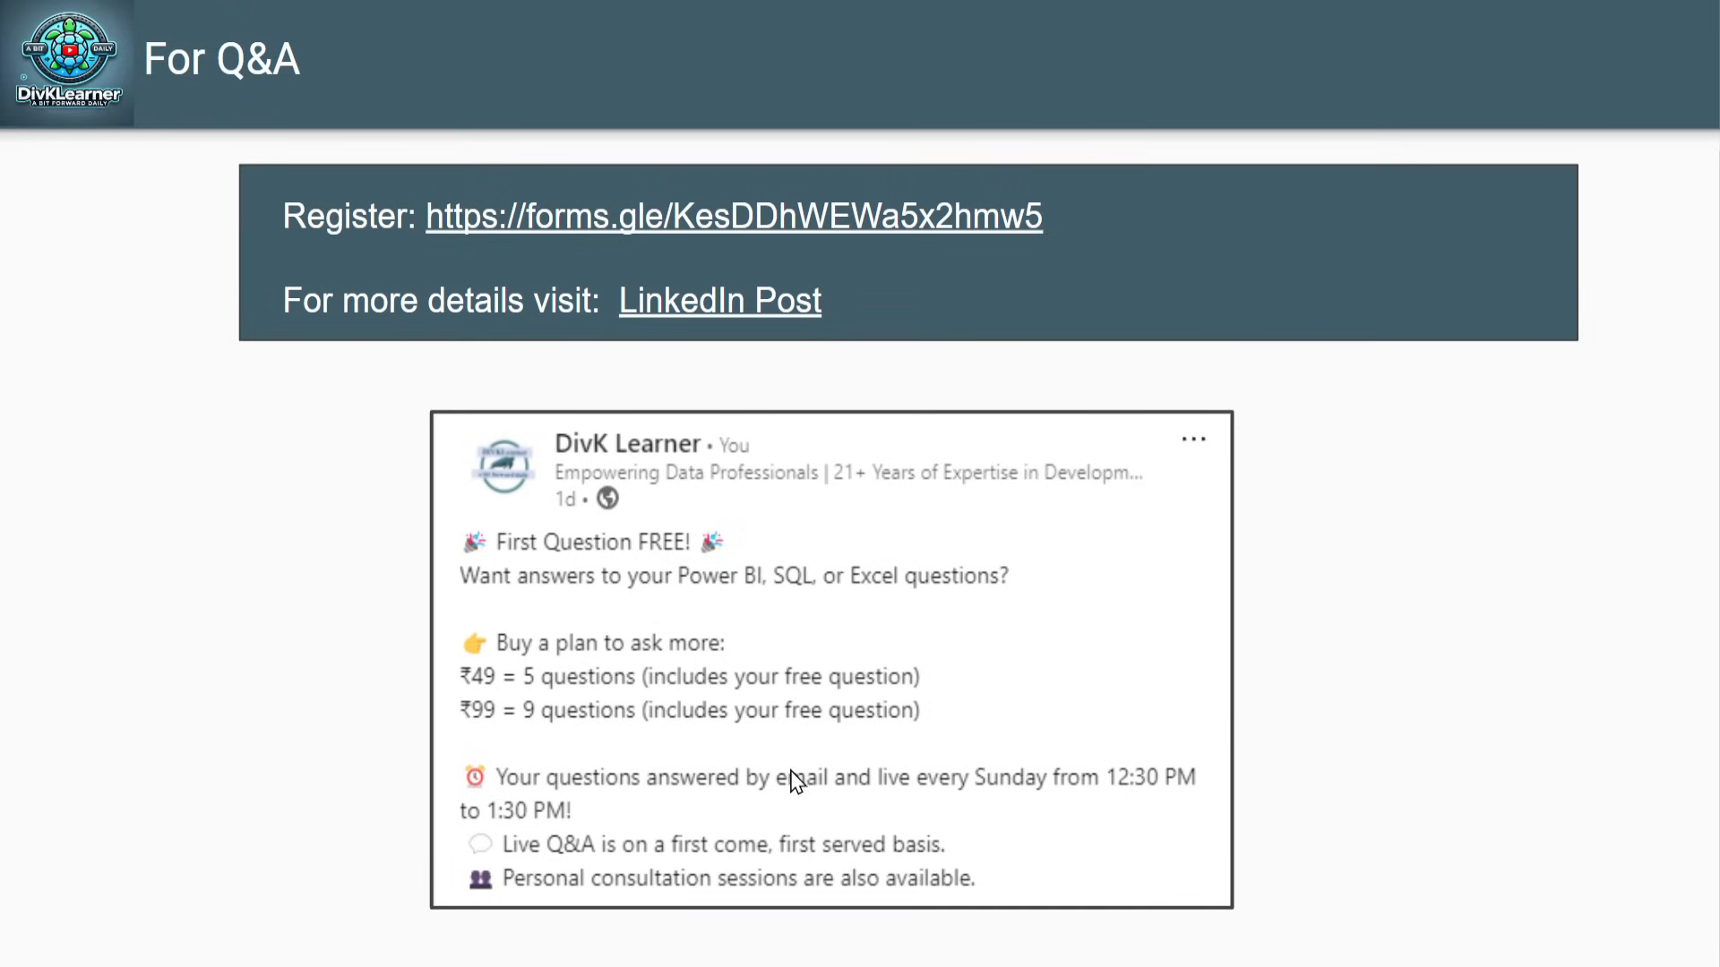
{"action": "mouse_move", "coordinate": [996, 722]}
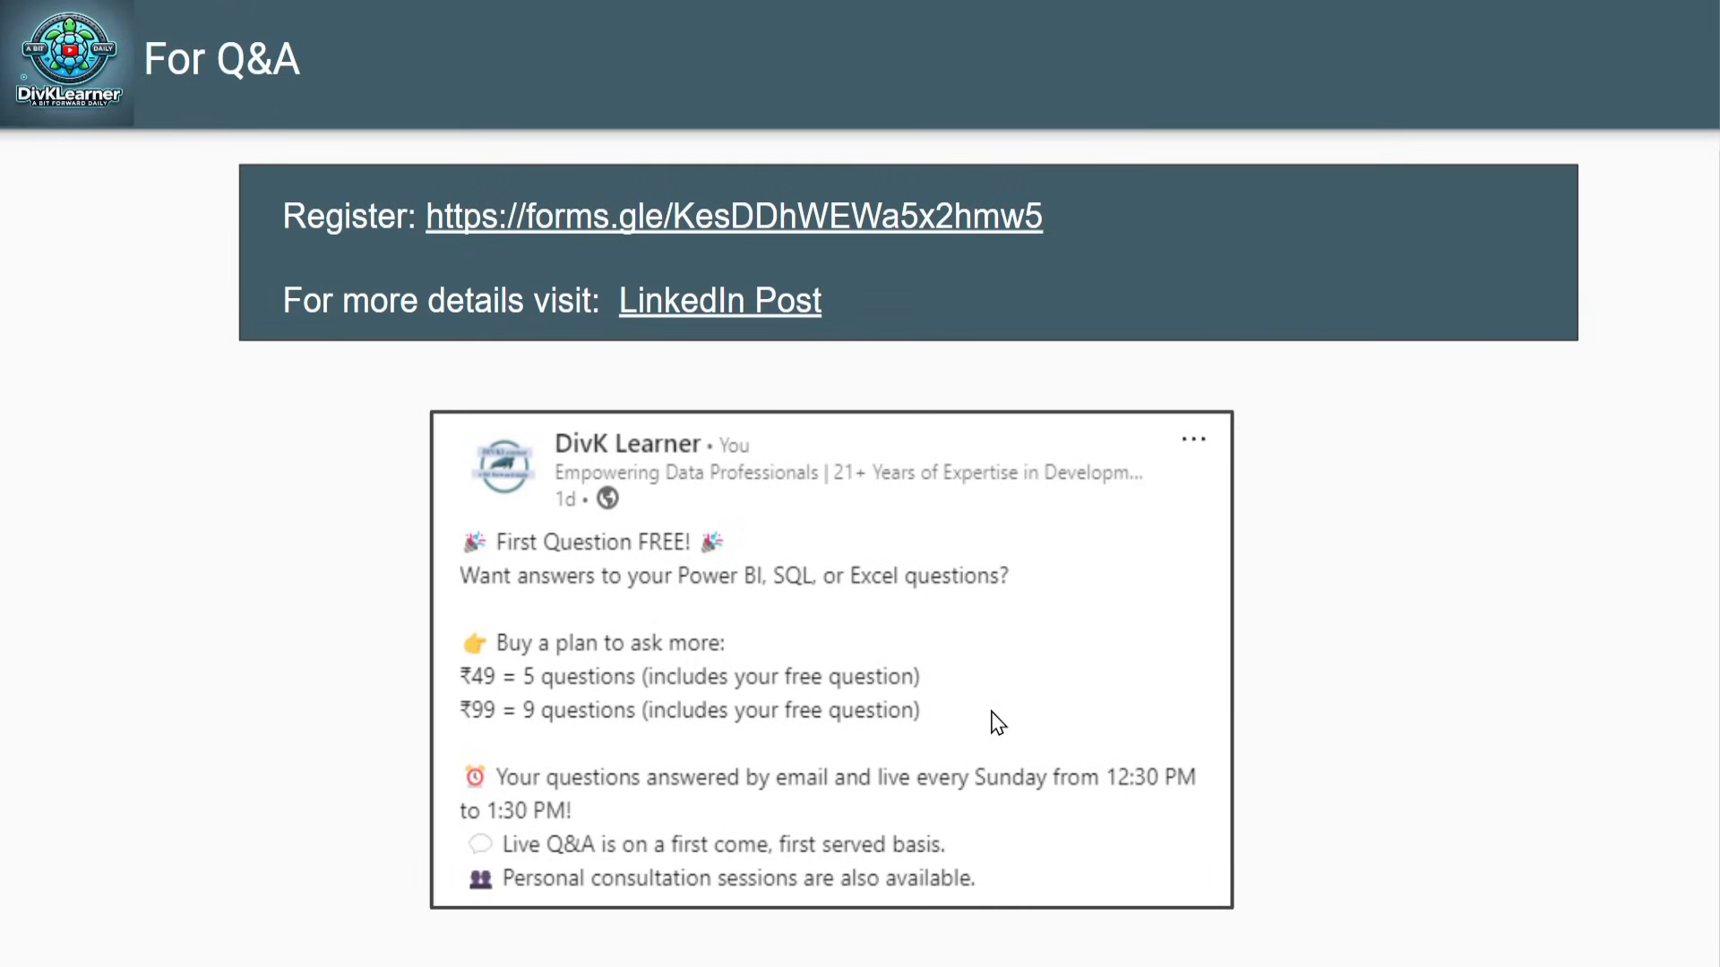